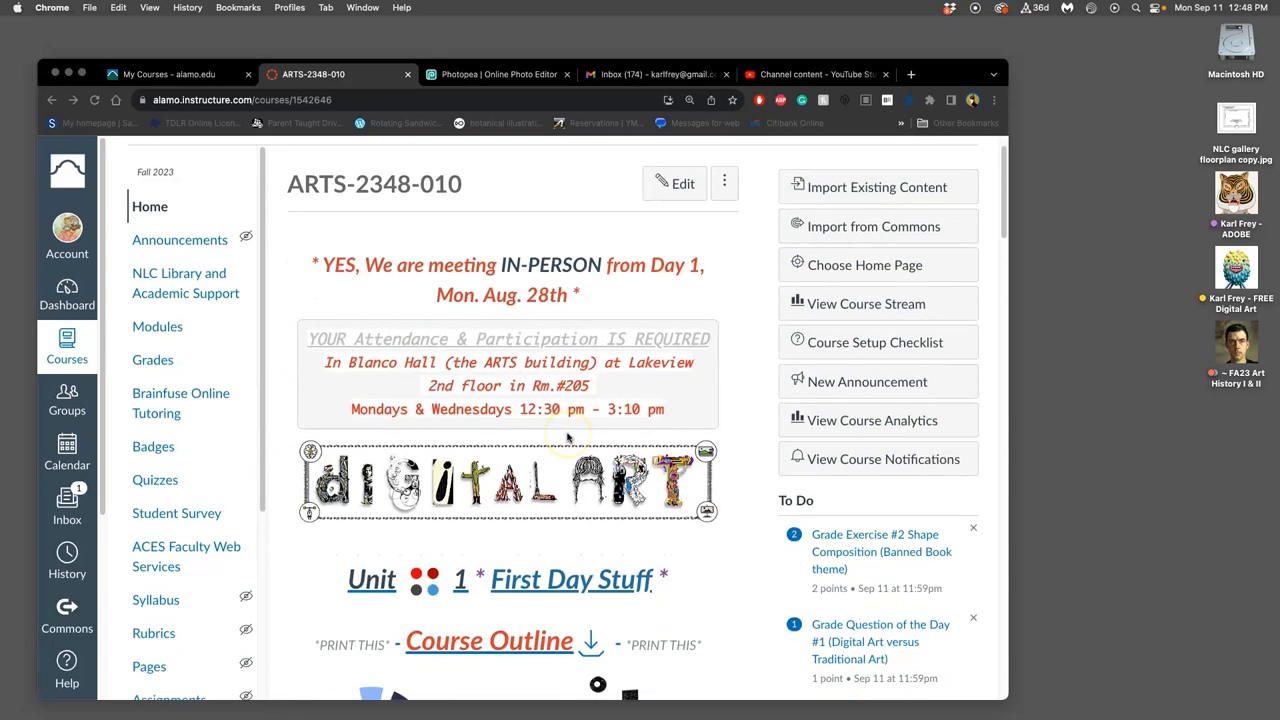
Go through Unit Modules and Unit 3 to the Exercise #2 Shape Composition (Banned Book theme) discussion
{"action": "scroll", "scroll_direction": "down", "scroll_amount": 3}
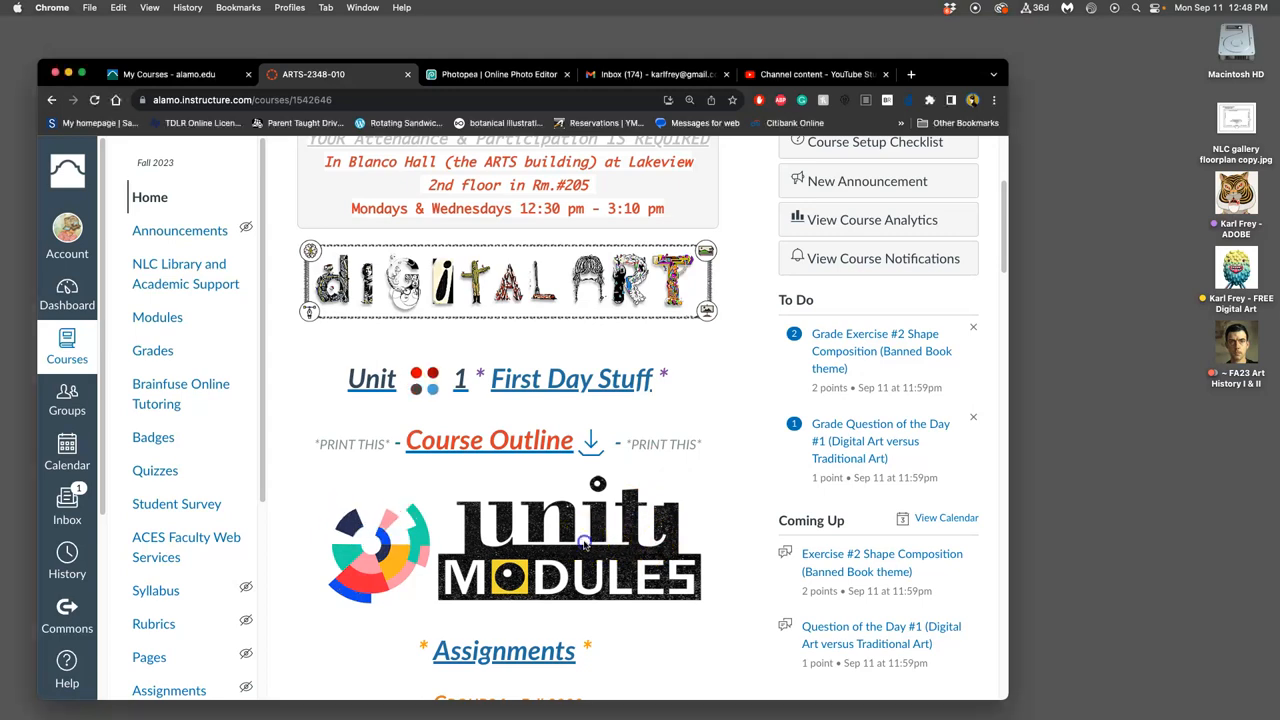
{"action": "left_click", "coordinate": [582, 543]}
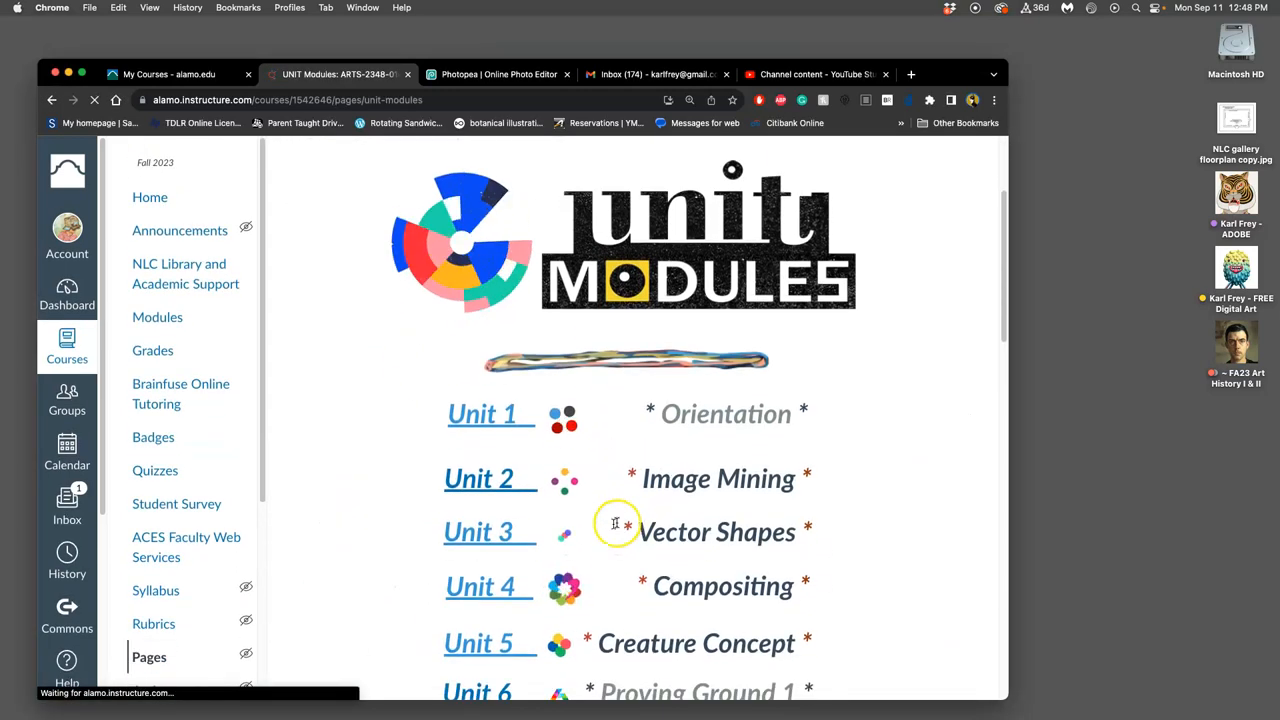
{"action": "left_click", "coordinate": [488, 532]}
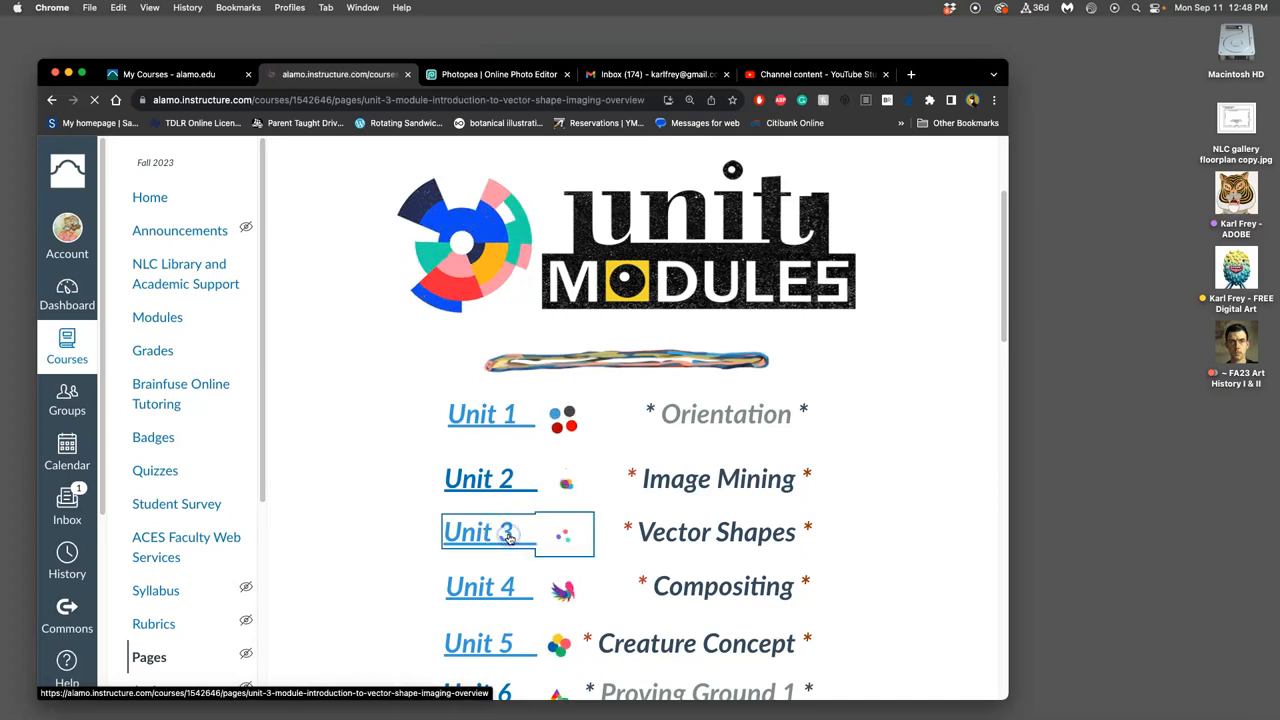
{"action": "left_click", "coordinate": [486, 532]}
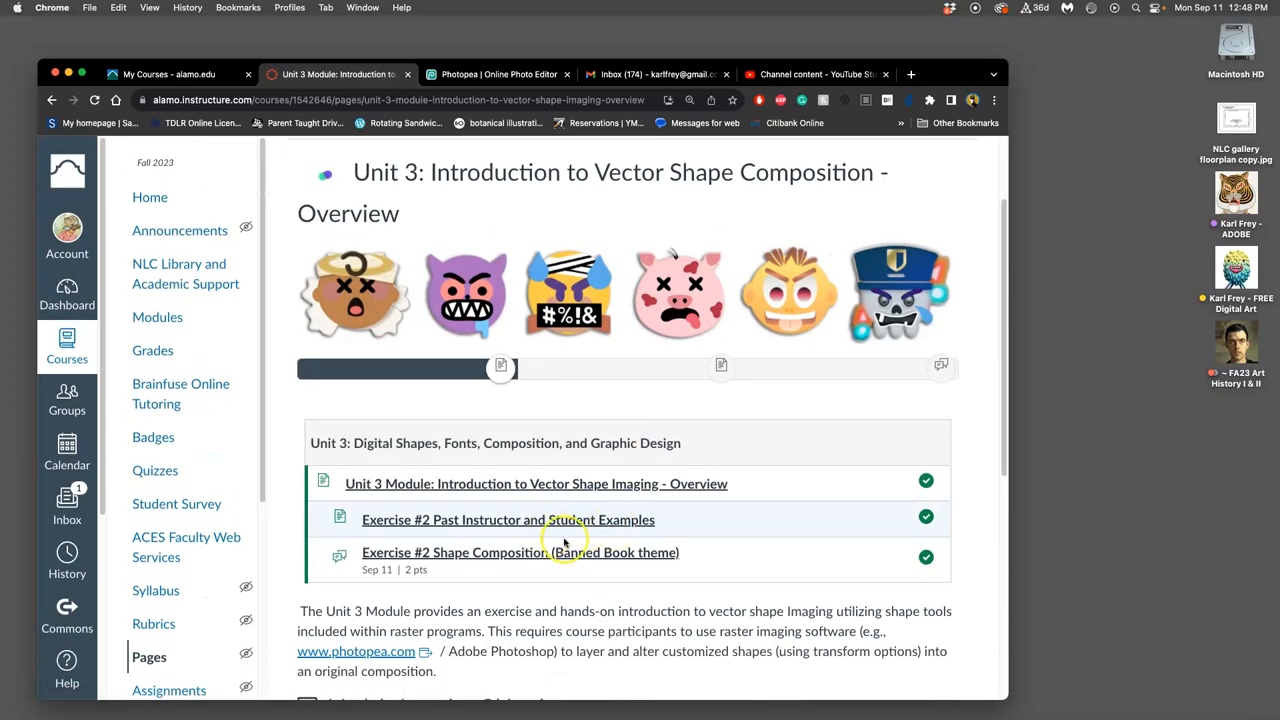
{"action": "mouse_move", "coordinate": [426, 581]}
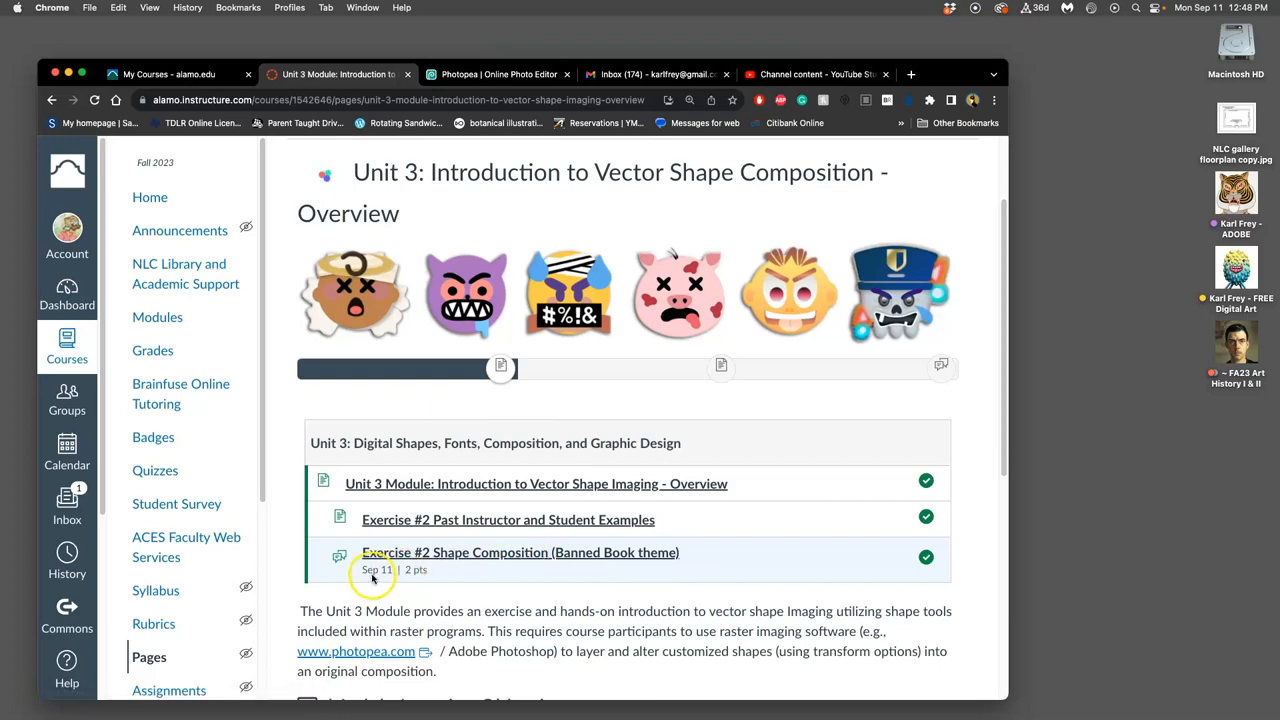
{"action": "mouse_move", "coordinate": [461, 557]}
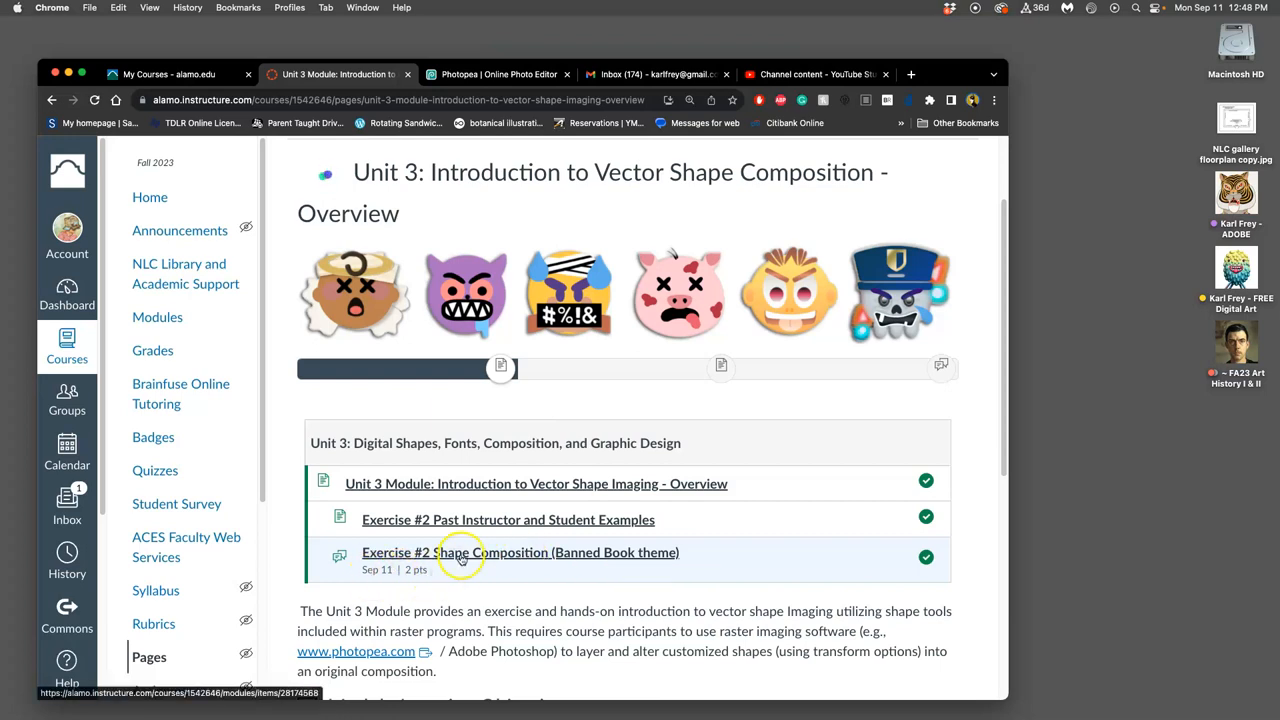
{"action": "left_click", "coordinate": [520, 552]}
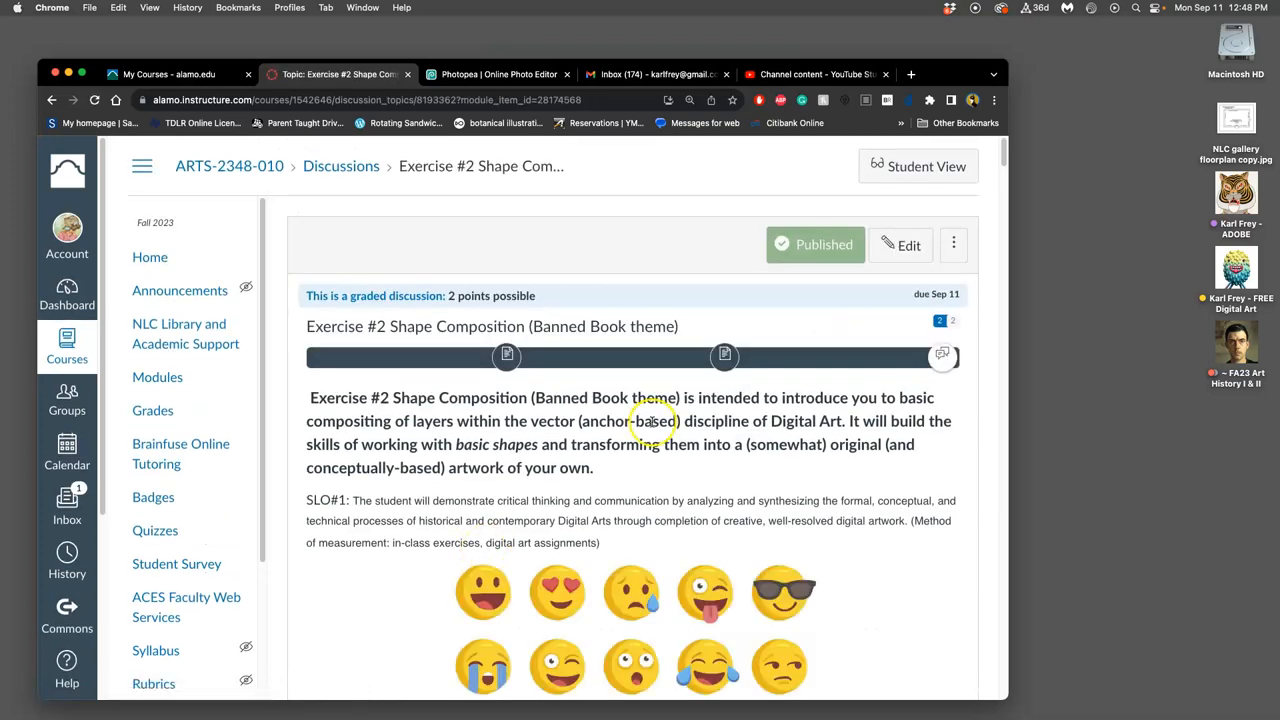
{"action": "mouse_move", "coordinate": [667, 411]}
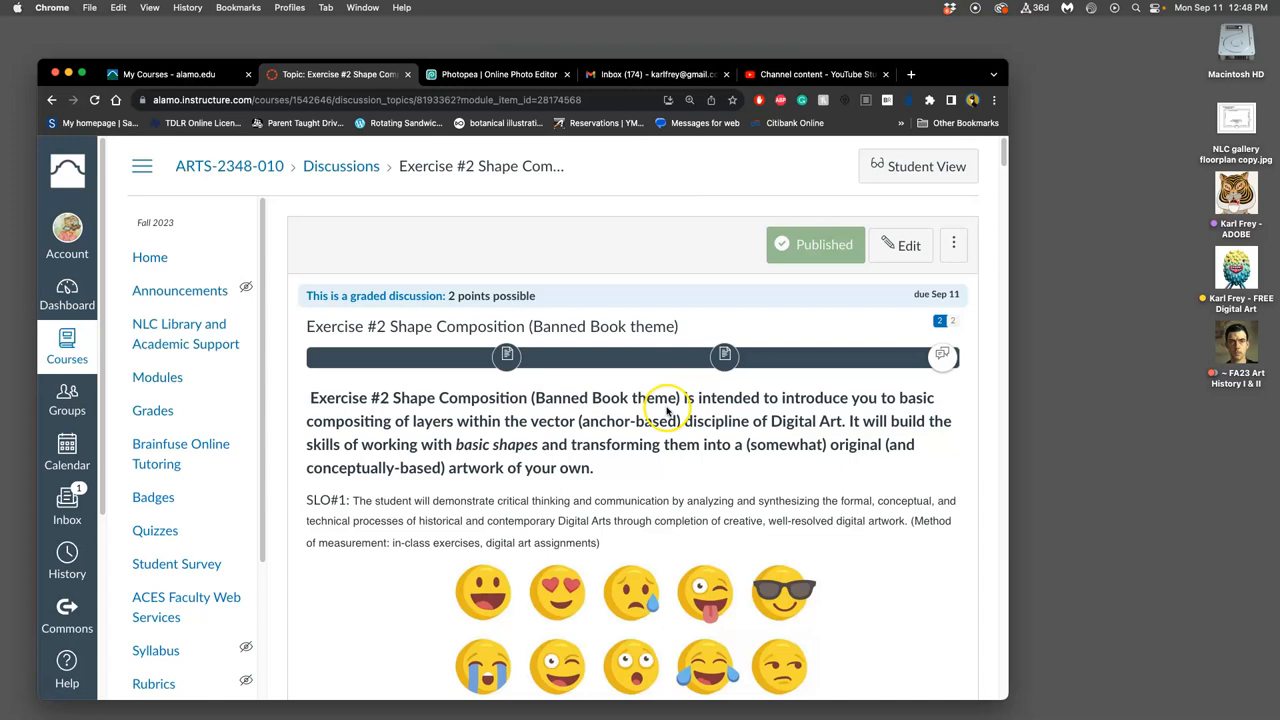
Return to the discussion tab and read instruction steps 2 to 7, through saving as PSD
{"action": "scroll", "scroll_direction": "down", "scroll_amount": 3}
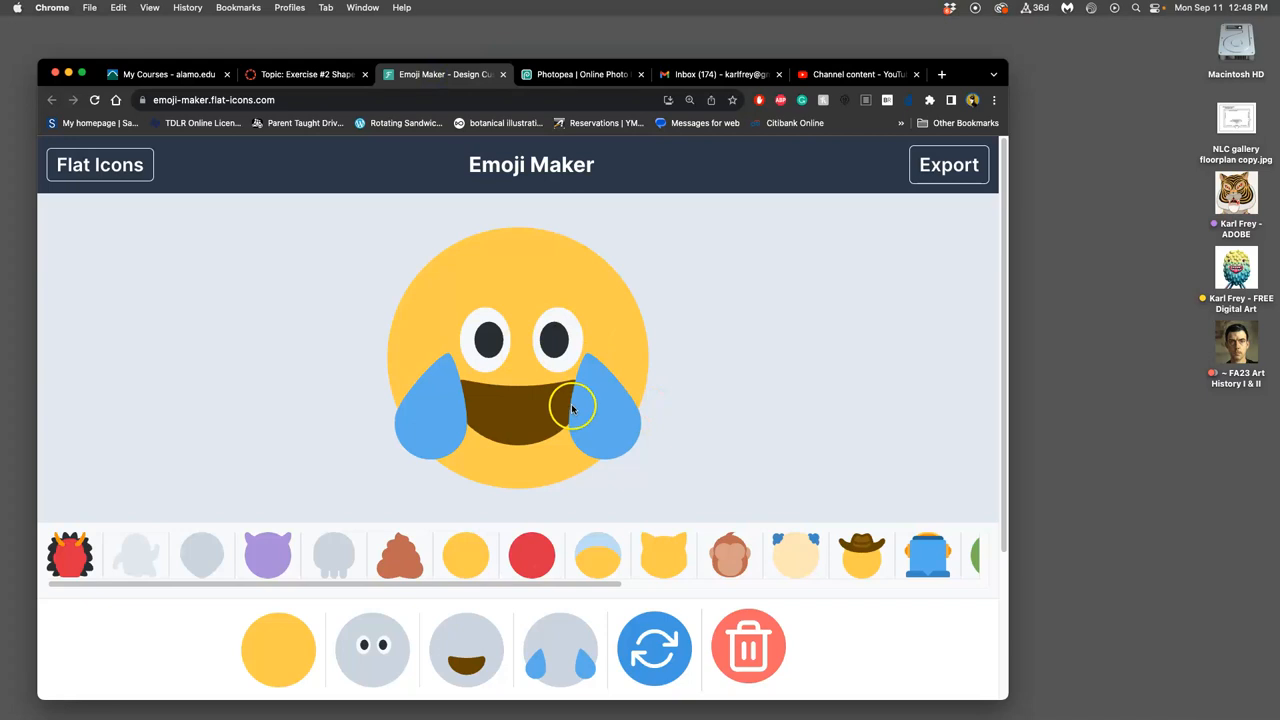
{"action": "left_click", "coordinate": [305, 74]}
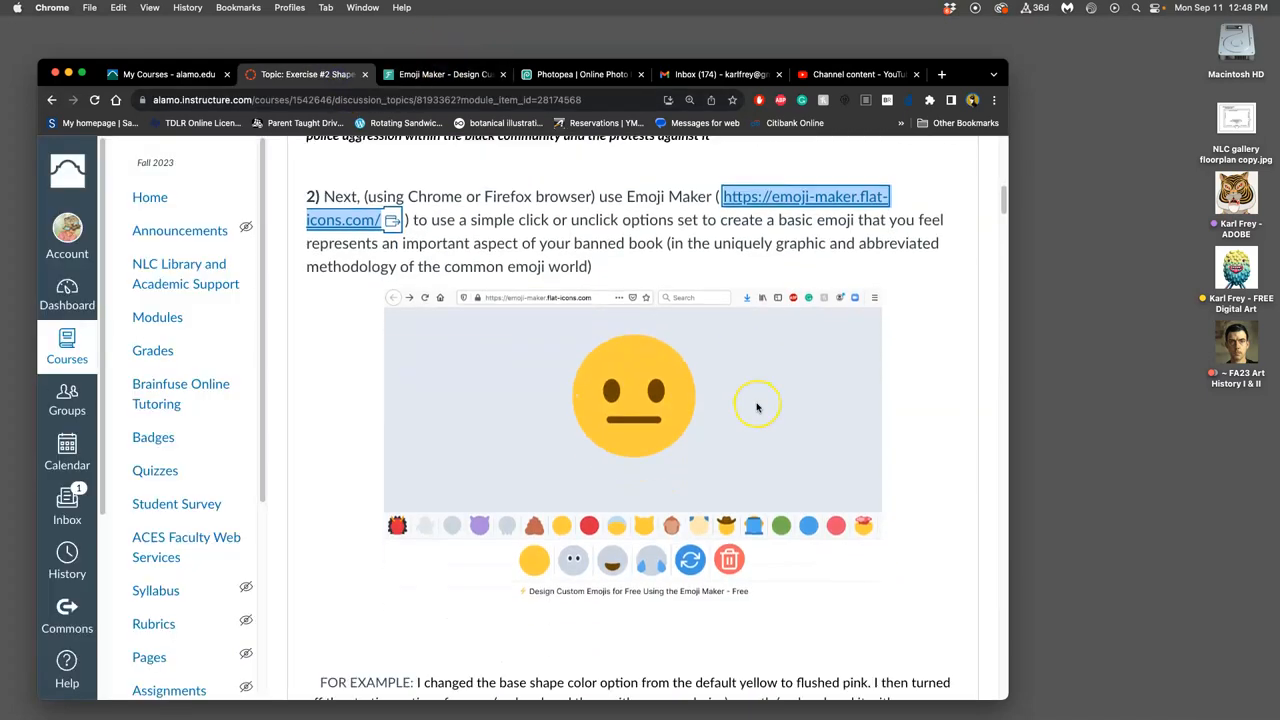
{"action": "scroll", "scroll_direction": "down", "scroll_amount": 3}
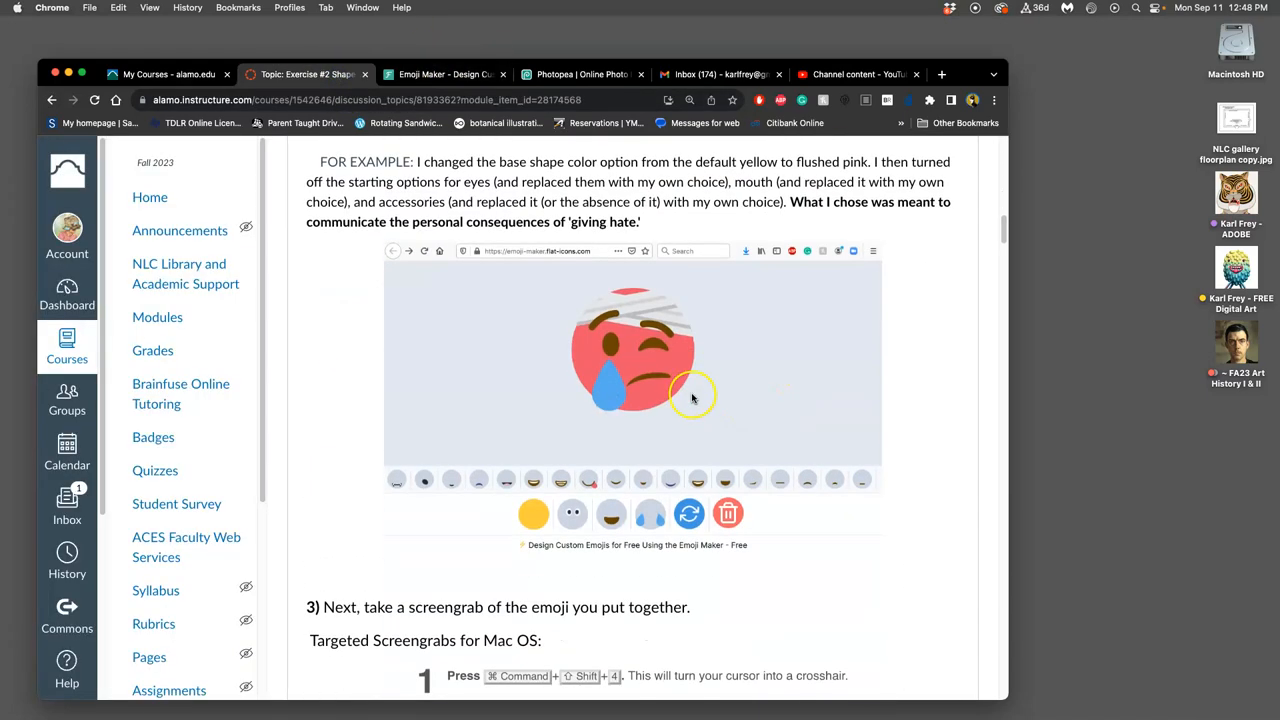
{"action": "scroll", "scroll_direction": "down", "scroll_amount": 3}
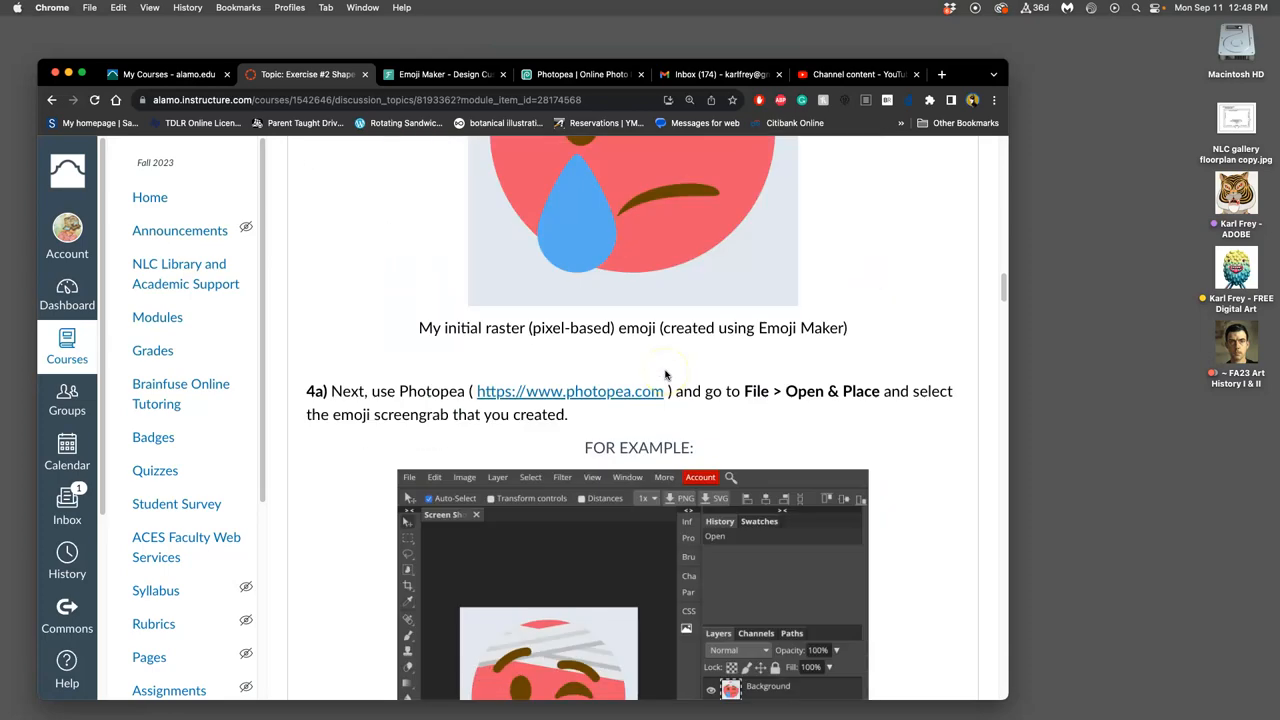
{"action": "scroll", "scroll_direction": "down", "scroll_amount": 3}
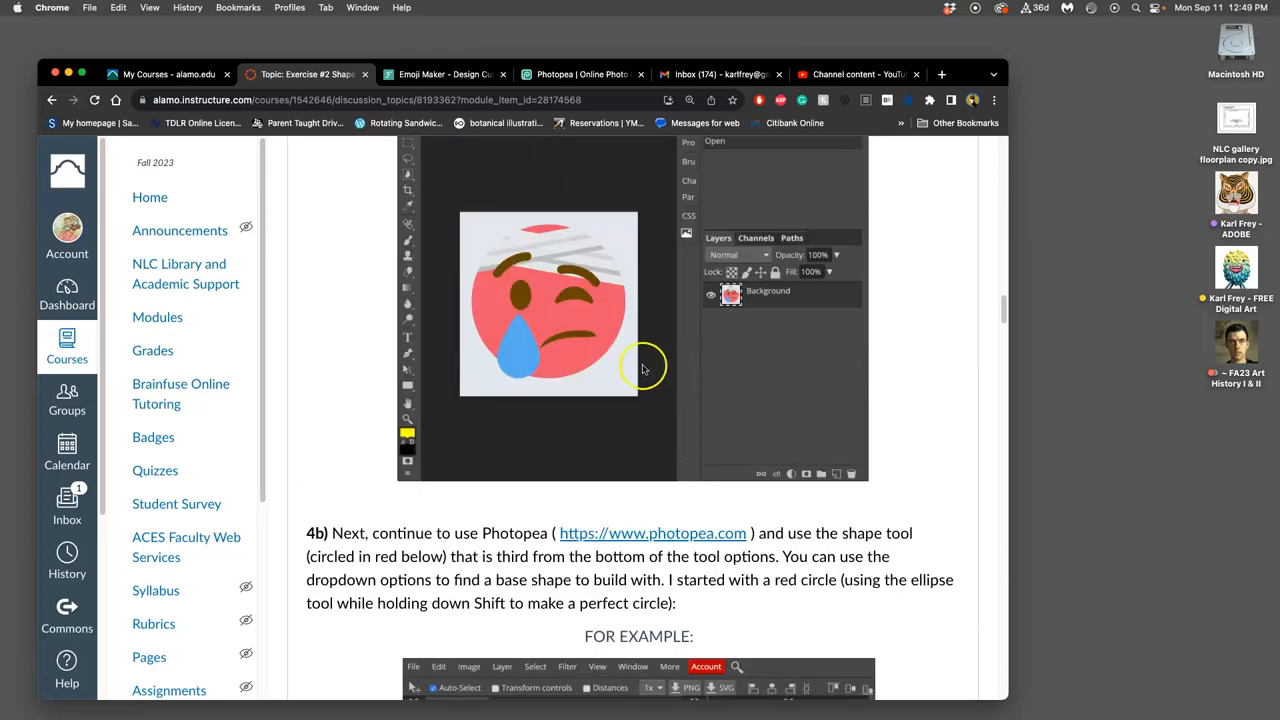
{"action": "scroll", "scroll_direction": "down", "scroll_amount": 3}
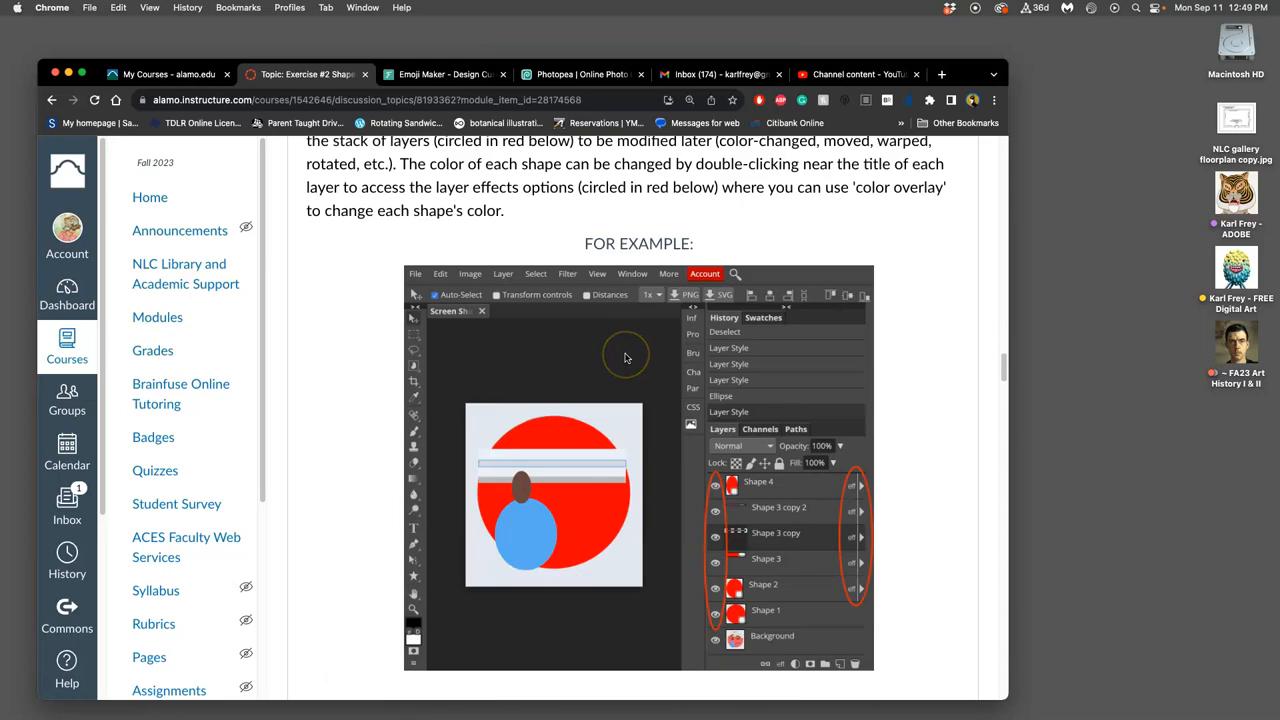
{"action": "scroll", "scroll_direction": "down", "scroll_amount": 3}
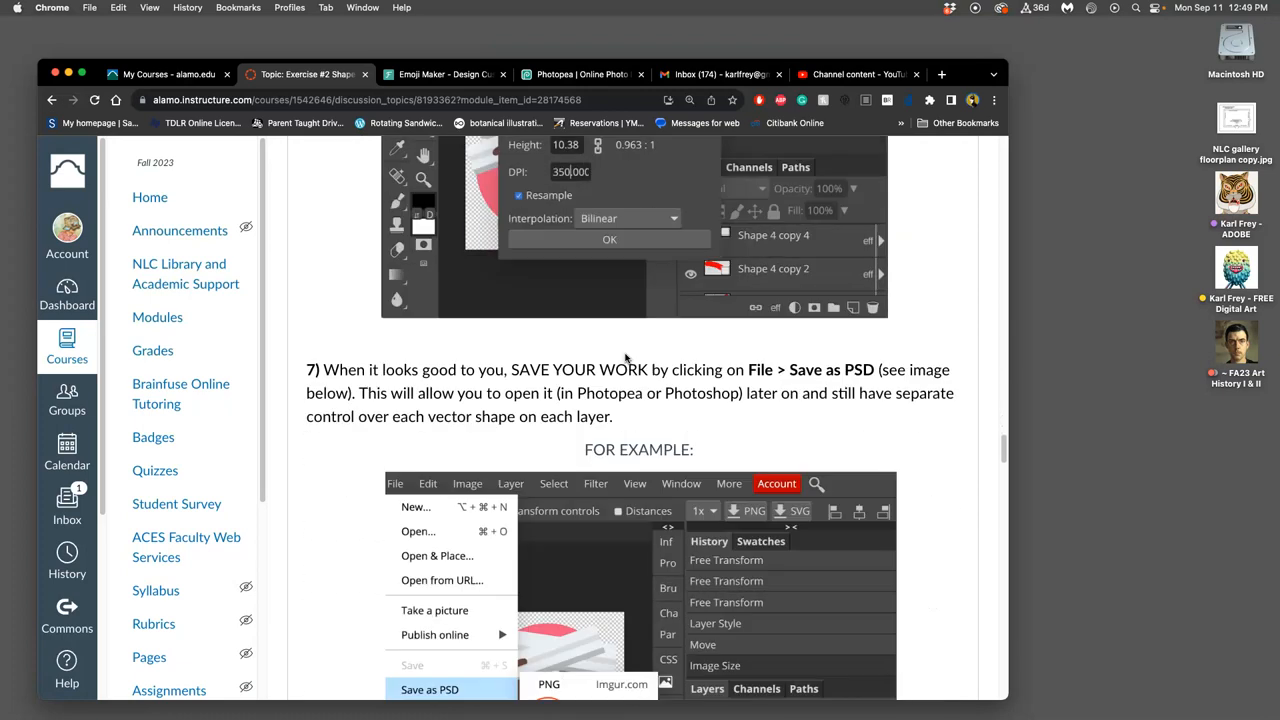
Randomize Emoji Maker repeatedly until it lands on a monkey face with black glasses and mustache
{"action": "left_click", "coordinate": [445, 74]}
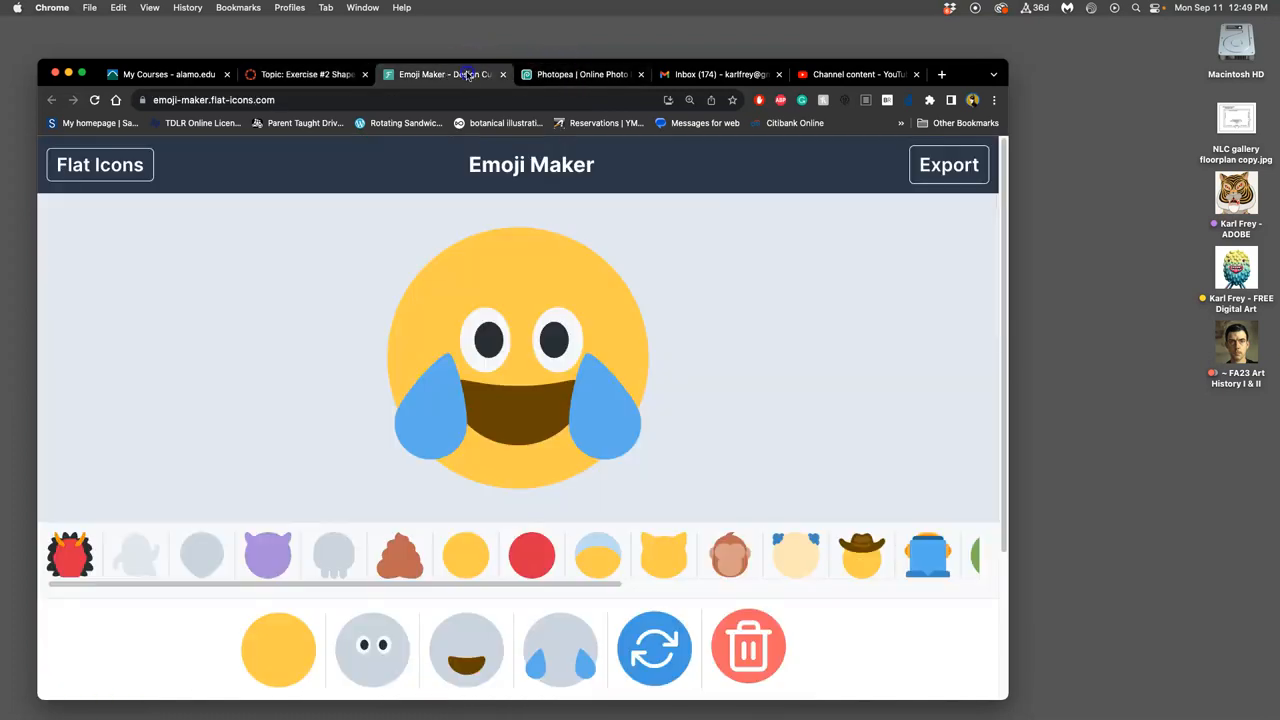
{"action": "left_click", "coordinate": [654, 648]}
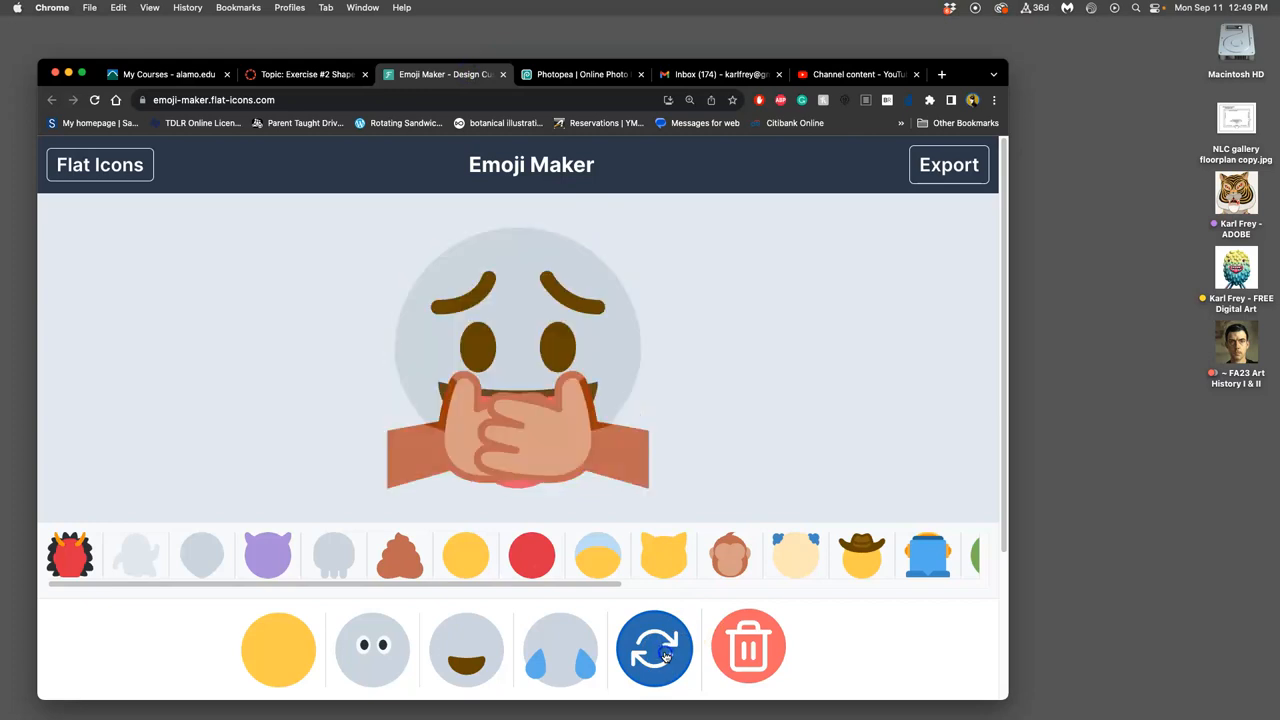
{"action": "left_click", "coordinate": [654, 648]}
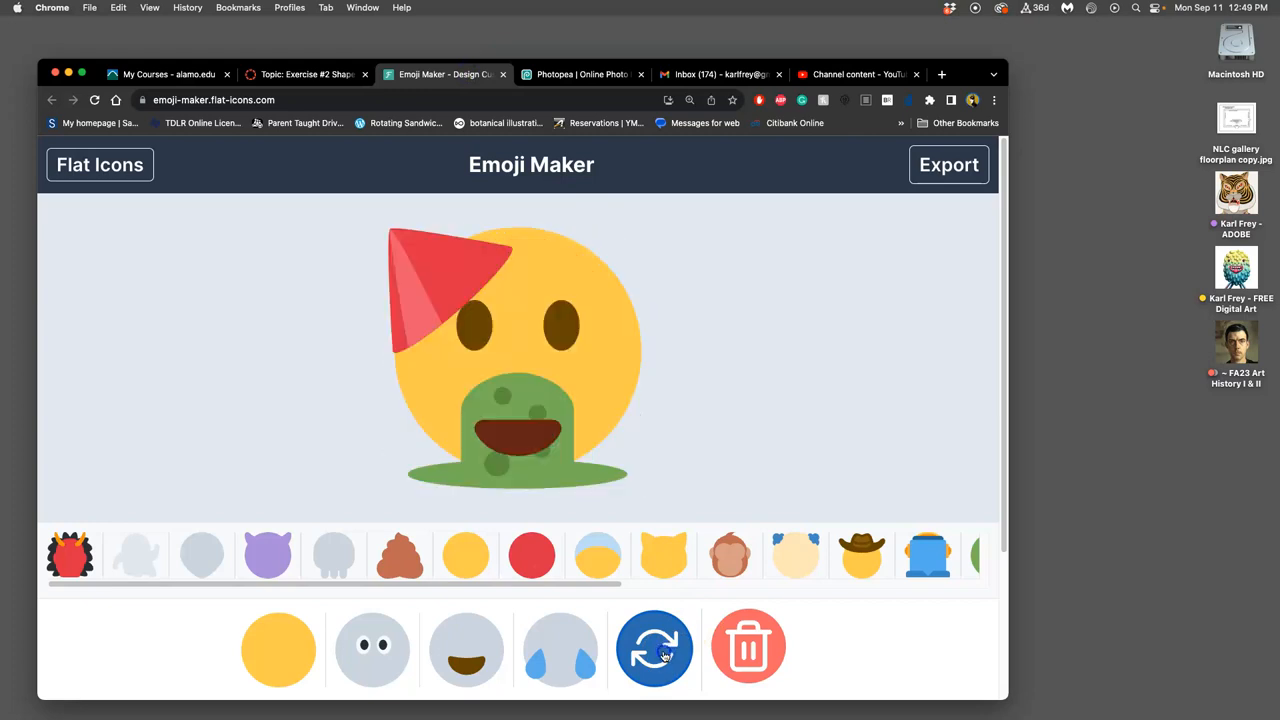
{"action": "left_click", "coordinate": [654, 647]}
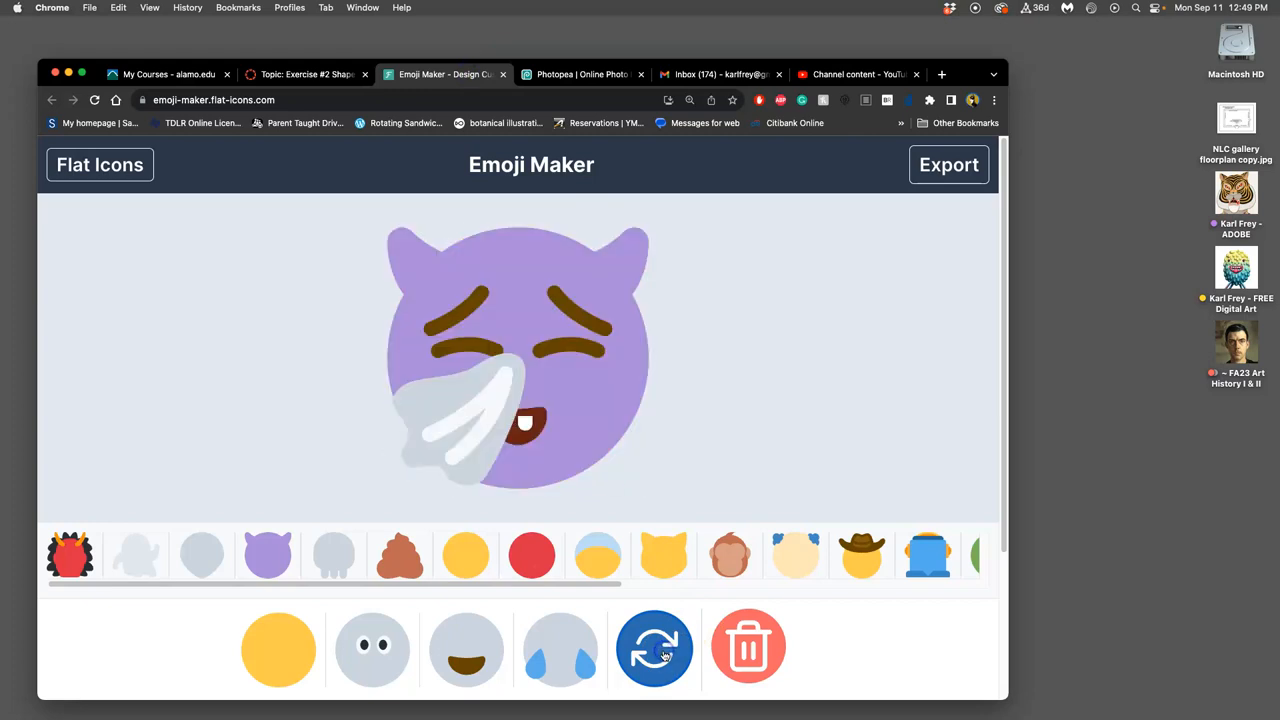
{"action": "left_click", "coordinate": [654, 648]}
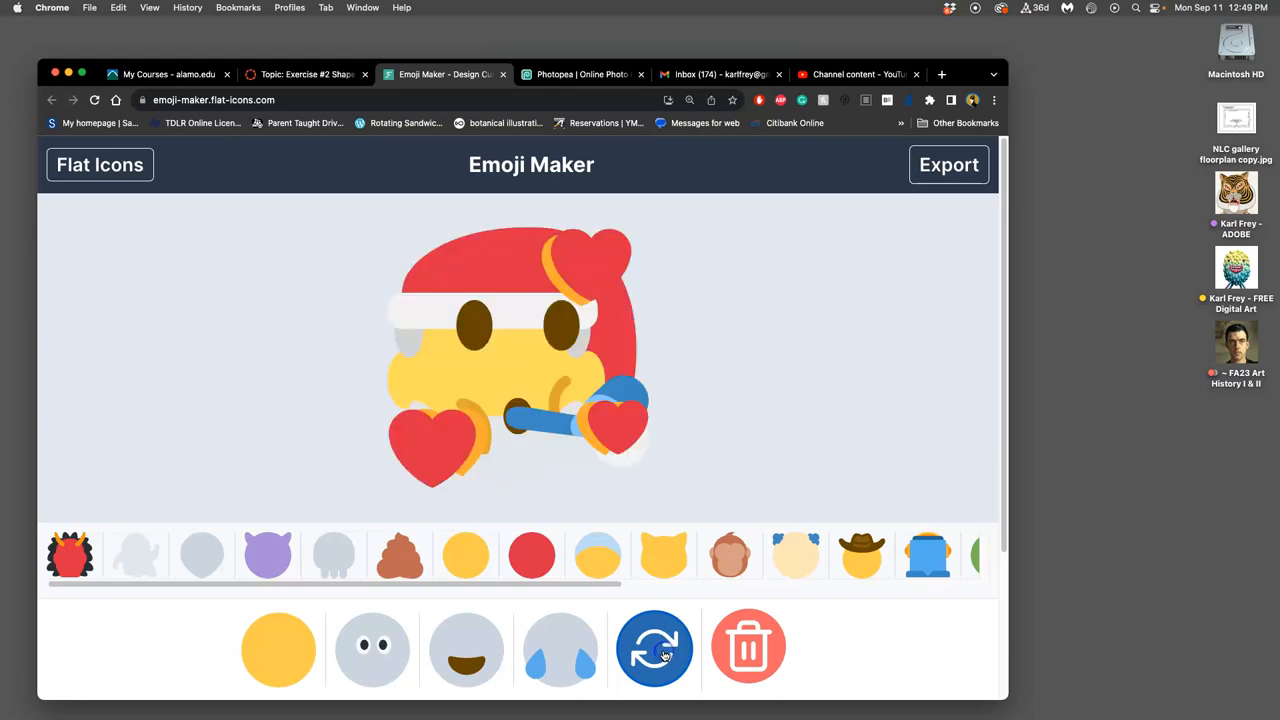
{"action": "left_click", "coordinate": [654, 648]}
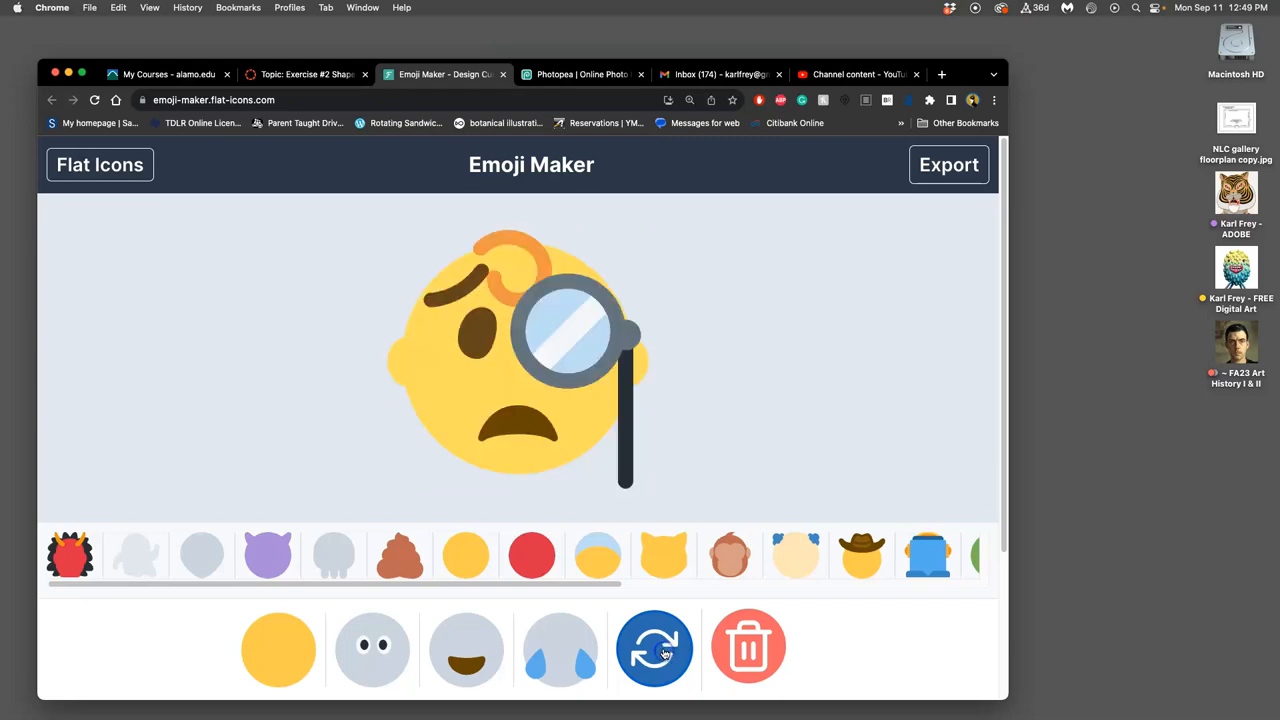
{"action": "left_click", "coordinate": [654, 647]}
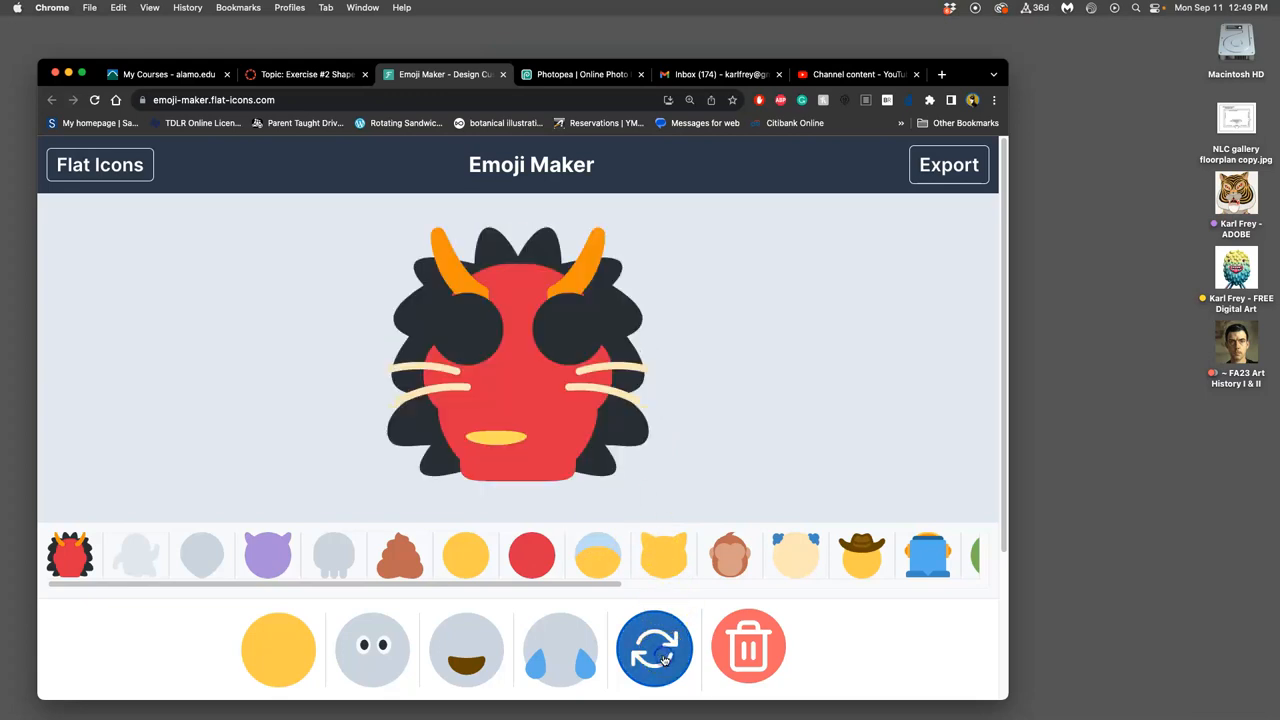
{"action": "left_click", "coordinate": [654, 648]}
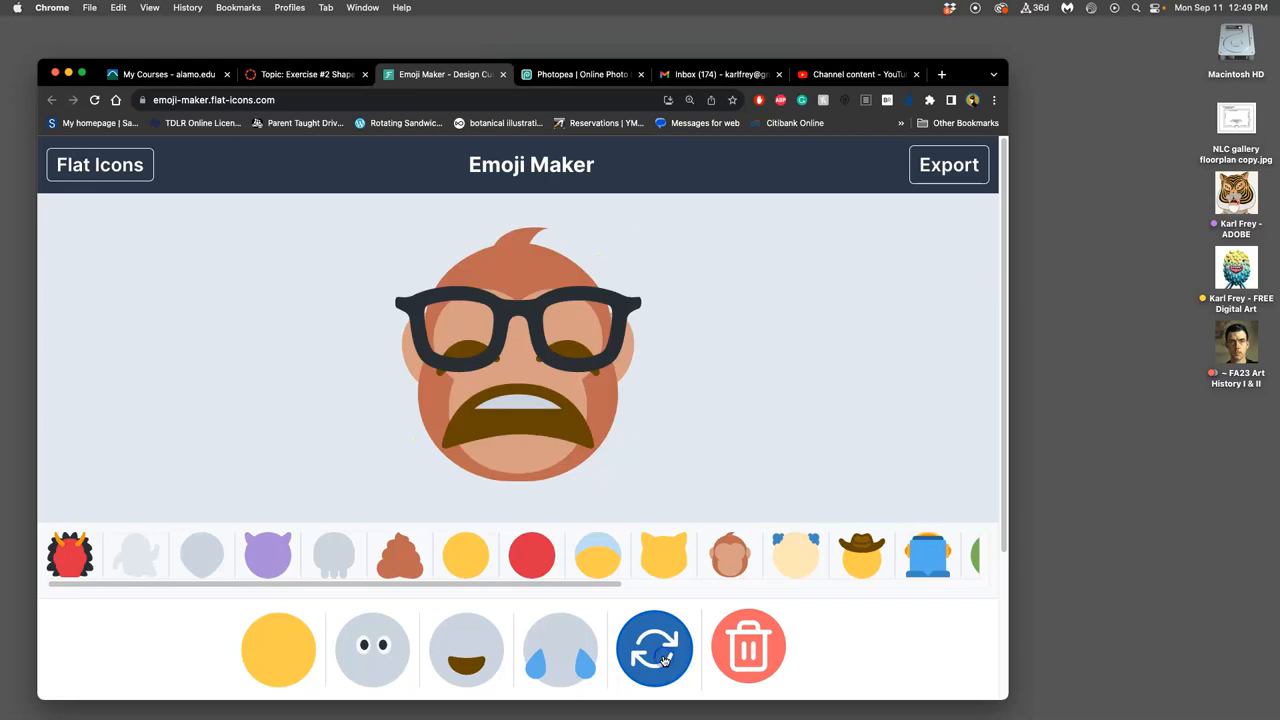
{"action": "left_click", "coordinate": [654, 646]}
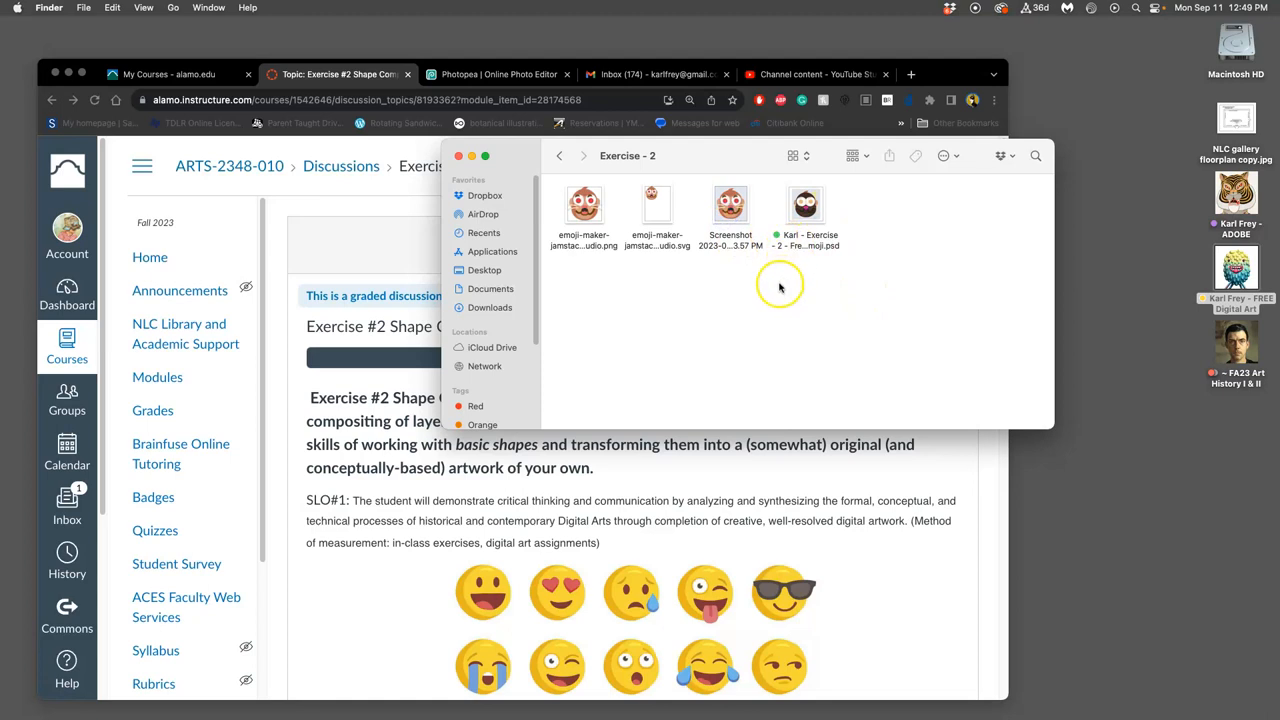
{"action": "mouse_move", "coordinate": [769, 266]}
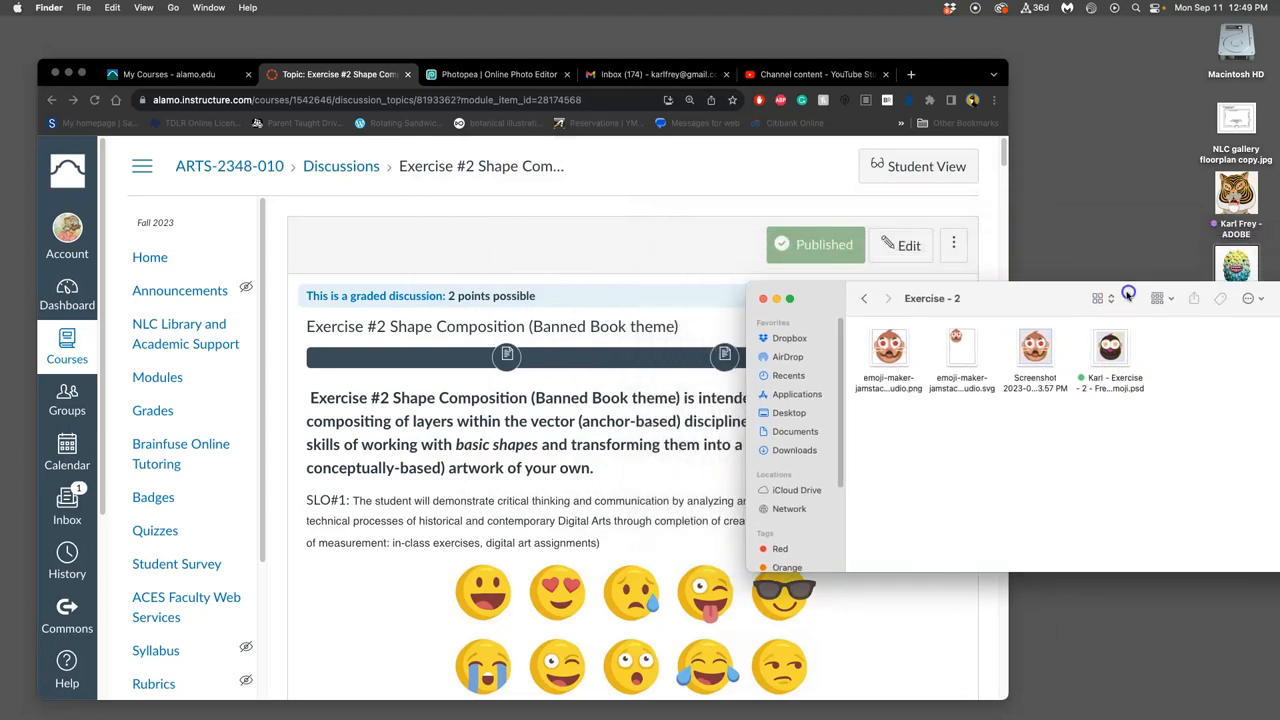
Open the emoji-maker PNG image from the Exercise - 2 Finder folder
{"action": "left_click", "coordinate": [889, 347]}
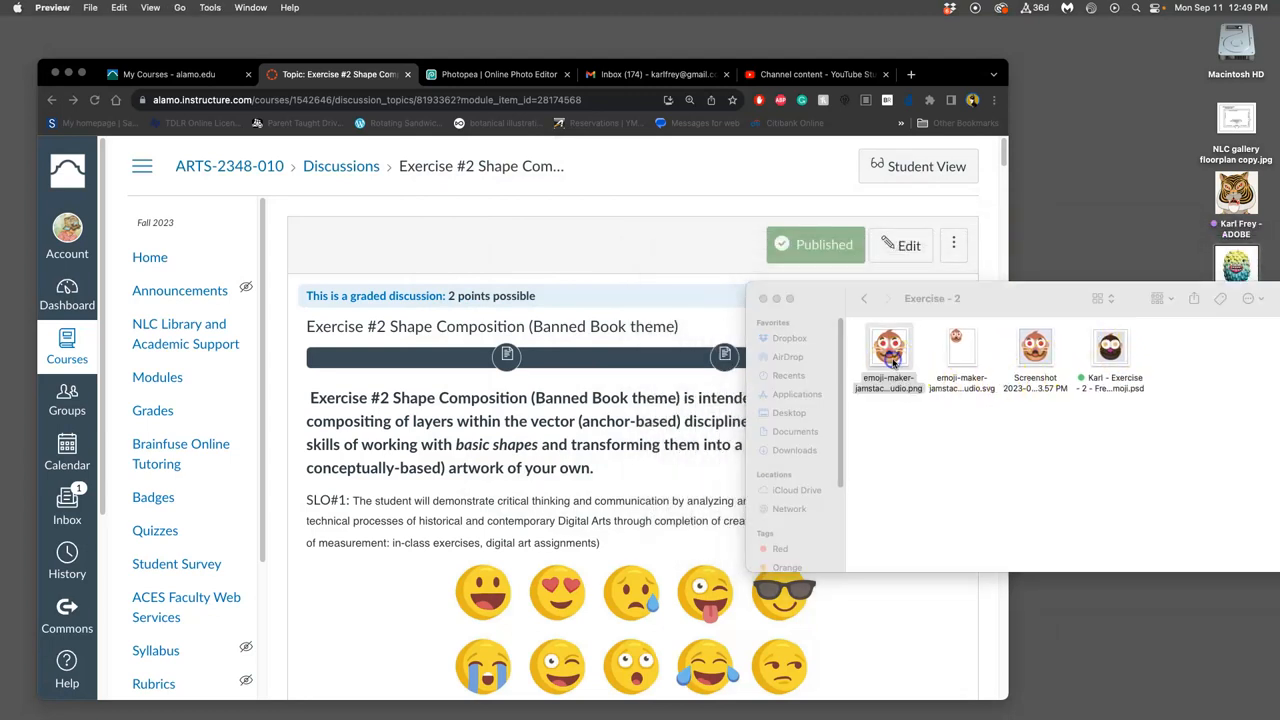
{"action": "double_click", "coordinate": [890, 347]}
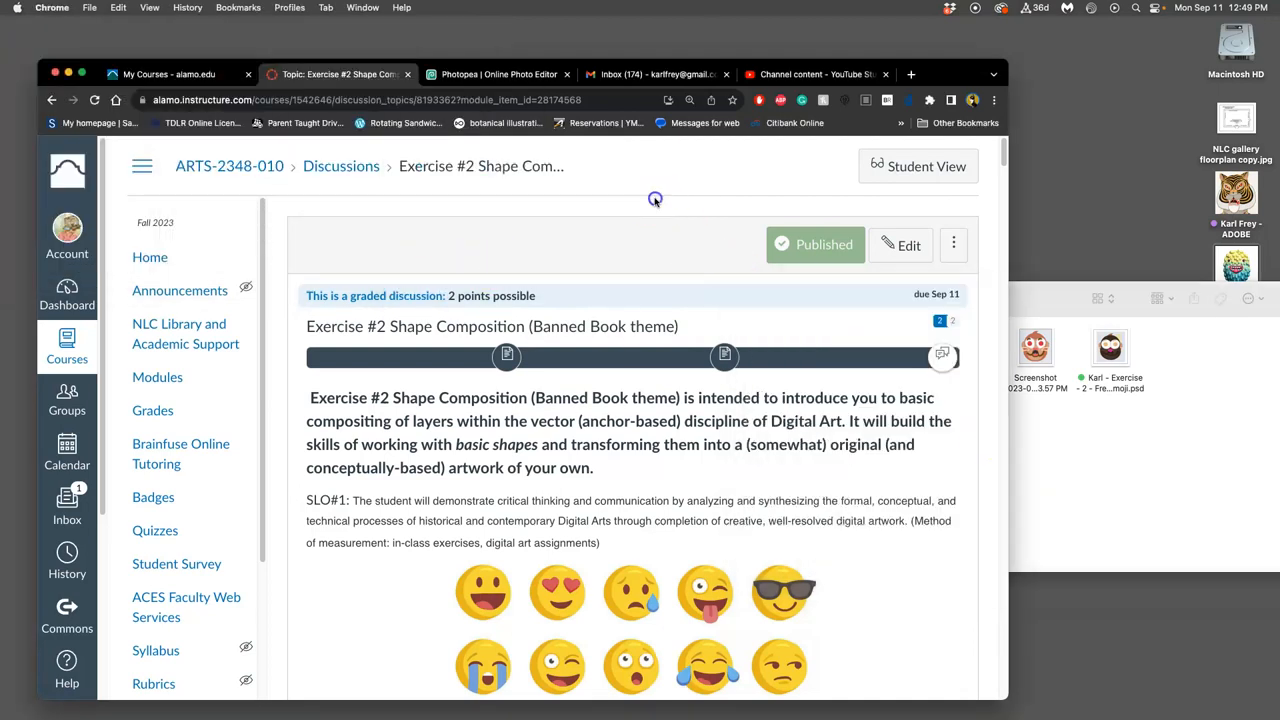
Load the Karl Exercise 2 emoji PSD into Photopea and lower the duplicated image layer's opacity
{"action": "left_click", "coordinate": [498, 74]}
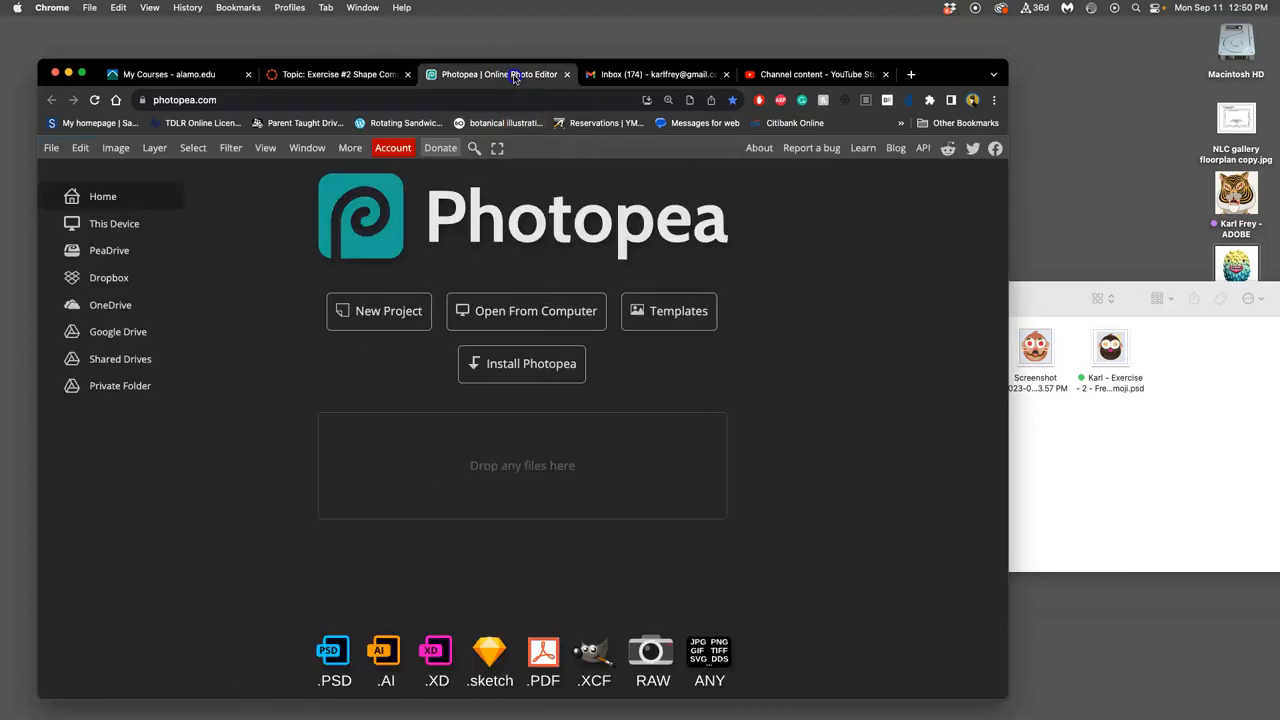
{"action": "left_click_drag", "start_coordinate": [1110, 347], "coordinate": [1003, 530]}
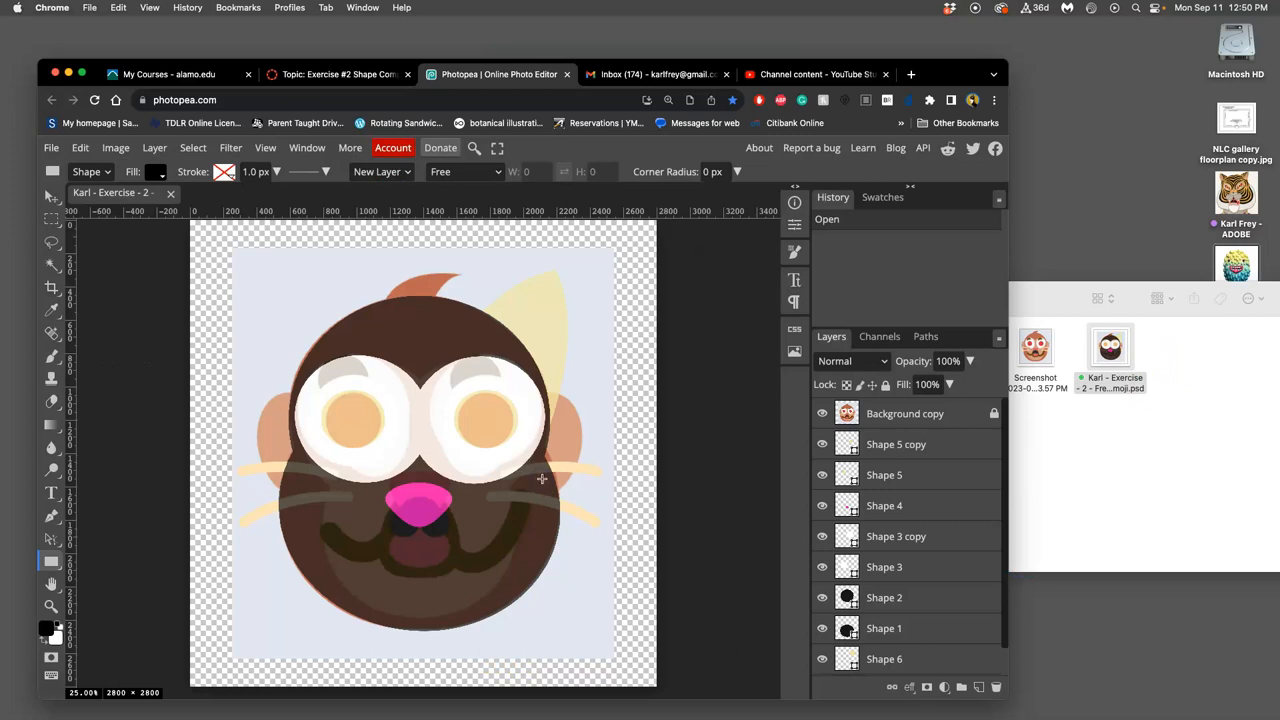
{"action": "left_click", "coordinate": [883, 474]}
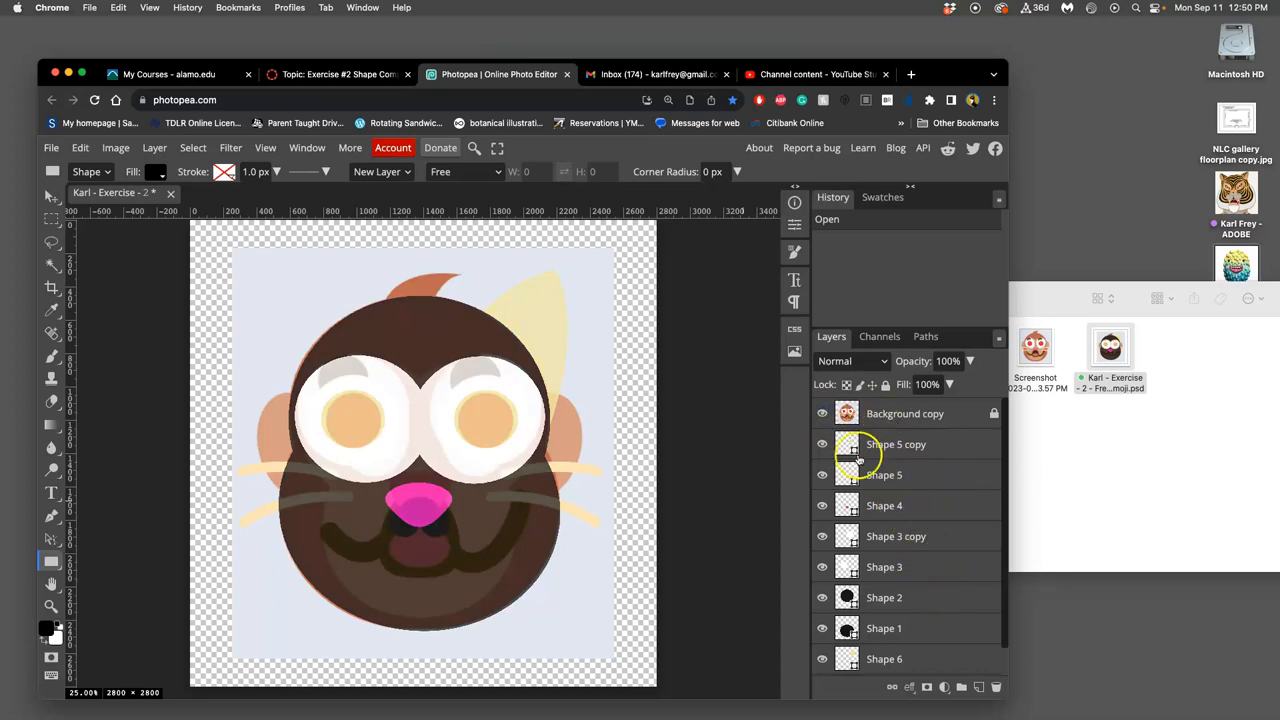
{"action": "left_click", "coordinate": [904, 413]}
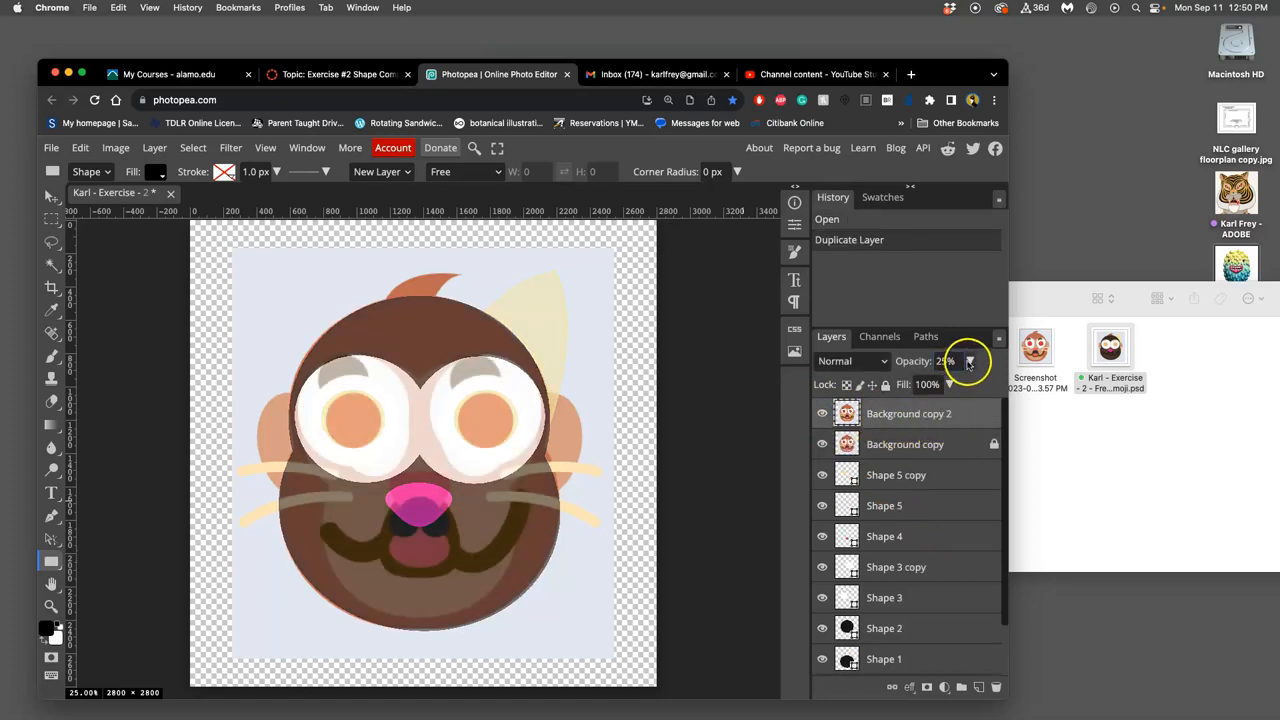
{"action": "left_click_drag", "start_coordinate": [968, 361], "coordinate": [965, 384]}
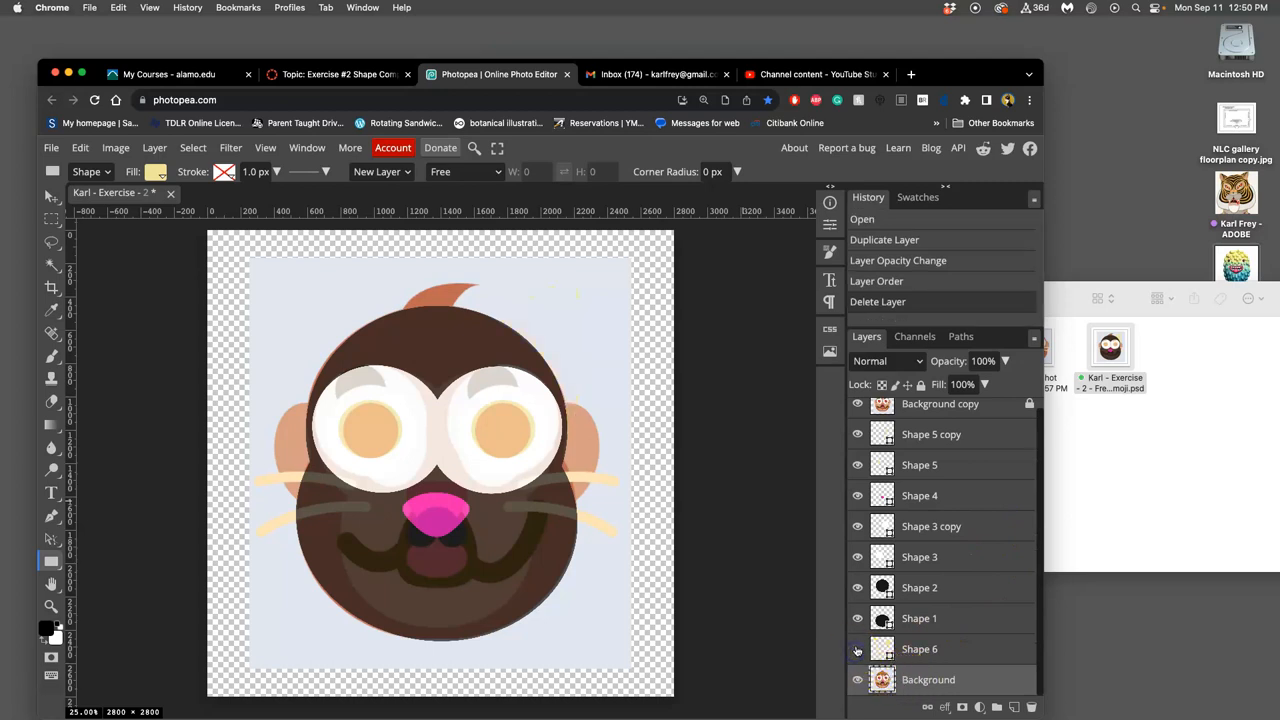
Hide the Shape layers to show only the monkey emoji, and unlock Background copy
{"action": "left_click", "coordinate": [856, 649]}
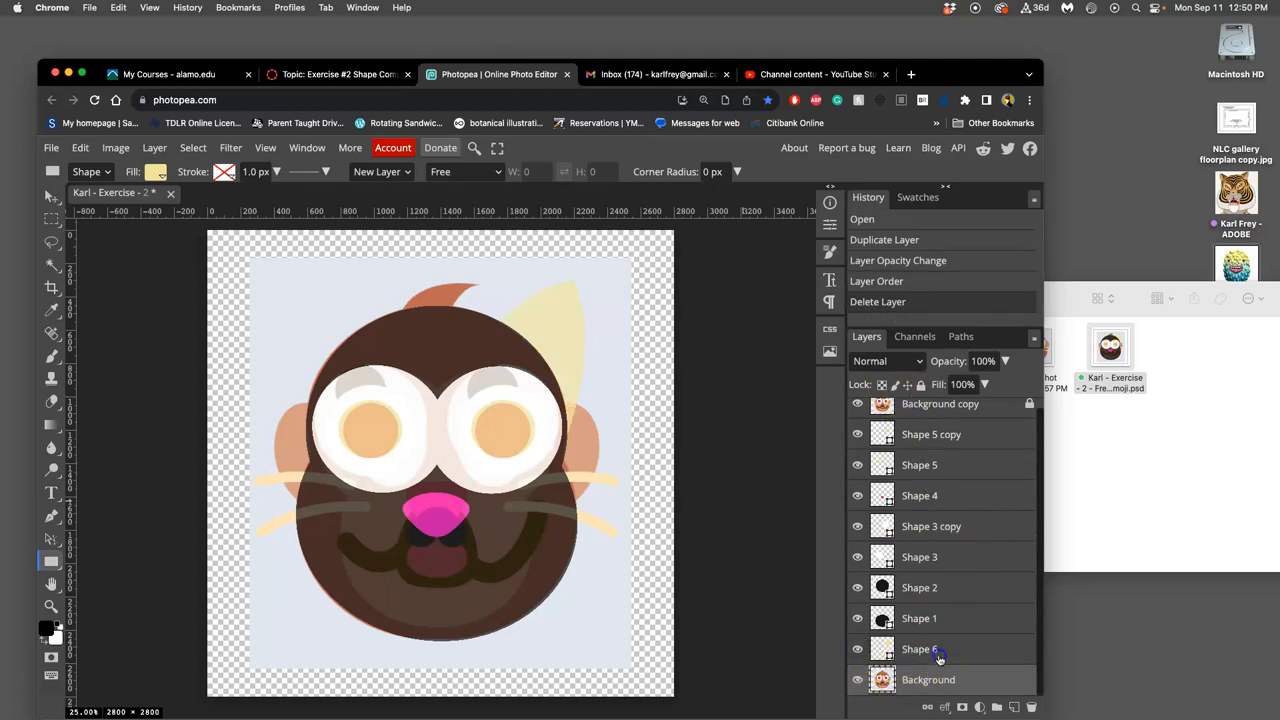
{"action": "left_click", "coordinate": [857, 649]}
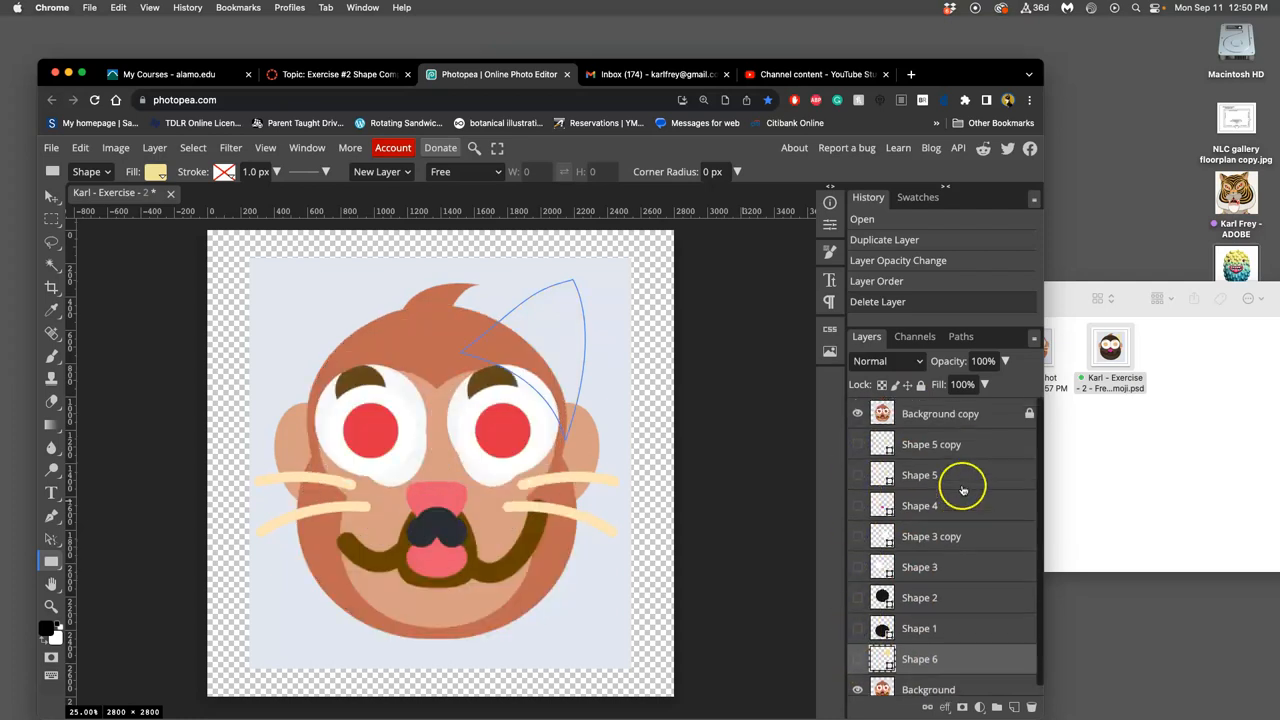
{"action": "left_click", "coordinate": [940, 413]}
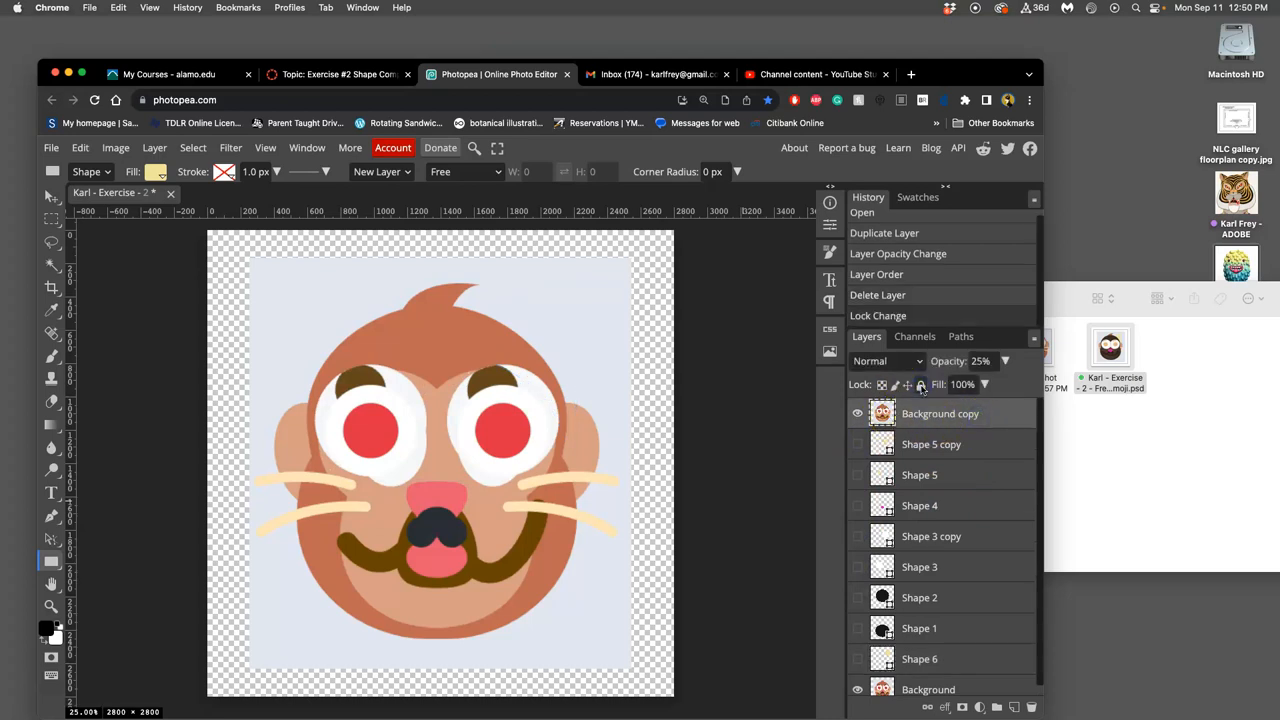
{"action": "left_click", "coordinate": [856, 689]}
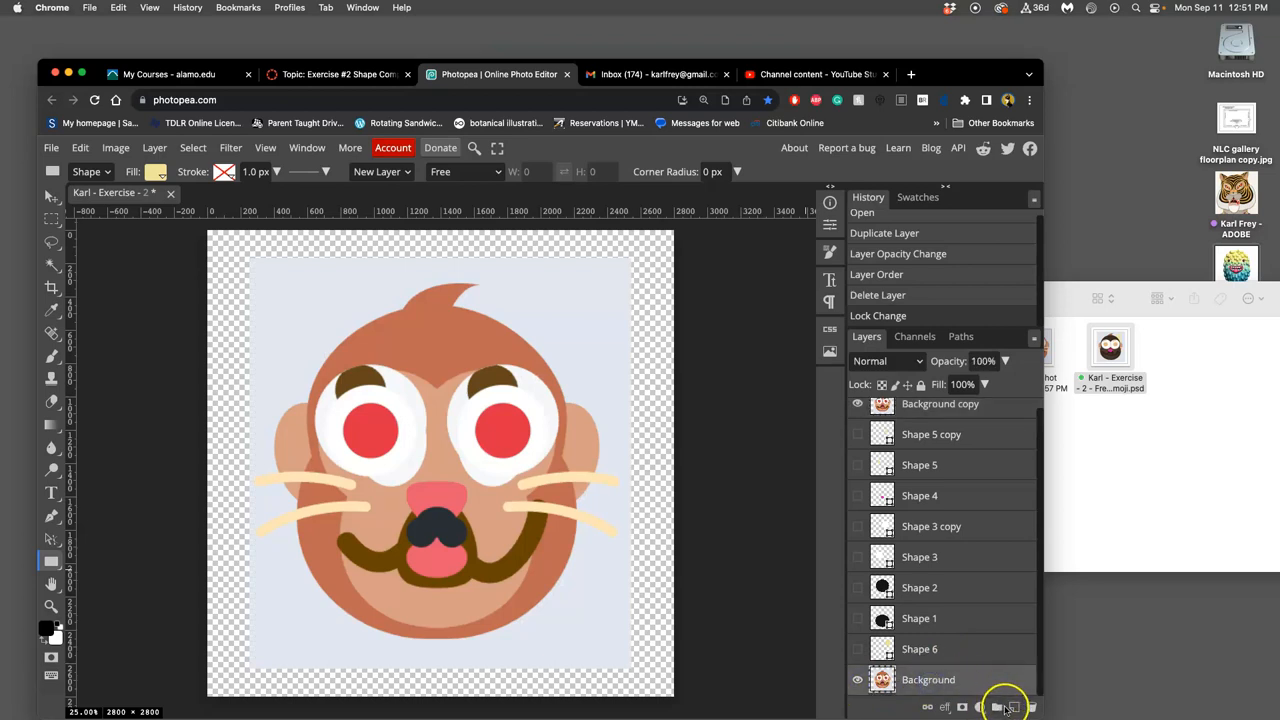
Add a new empty layer to the document
{"action": "left_click", "coordinate": [992, 710]}
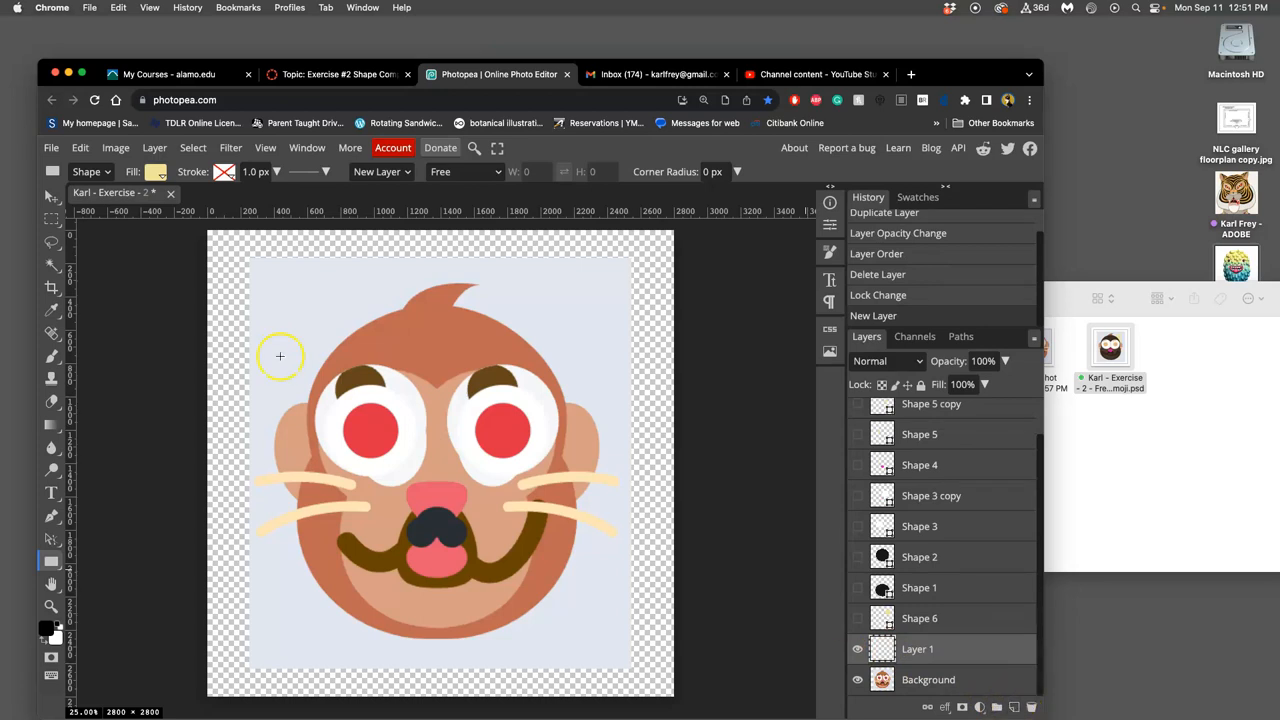
{"action": "left_click", "coordinate": [154, 147]}
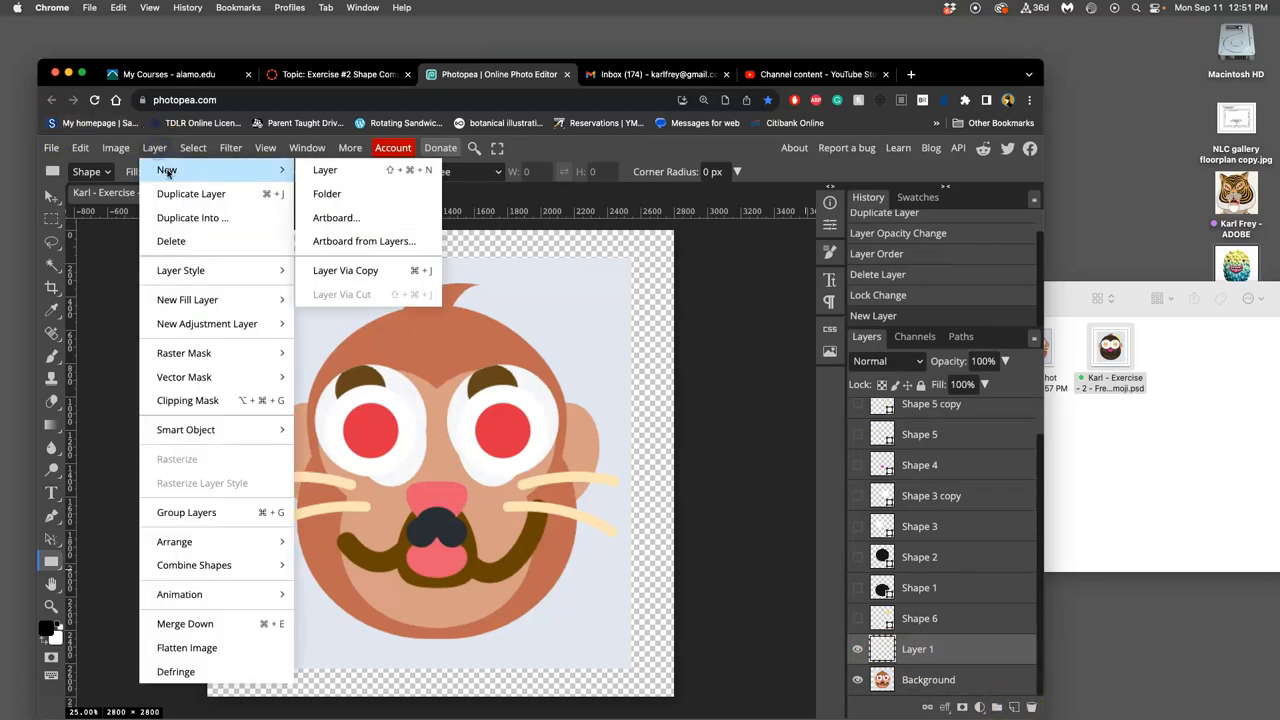
{"action": "left_click", "coordinate": [325, 169]}
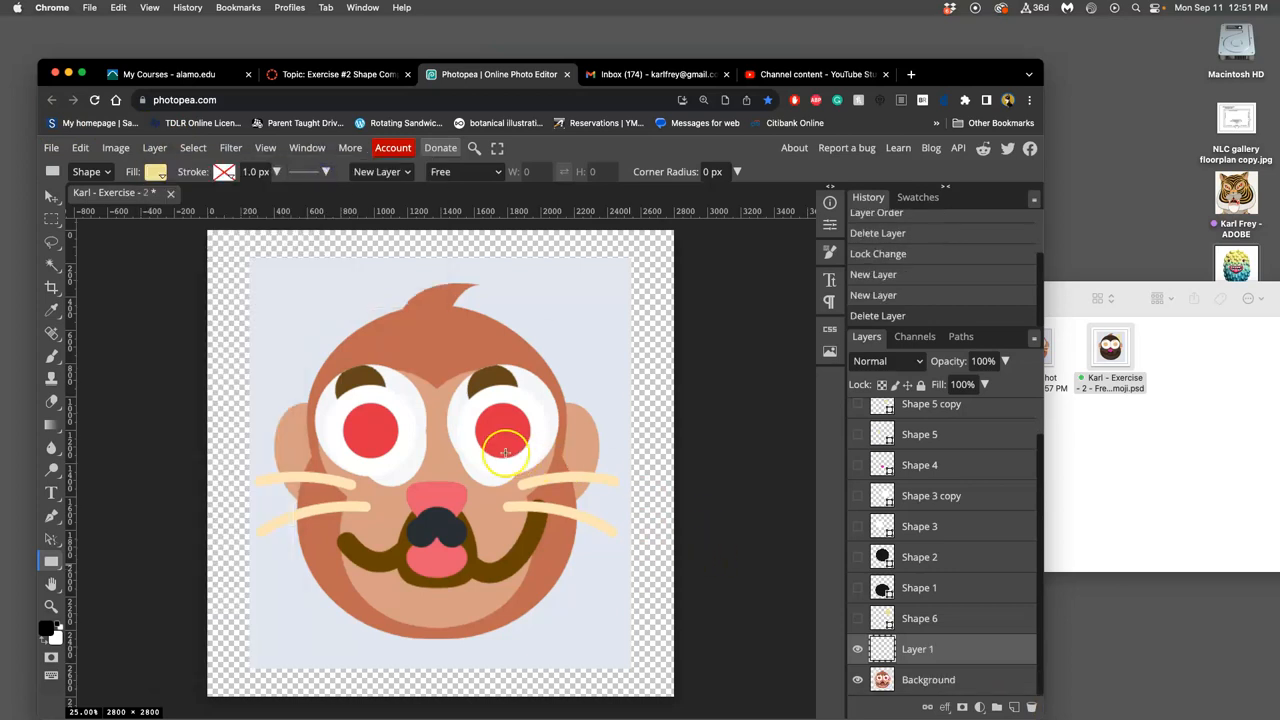
{"action": "mouse_move", "coordinate": [546, 453]}
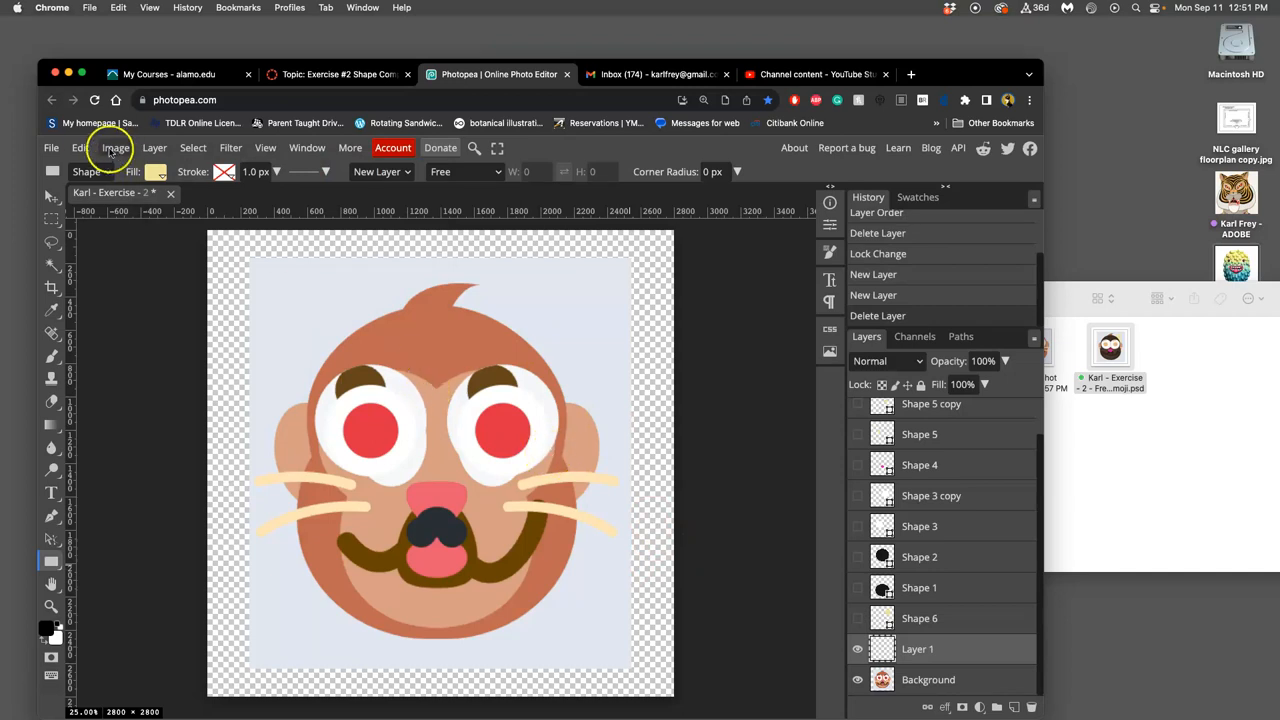
Fill Layer 1 with white and move it below the Background image
{"action": "left_click", "coordinate": [78, 147]}
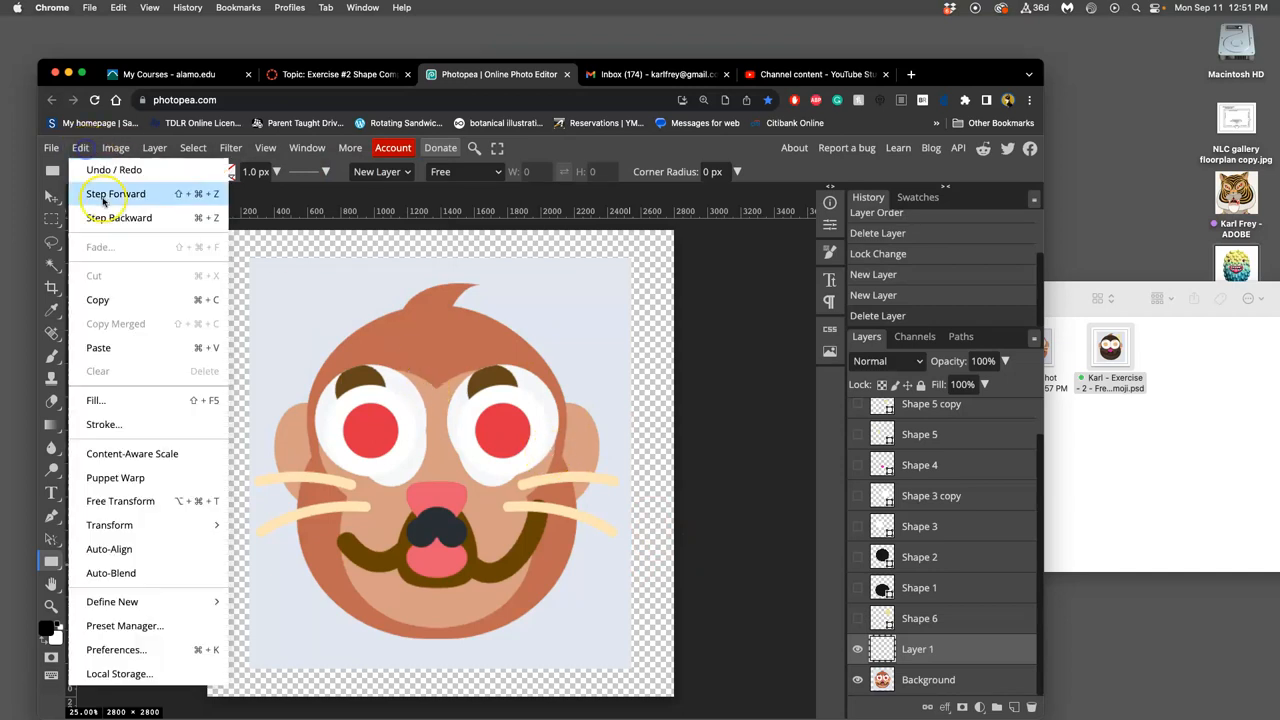
{"action": "left_click", "coordinate": [94, 400]}
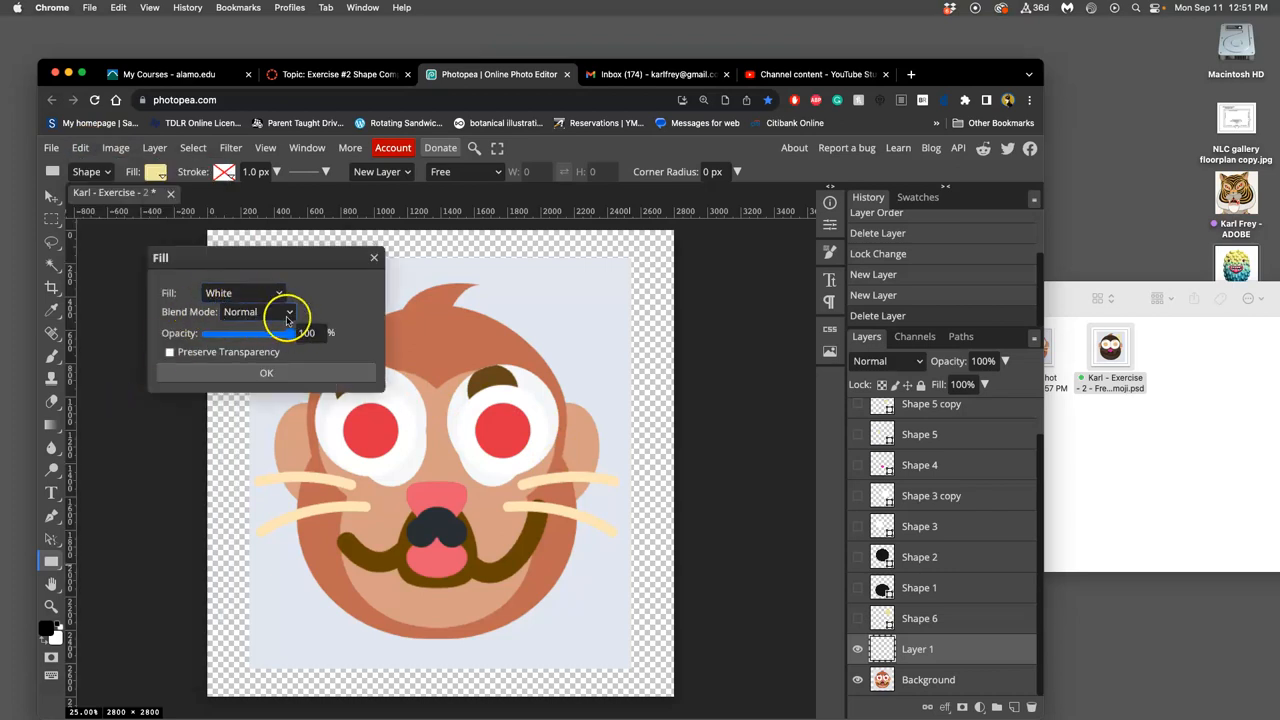
{"action": "left_click", "coordinate": [266, 373]}
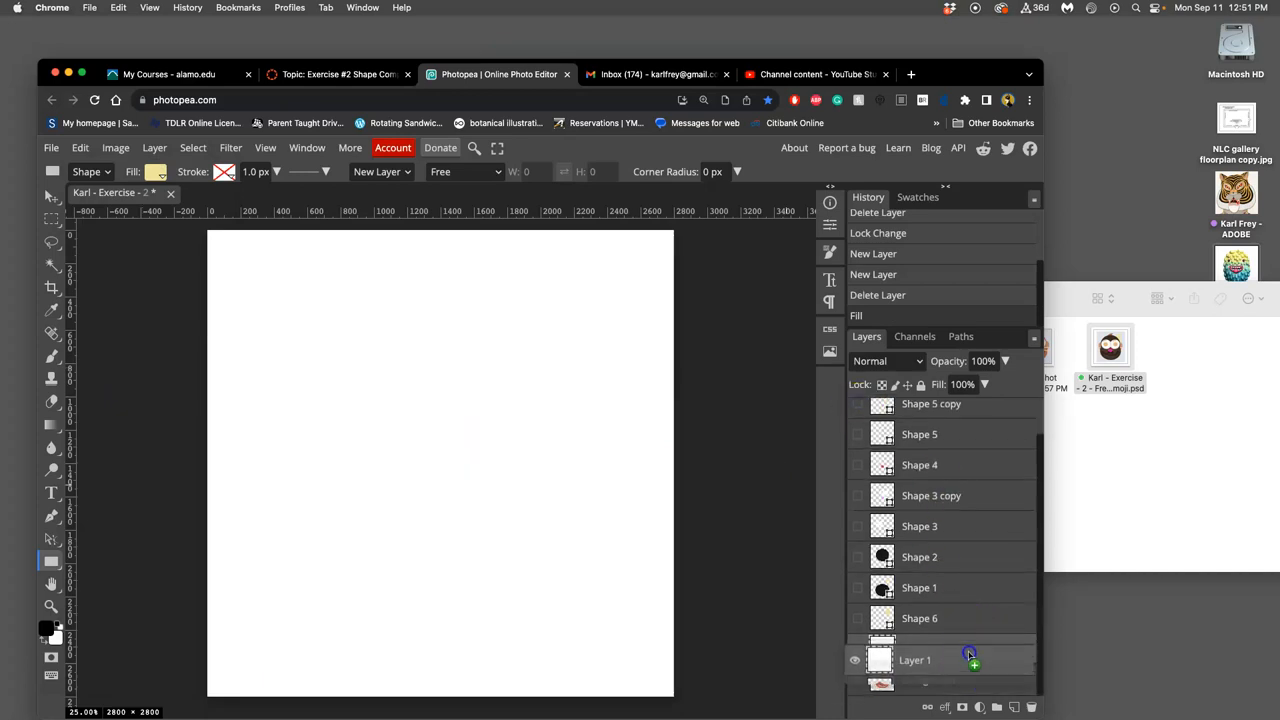
{"action": "left_click", "coordinate": [856, 649]}
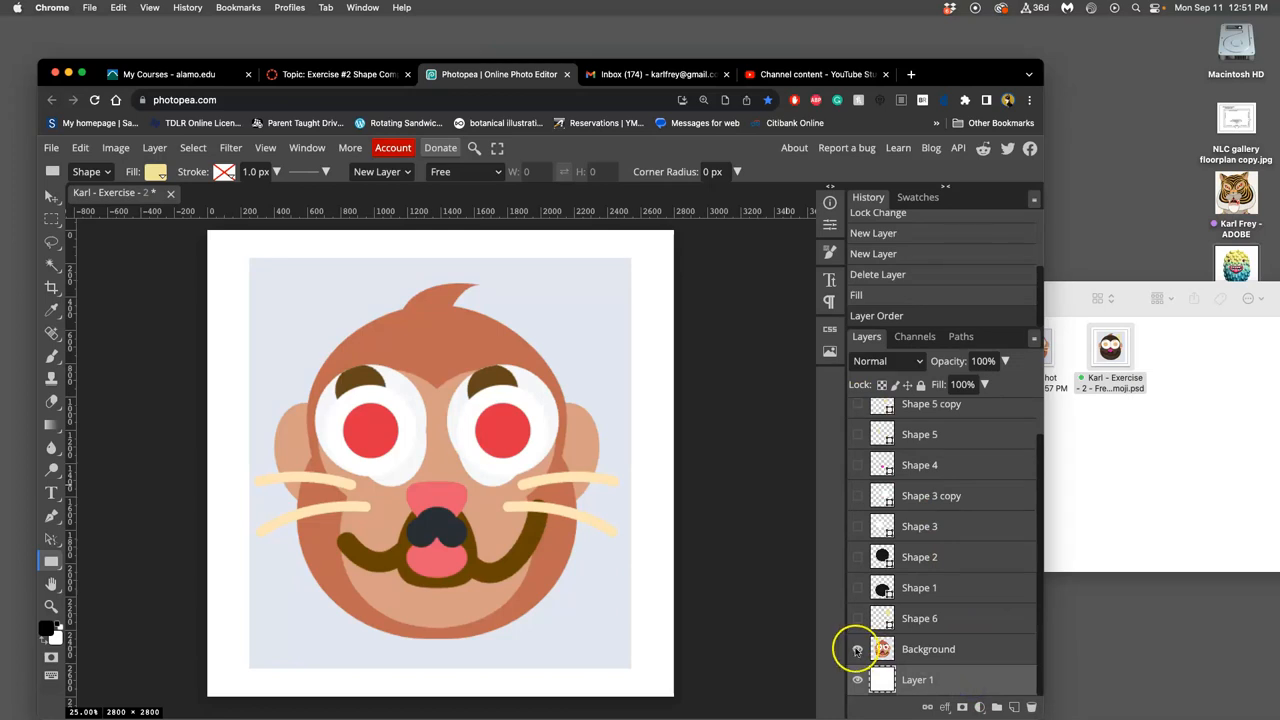
{"action": "left_click", "coordinate": [855, 649]}
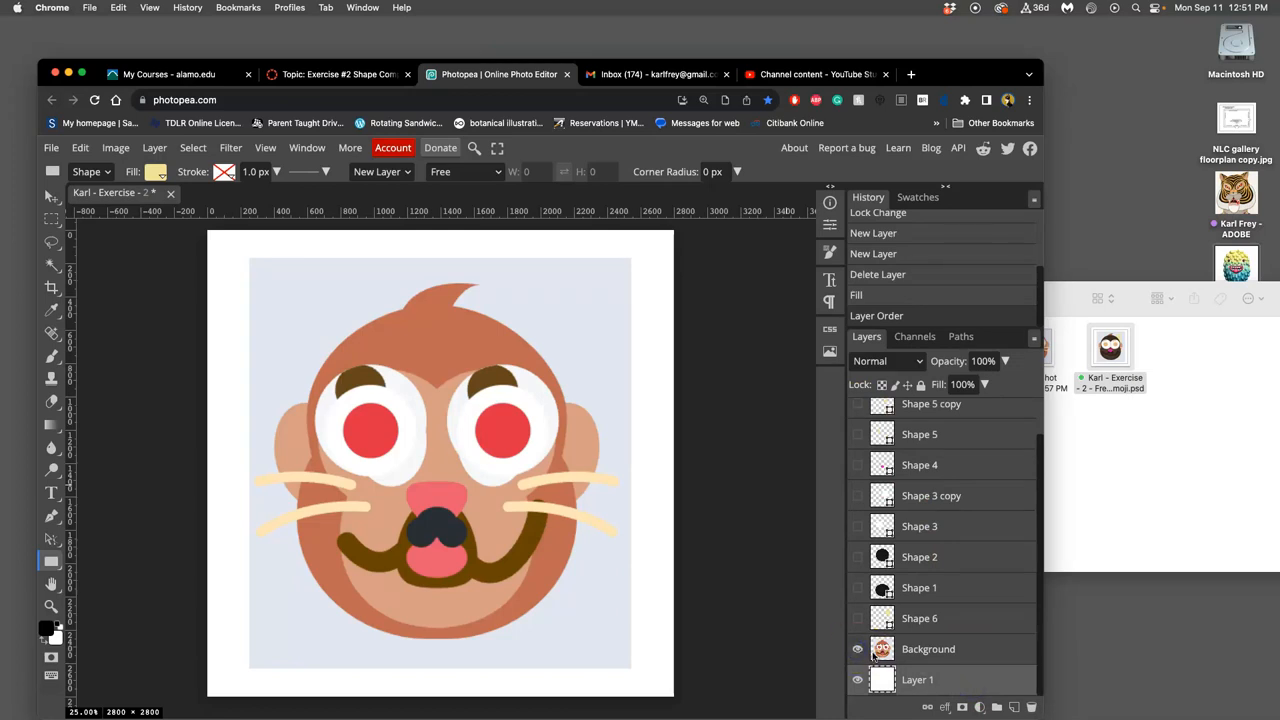
Hide the Background monkey image and show the faded Background copy overlay
{"action": "left_click", "coordinate": [857, 649]}
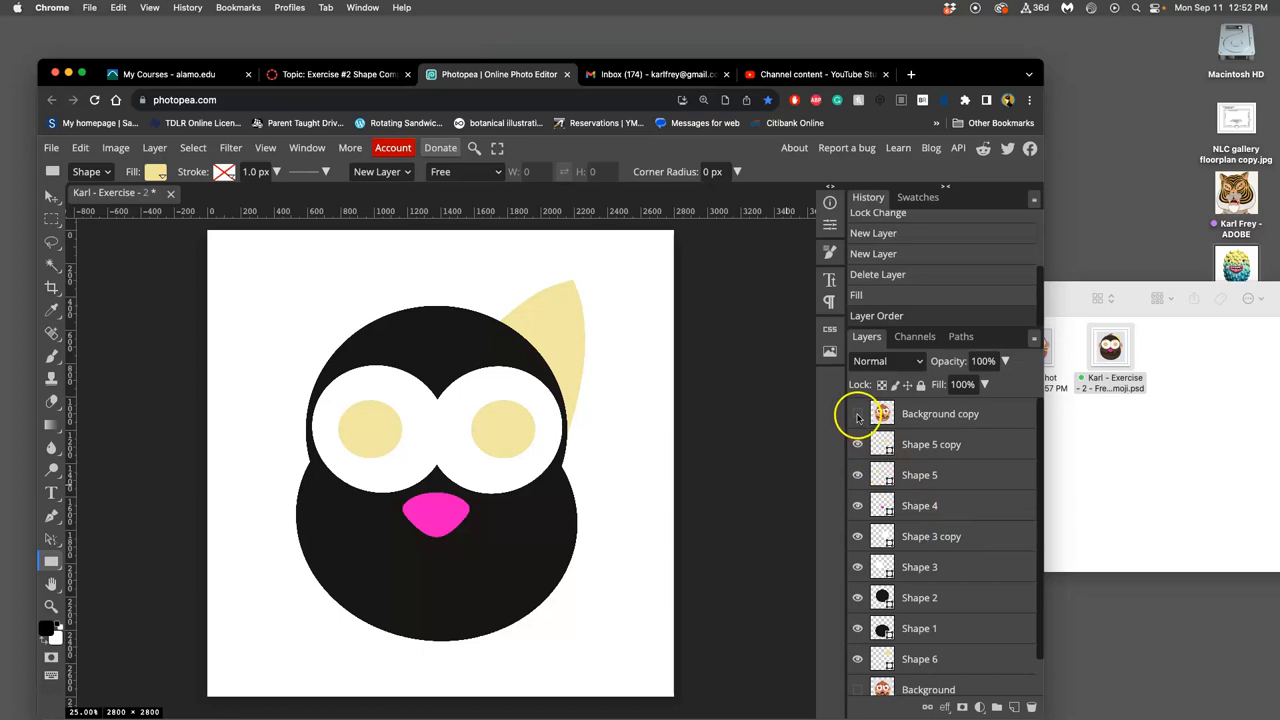
{"action": "left_click", "coordinate": [858, 414]}
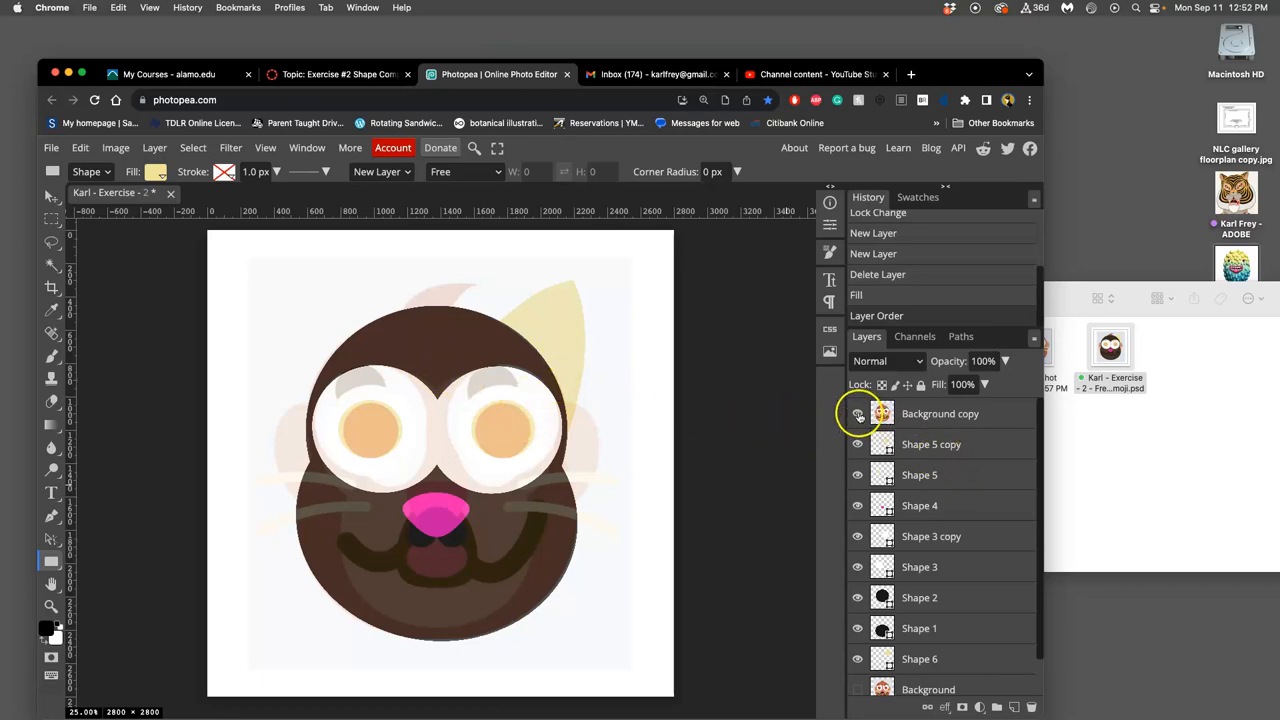
Hide the Background copy overlay and select the Shape 6 ear layer
{"action": "left_click", "coordinate": [858, 414]}
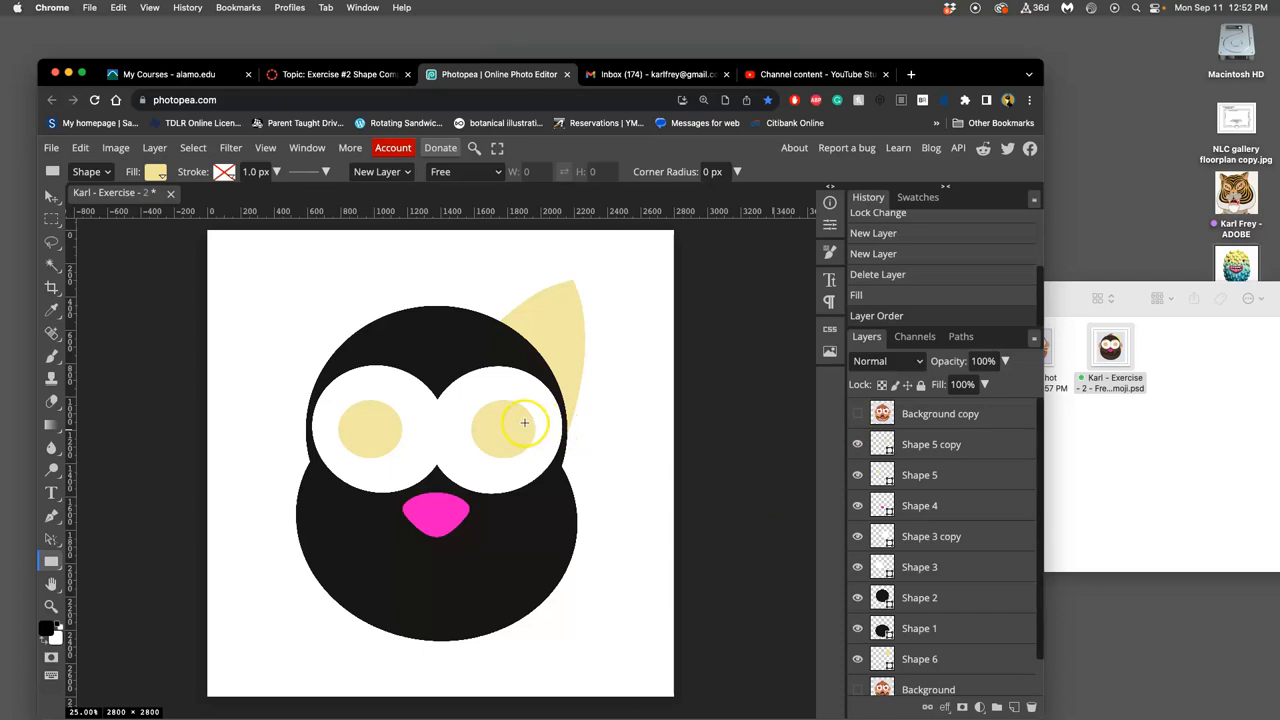
{"action": "left_click", "coordinate": [857, 413]}
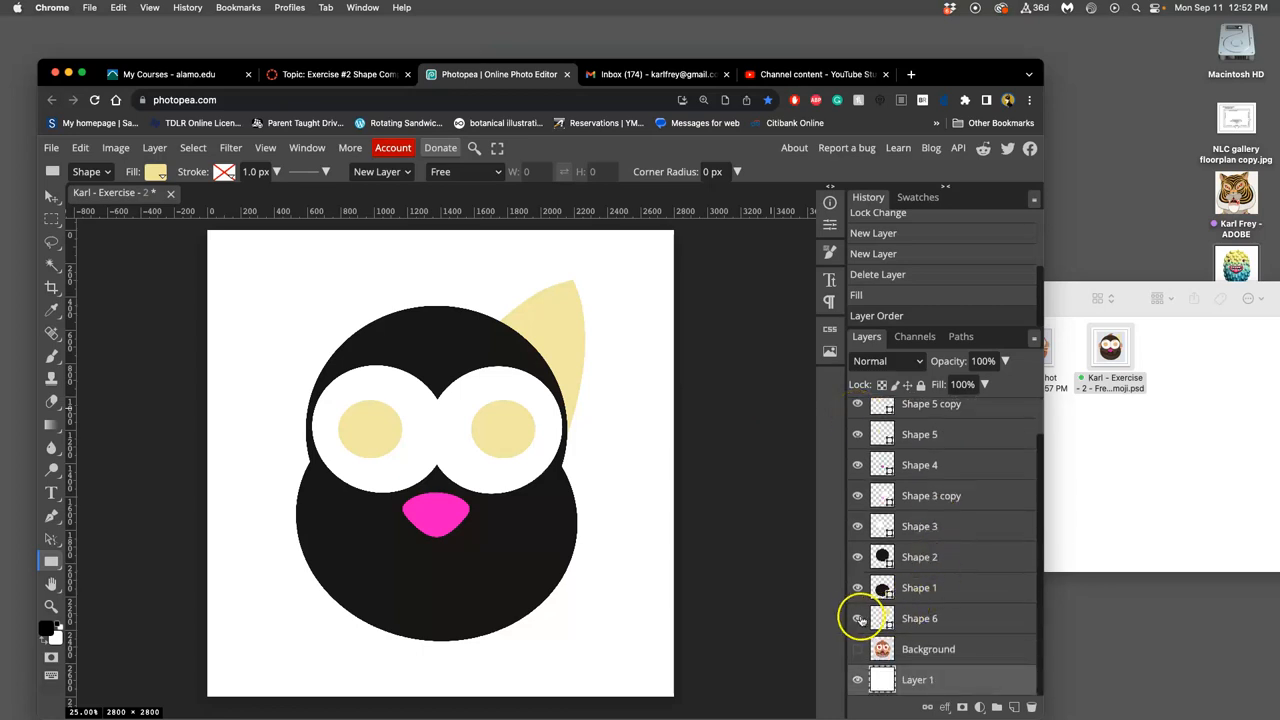
{"action": "left_click", "coordinate": [919, 618]}
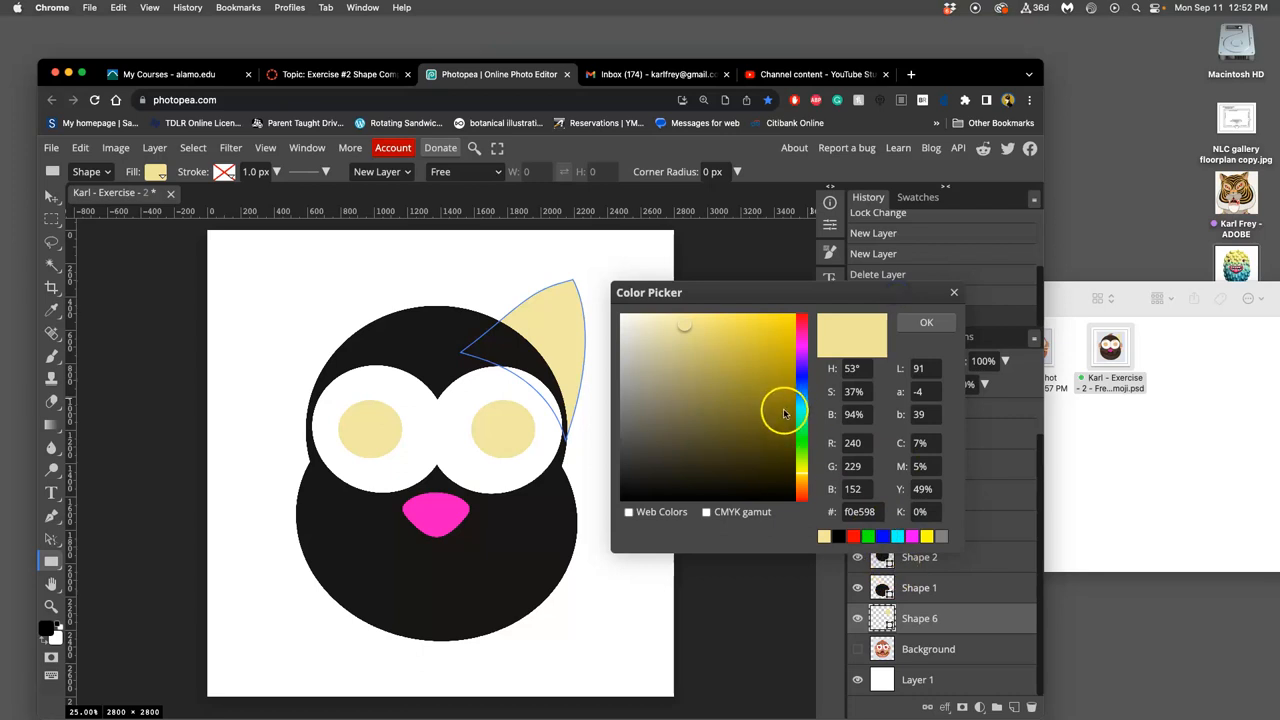
{"action": "mouse_move", "coordinate": [785, 413]}
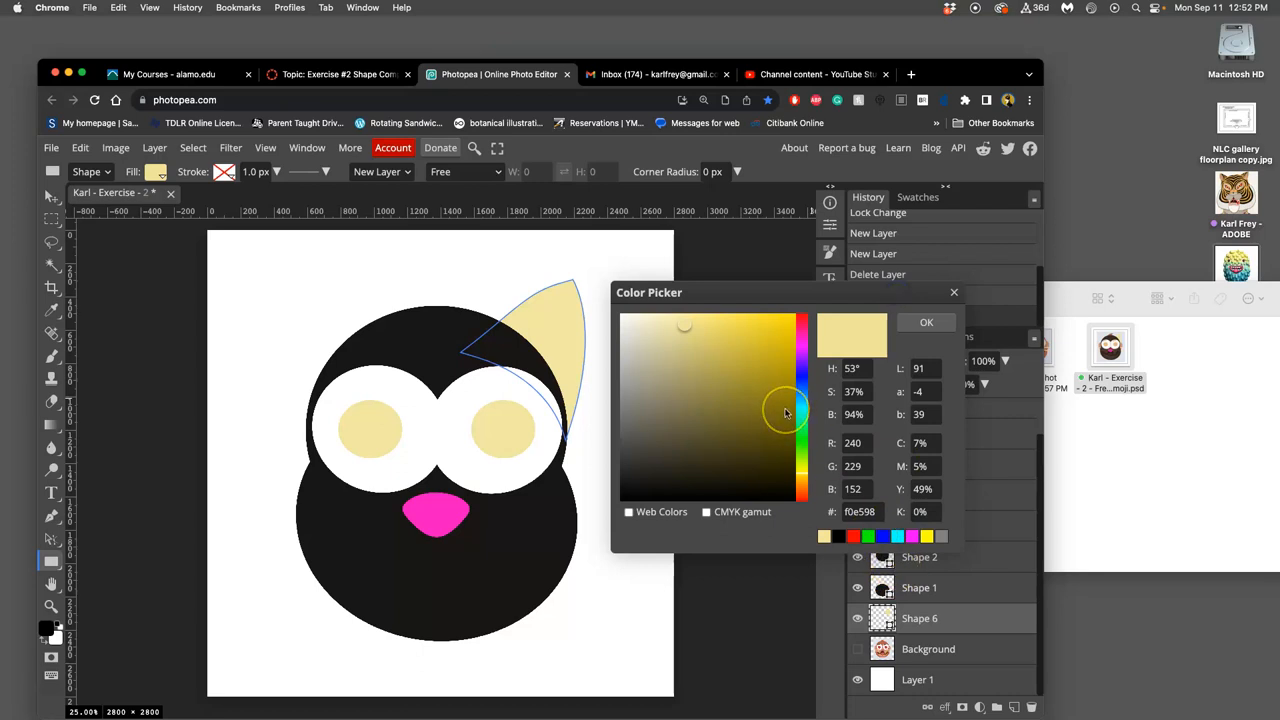
{"action": "mouse_move", "coordinate": [571, 345]}
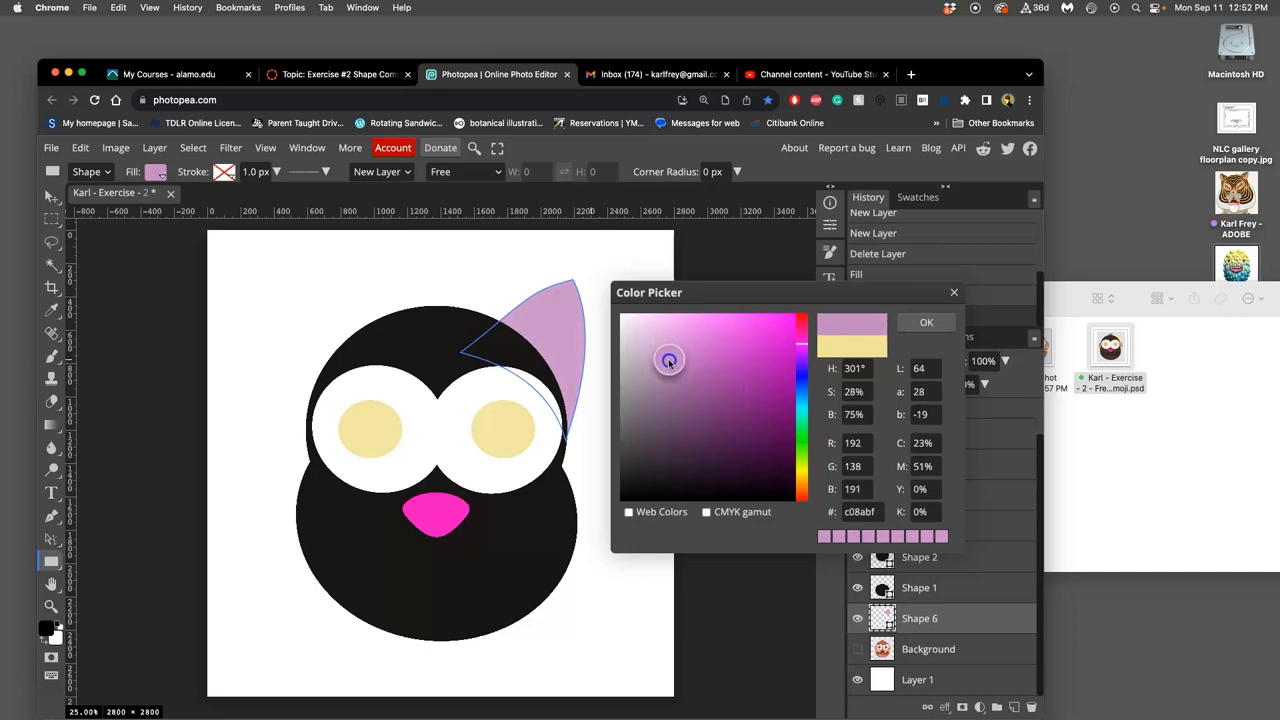
Pick a pinkish tone for the ear fill in the Color Picker and confirm
{"action": "left_click_drag", "start_coordinate": [669, 360], "coordinate": [803, 347]}
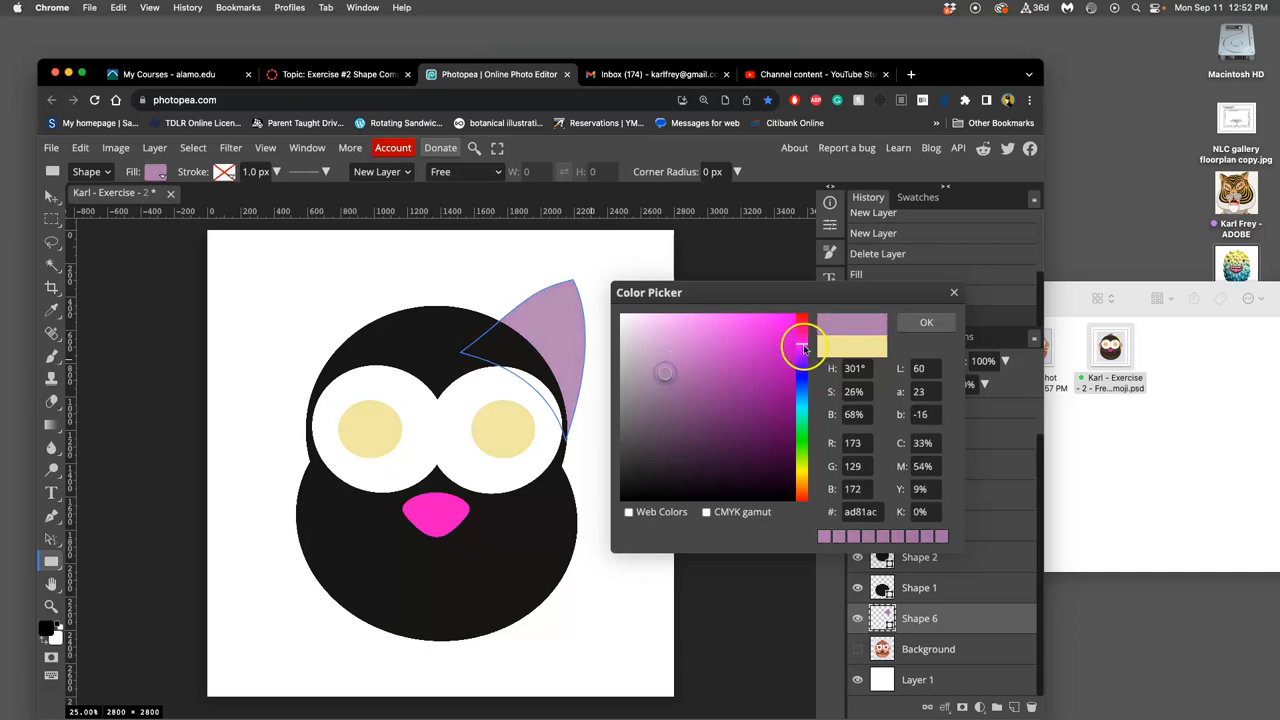
{"action": "left_click_drag", "start_coordinate": [803, 350], "coordinate": [803, 497]}
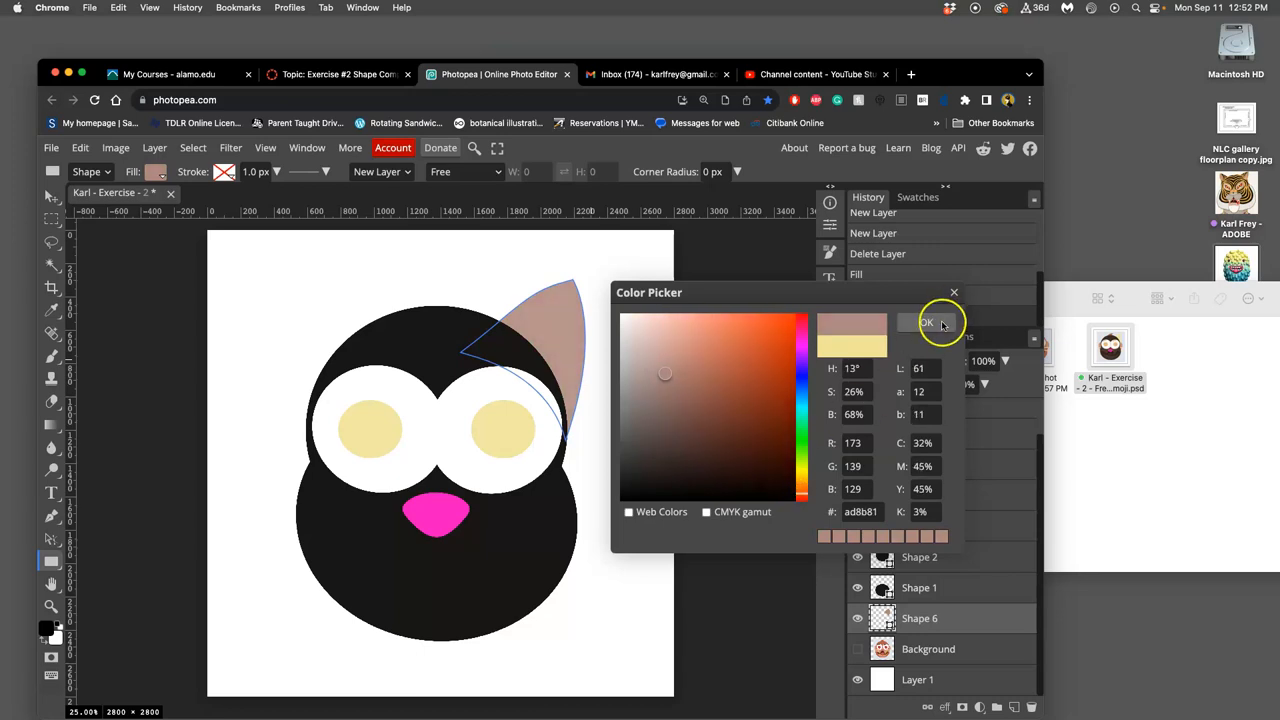
{"action": "left_click", "coordinate": [927, 322]}
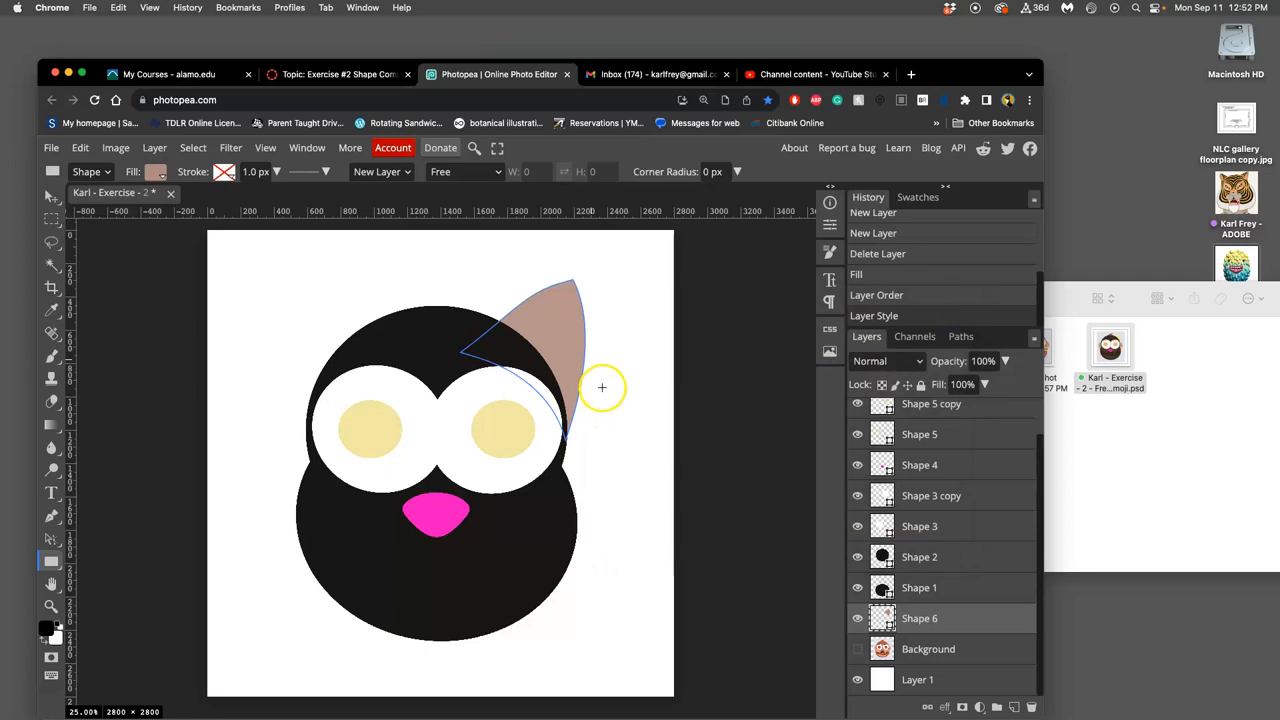
Free-transform the pink ear (Shape 6), dragging its tip higher above the head
{"action": "left_click", "coordinate": [79, 147]}
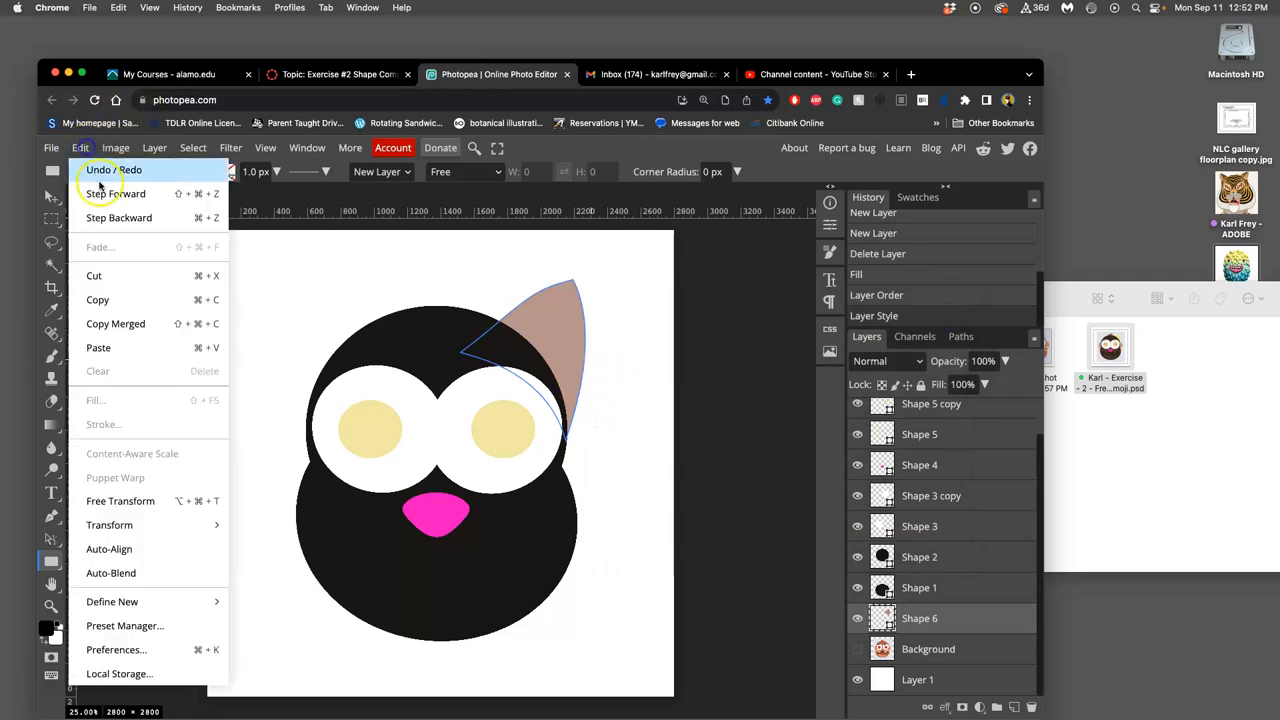
{"action": "left_click", "coordinate": [120, 501]}
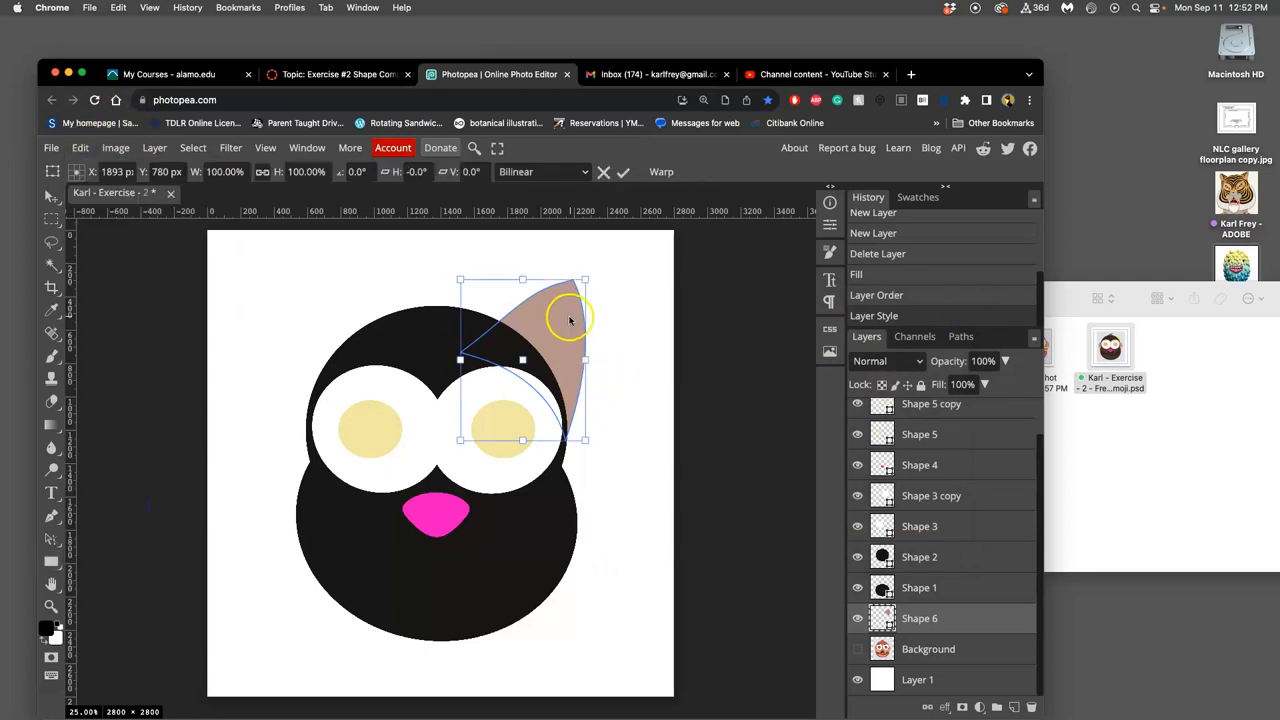
{"action": "right_click", "coordinate": [535, 320]}
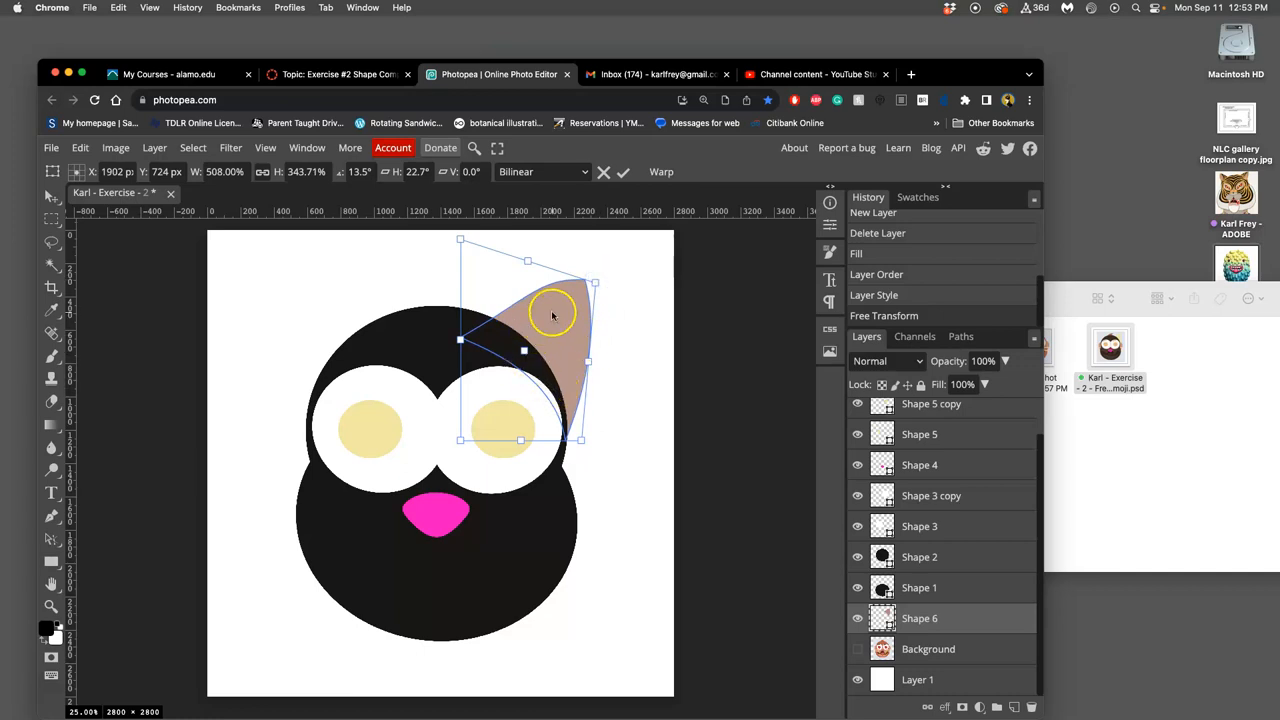
{"action": "left_click_drag", "start_coordinate": [588, 284], "coordinate": [592, 264]}
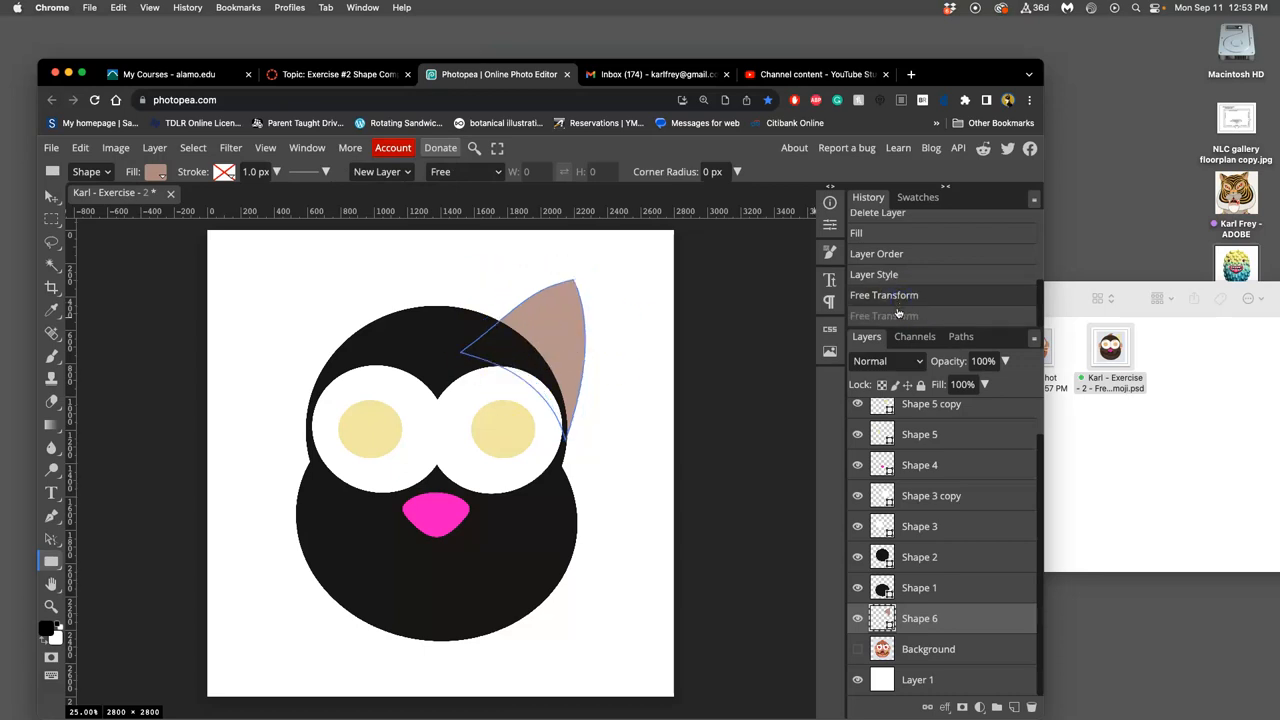
{"action": "mouse_move", "coordinate": [884, 312]}
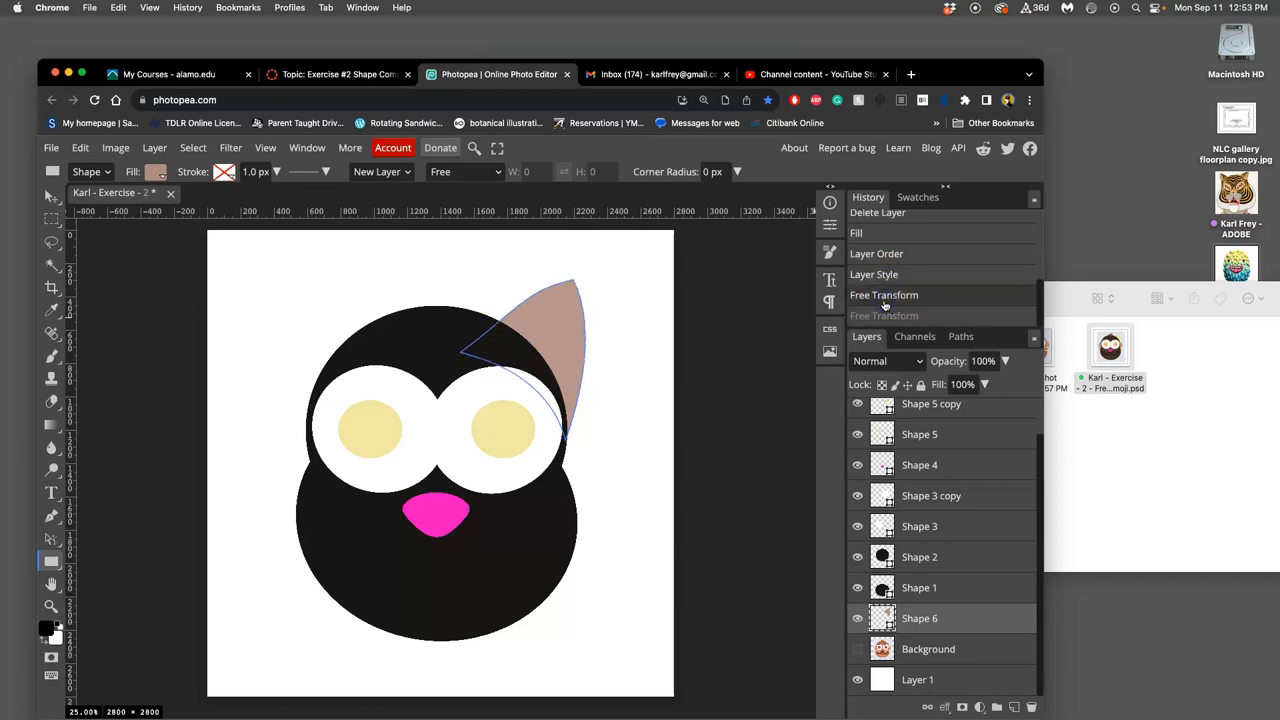
{"action": "mouse_move", "coordinate": [884, 311]}
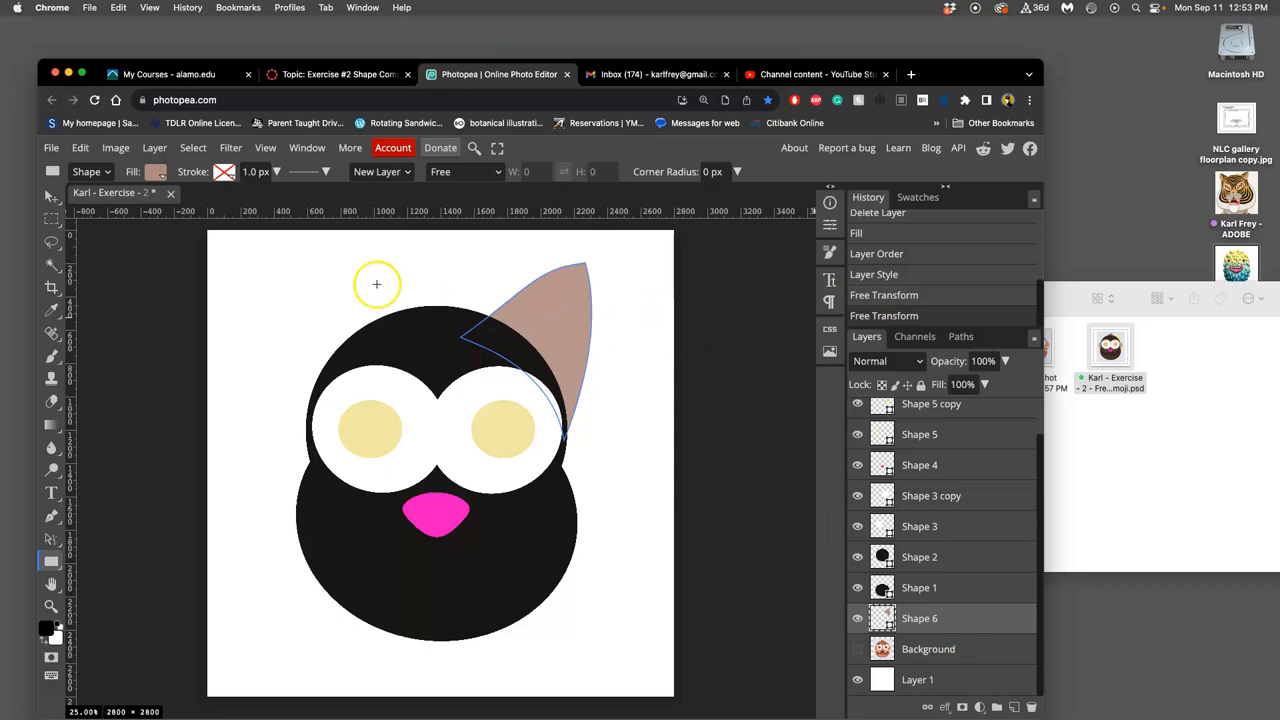
{"action": "mouse_move", "coordinate": [389, 324]}
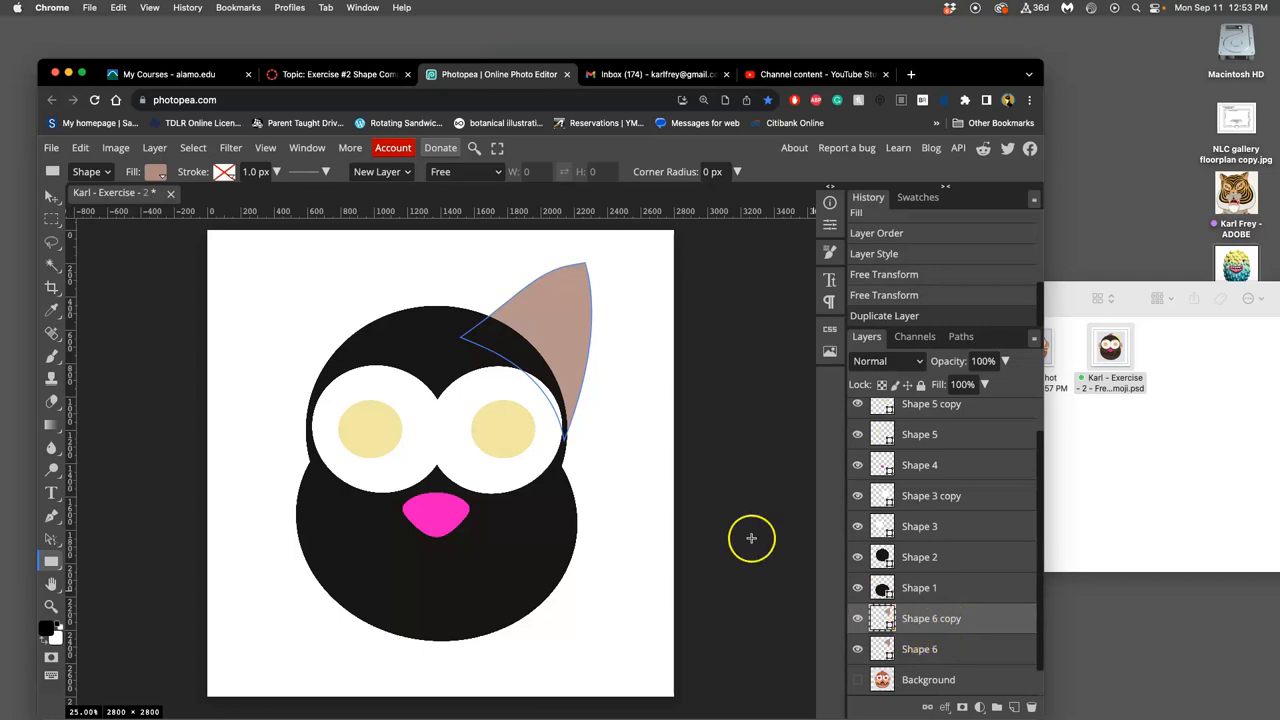
Flip the duplicated ear horizontally and move it to the head's left side
{"action": "left_click", "coordinate": [79, 147]}
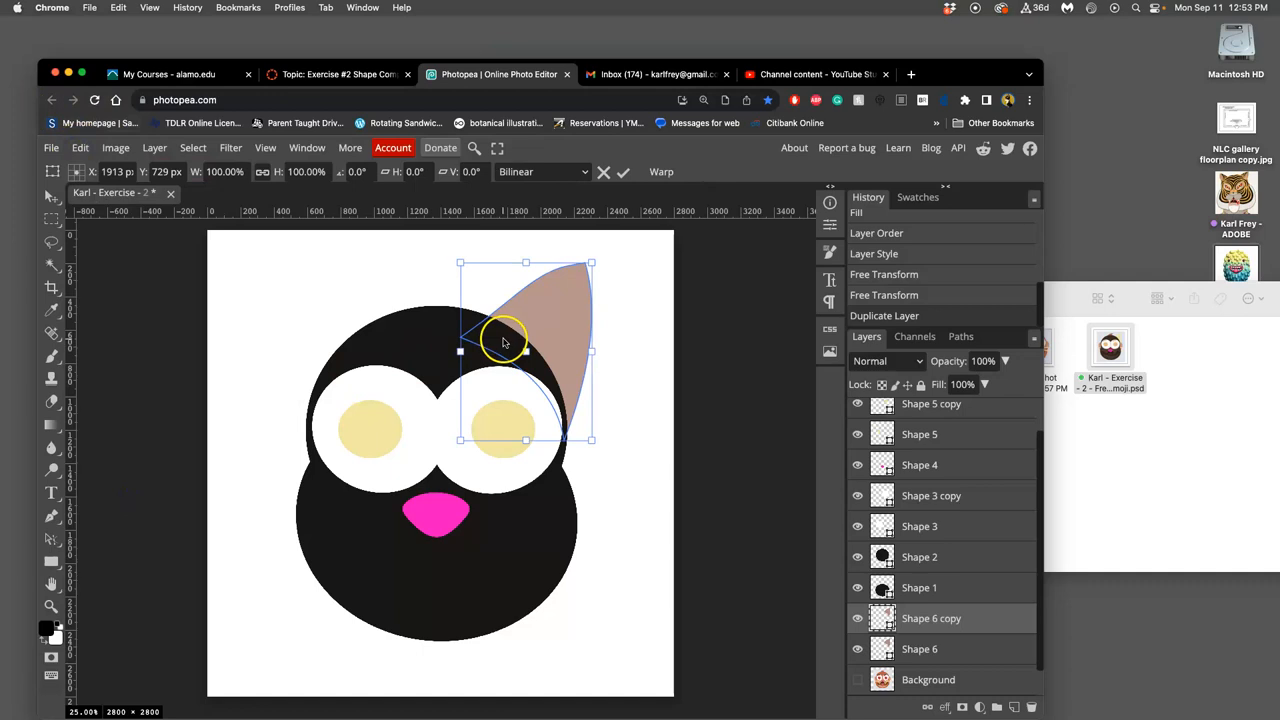
{"action": "right_click", "coordinate": [535, 318]}
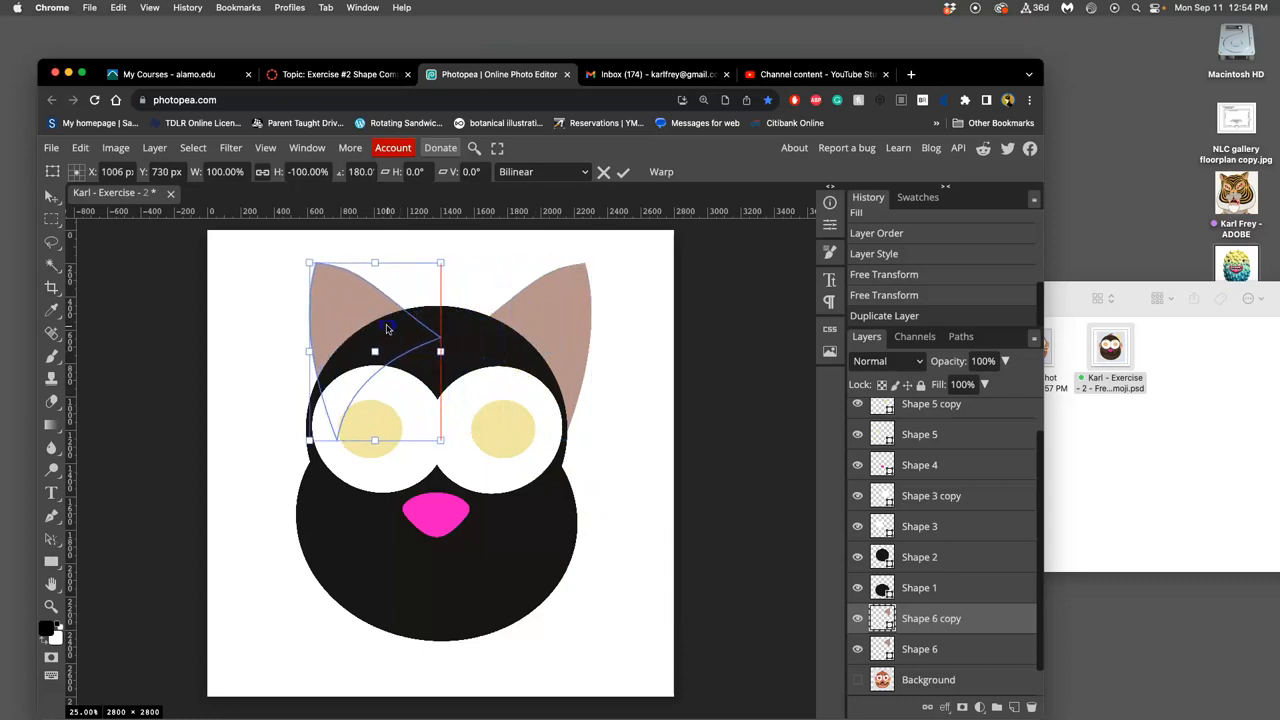
{"action": "left_click_drag", "start_coordinate": [389, 329], "coordinate": [368, 330]}
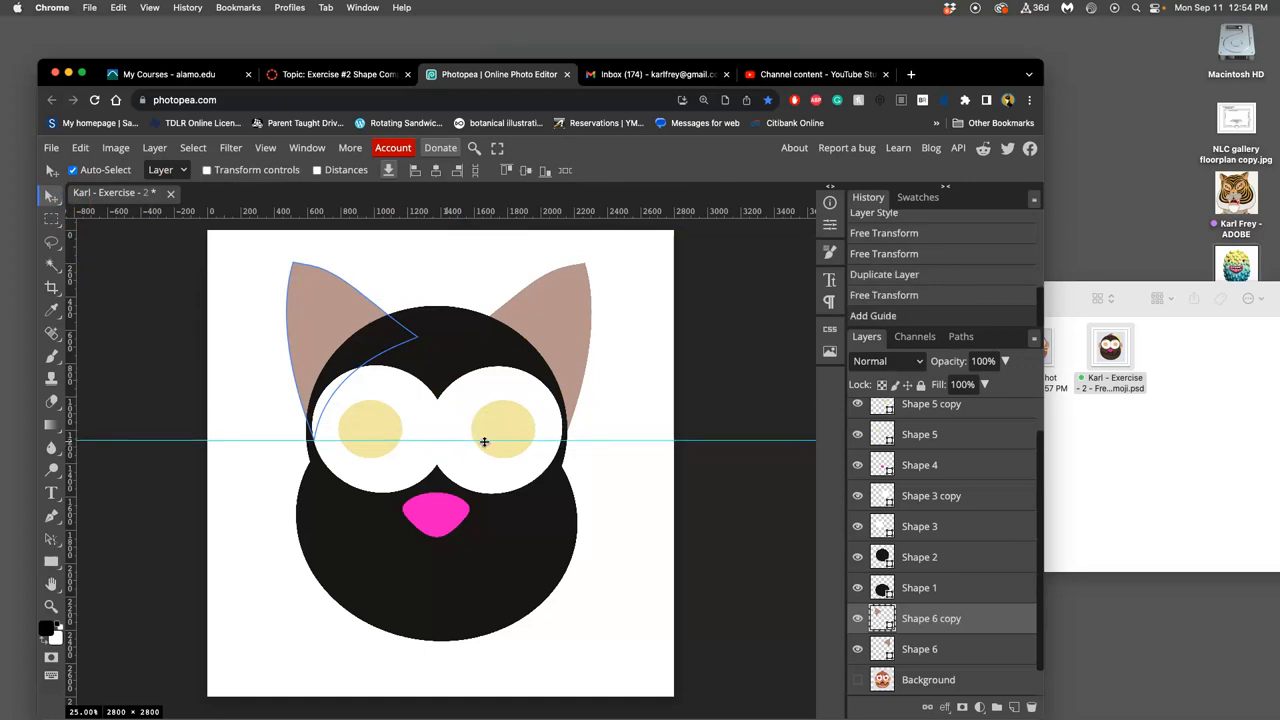
{"action": "mouse_move", "coordinate": [470, 218]}
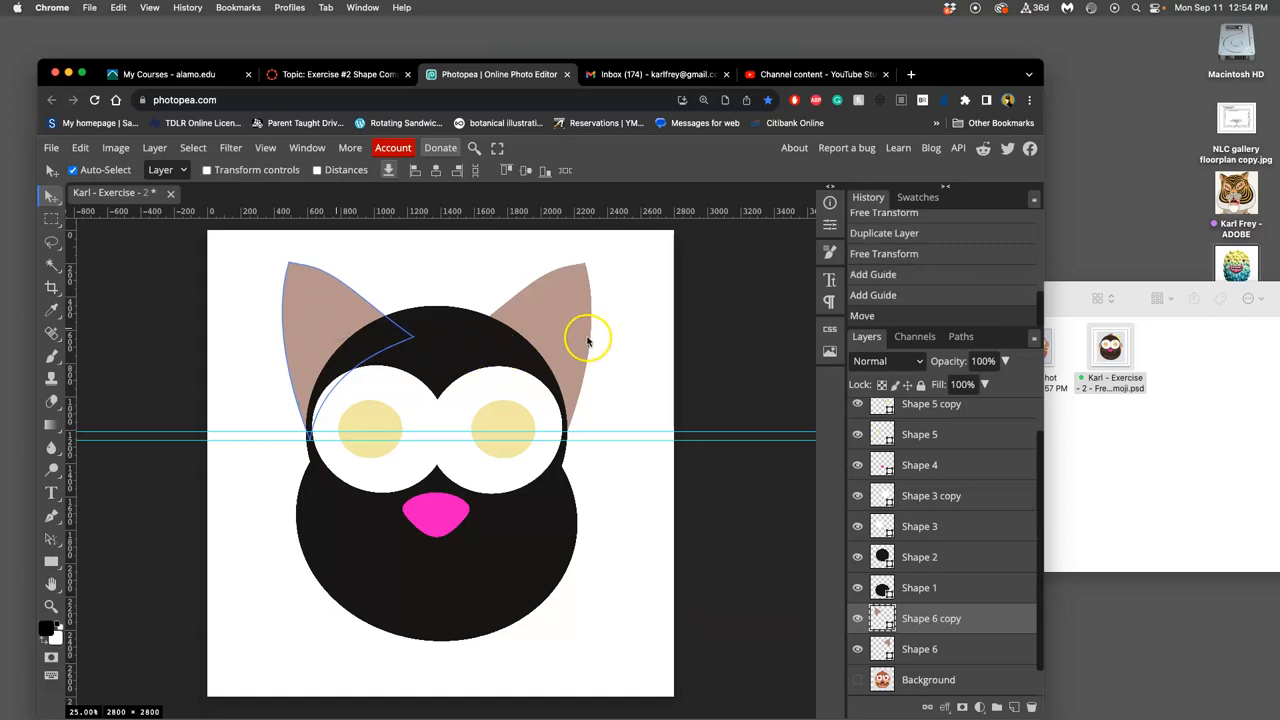
Drag the right ear shape left so both ears sit level along the guides
{"action": "left_click_drag", "start_coordinate": [588, 338], "coordinate": [500, 333]}
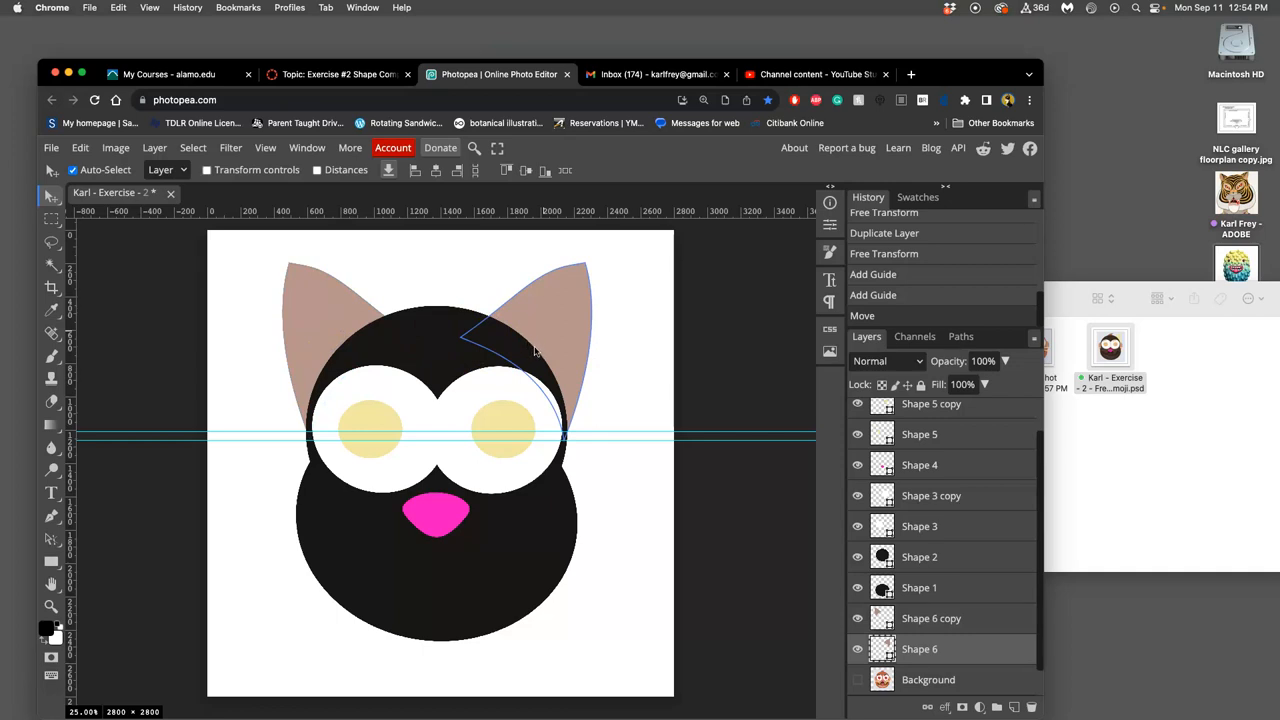
{"action": "mouse_move", "coordinate": [527, 317]}
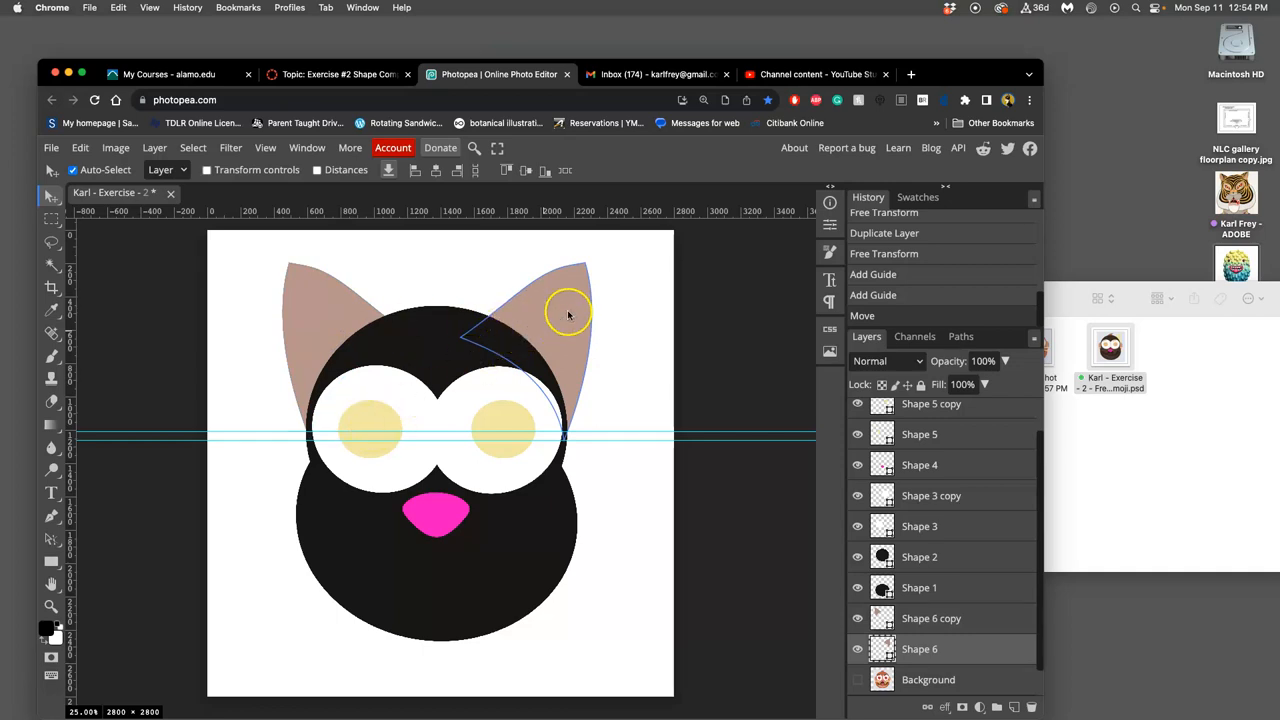
Turn off guide visibility through View > Show > Guides
{"action": "left_click", "coordinate": [264, 147]}
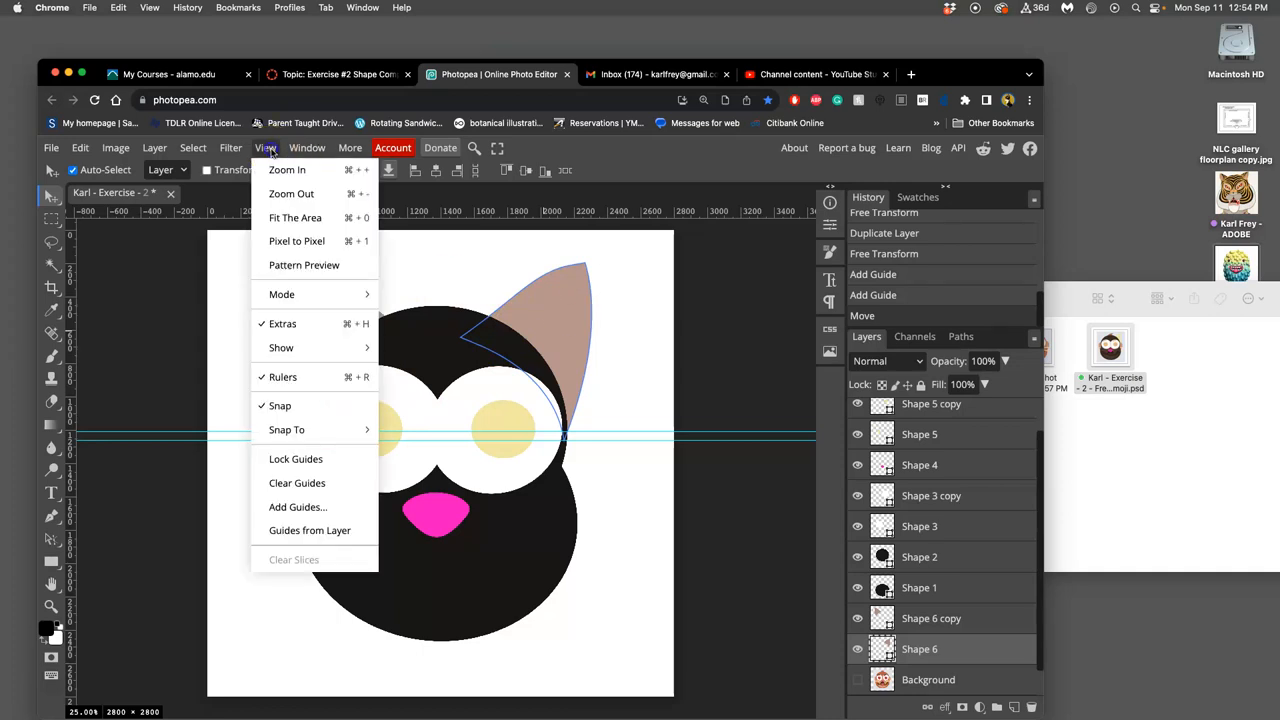
{"action": "mouse_move", "coordinate": [281, 347]}
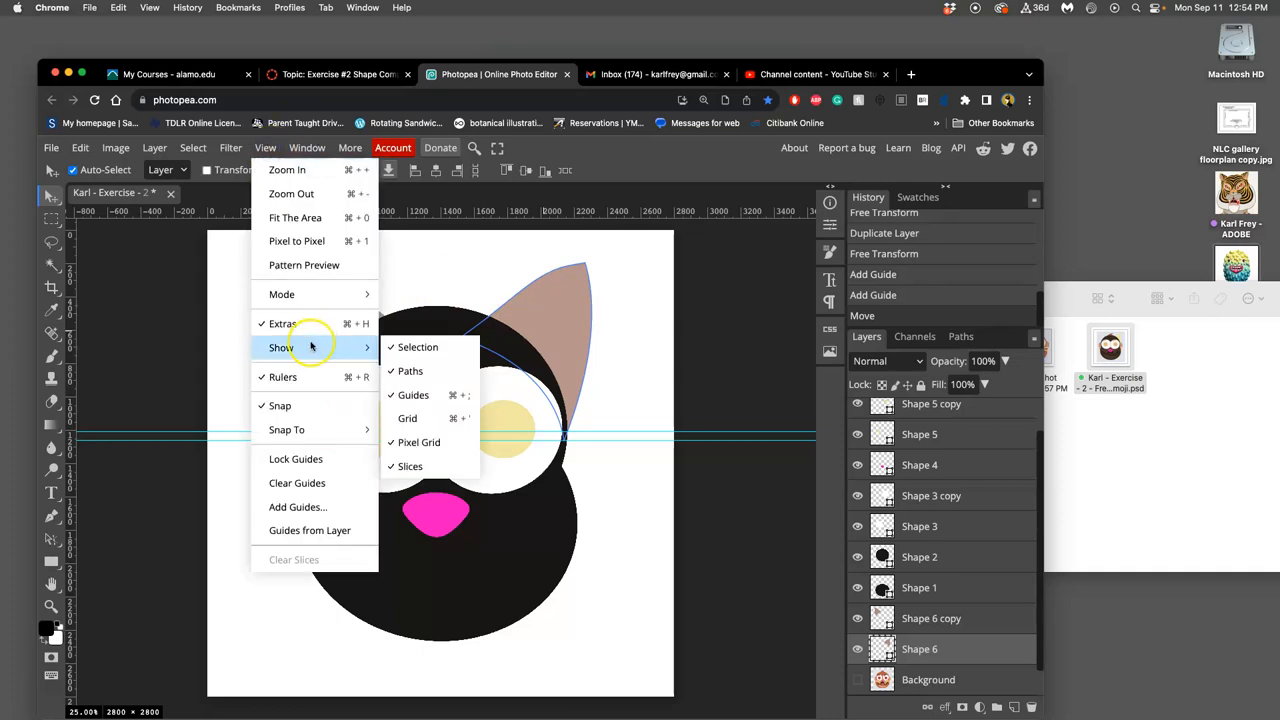
{"action": "mouse_move", "coordinate": [414, 395]}
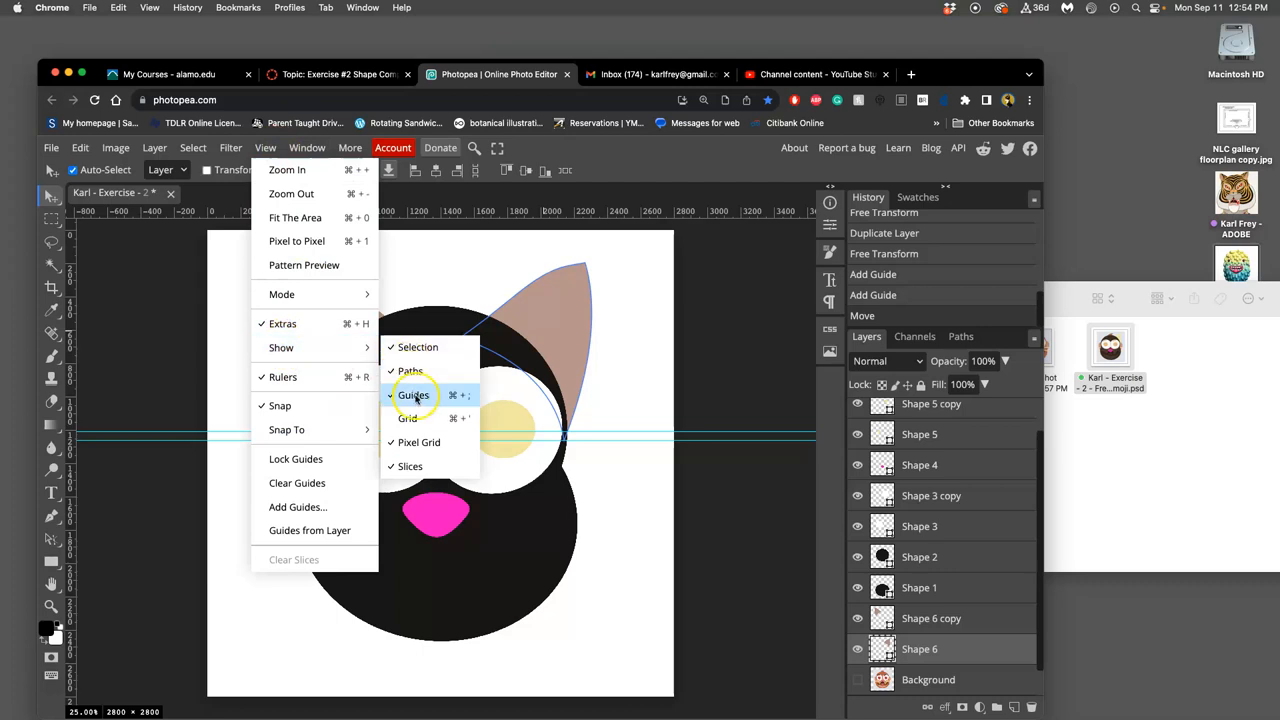
{"action": "left_click", "coordinate": [414, 395]}
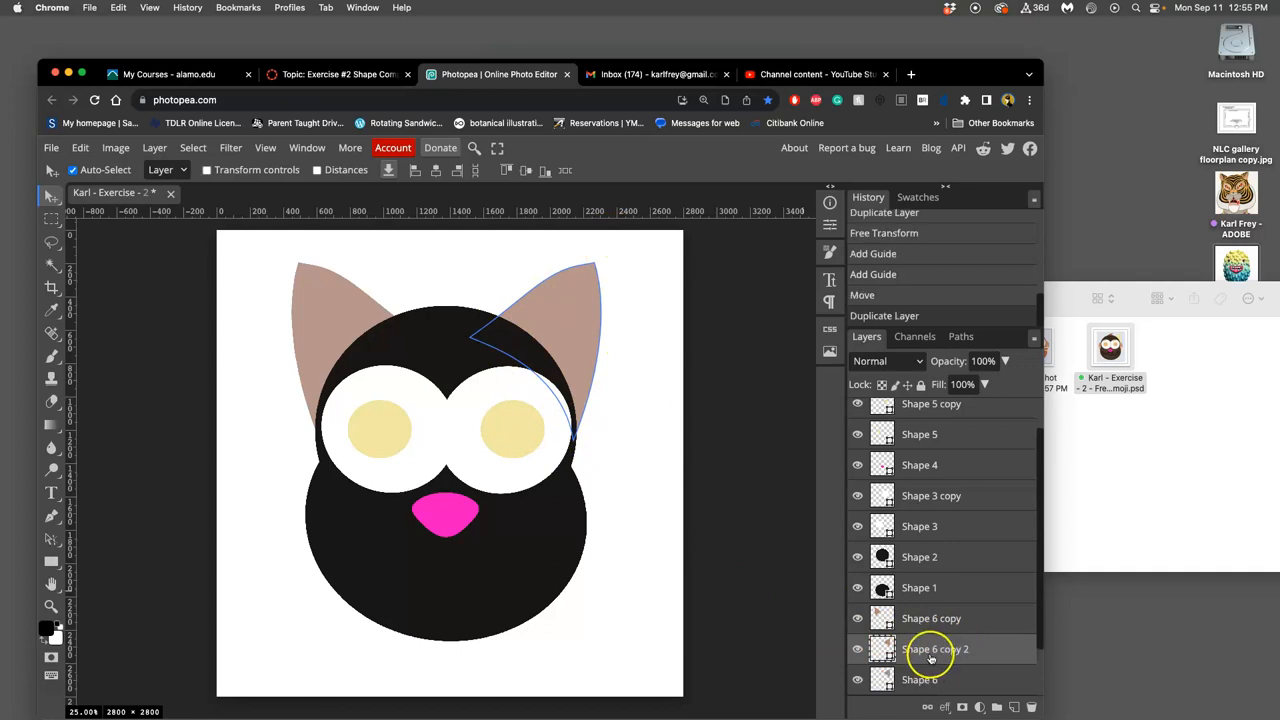
{"action": "mouse_move", "coordinate": [792, 597]}
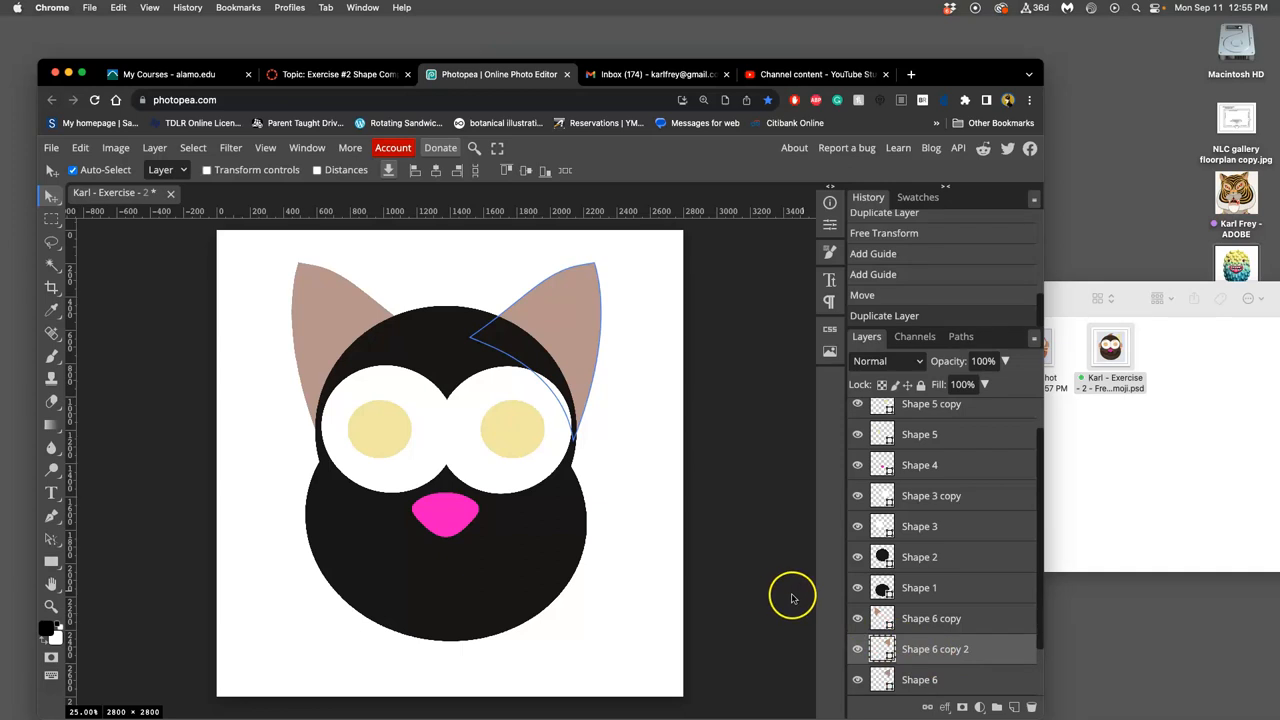
Scale the Shape 6 copy 2 ear up to about 121% over the right ear
{"action": "left_click", "coordinate": [79, 147]}
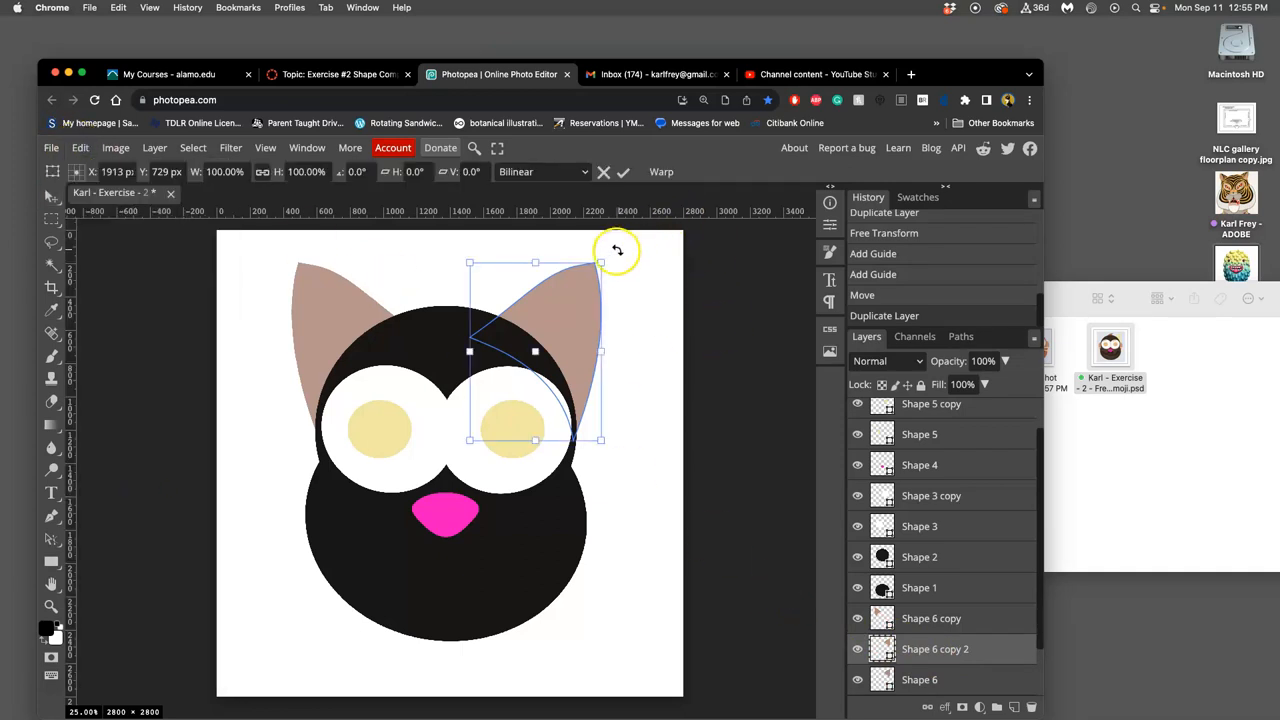
{"action": "left_click_drag", "start_coordinate": [600, 262], "coordinate": [632, 242]}
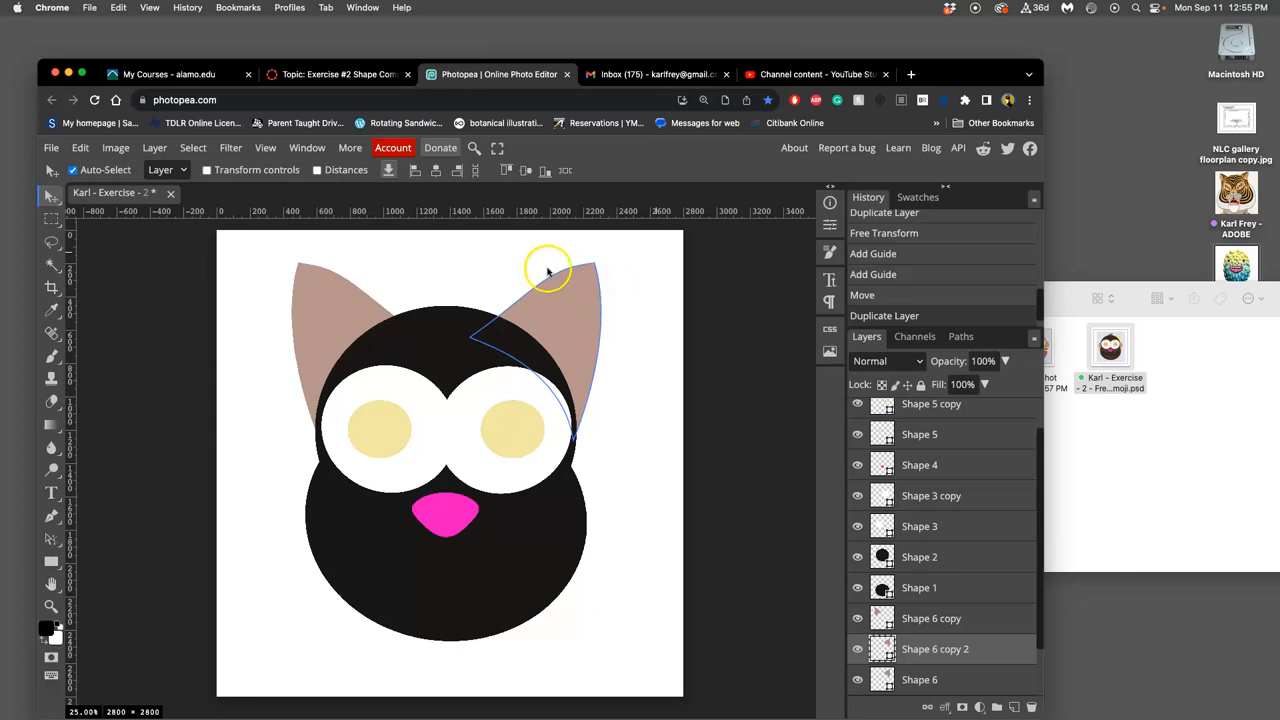
{"action": "left_click", "coordinate": [79, 147]}
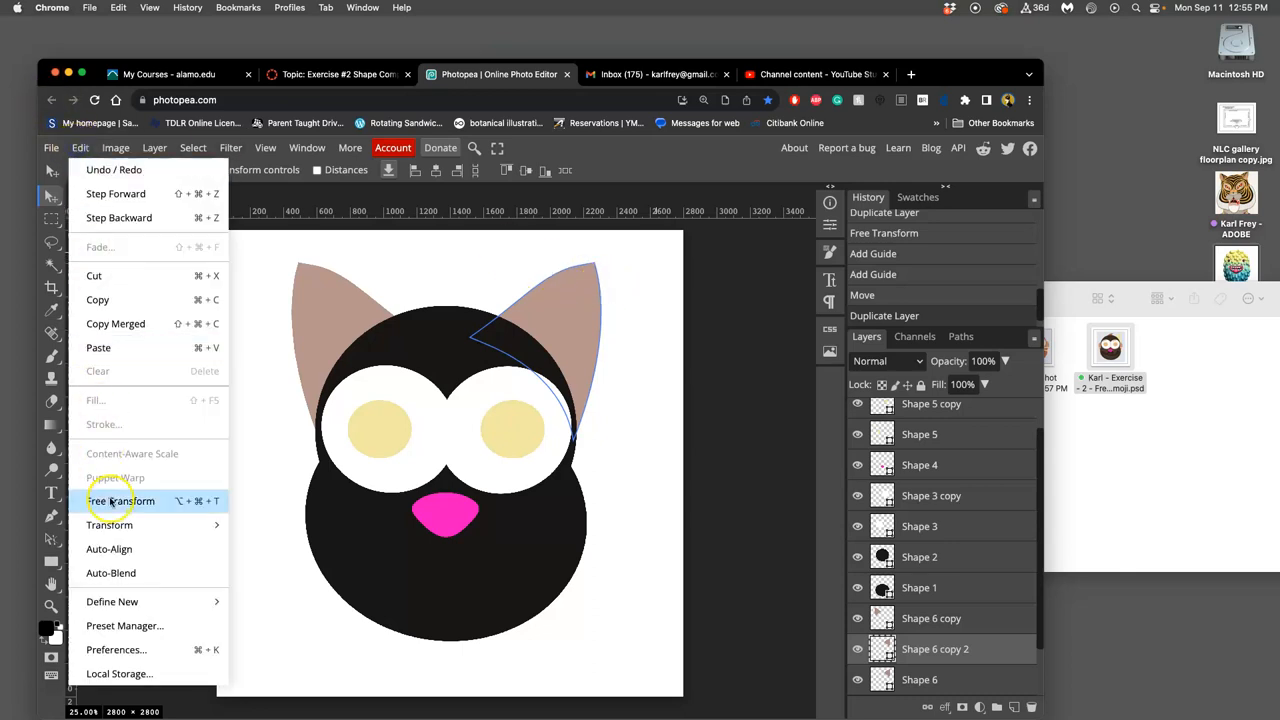
{"action": "left_click", "coordinate": [120, 500]}
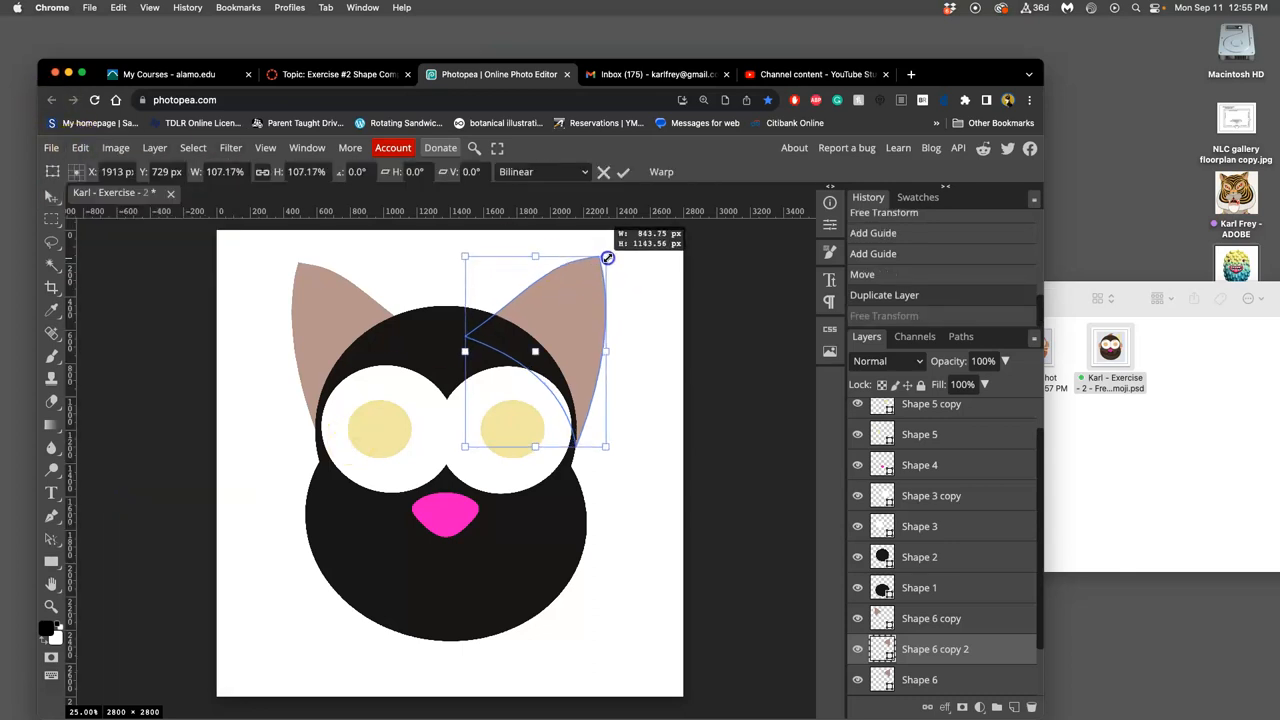
{"action": "left_click_drag", "start_coordinate": [607, 258], "coordinate": [618, 249]}
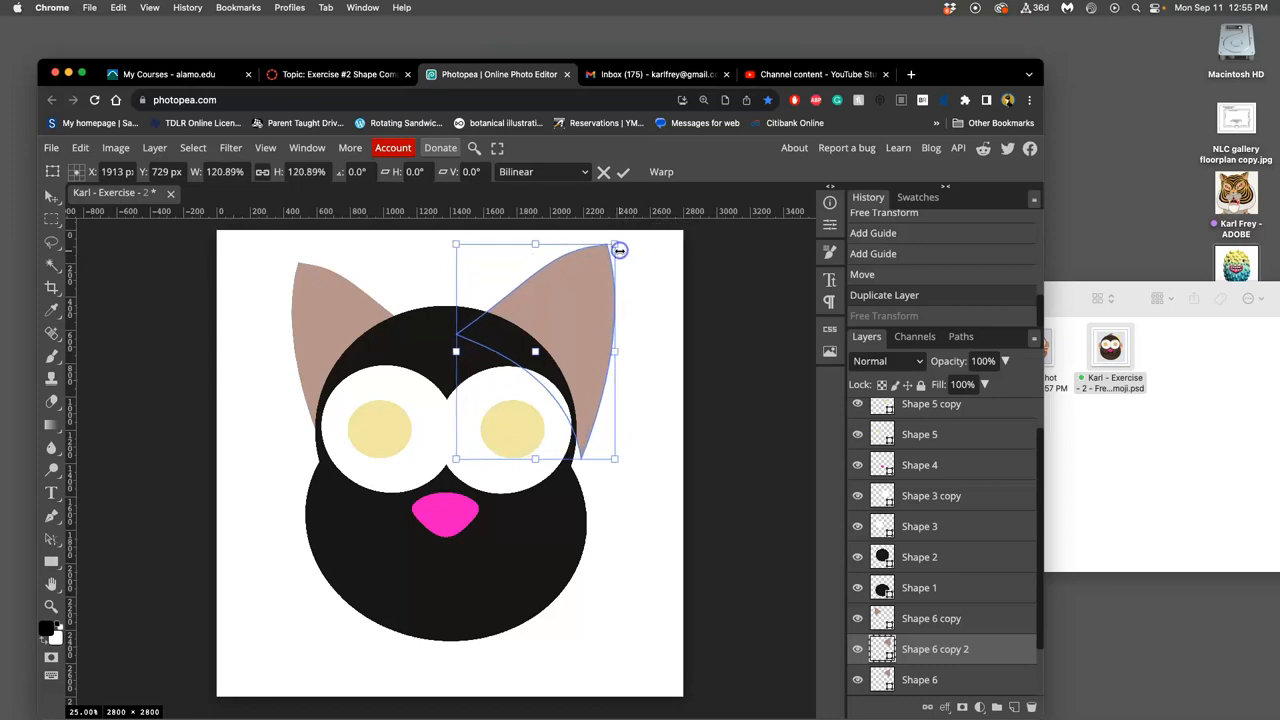
{"action": "mouse_move", "coordinate": [642, 262]}
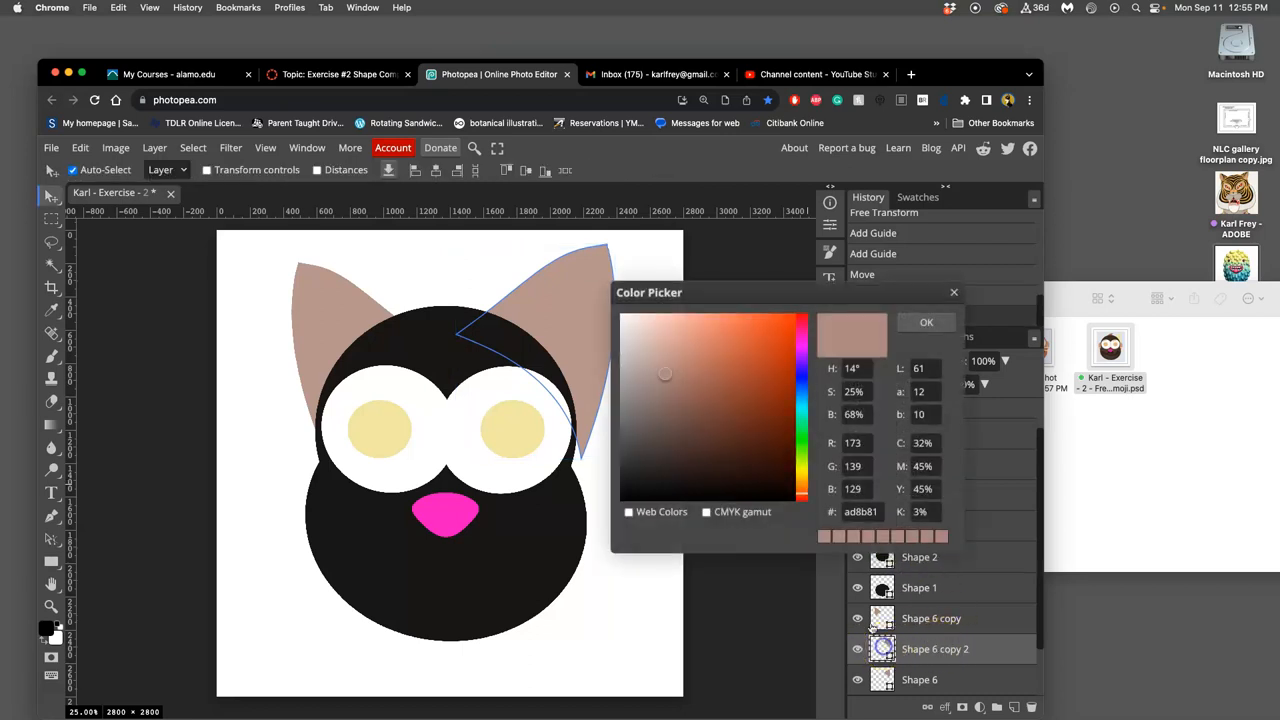
Fill the enlarged ear copy with near-black #171615
{"action": "left_click", "coordinate": [635, 483]}
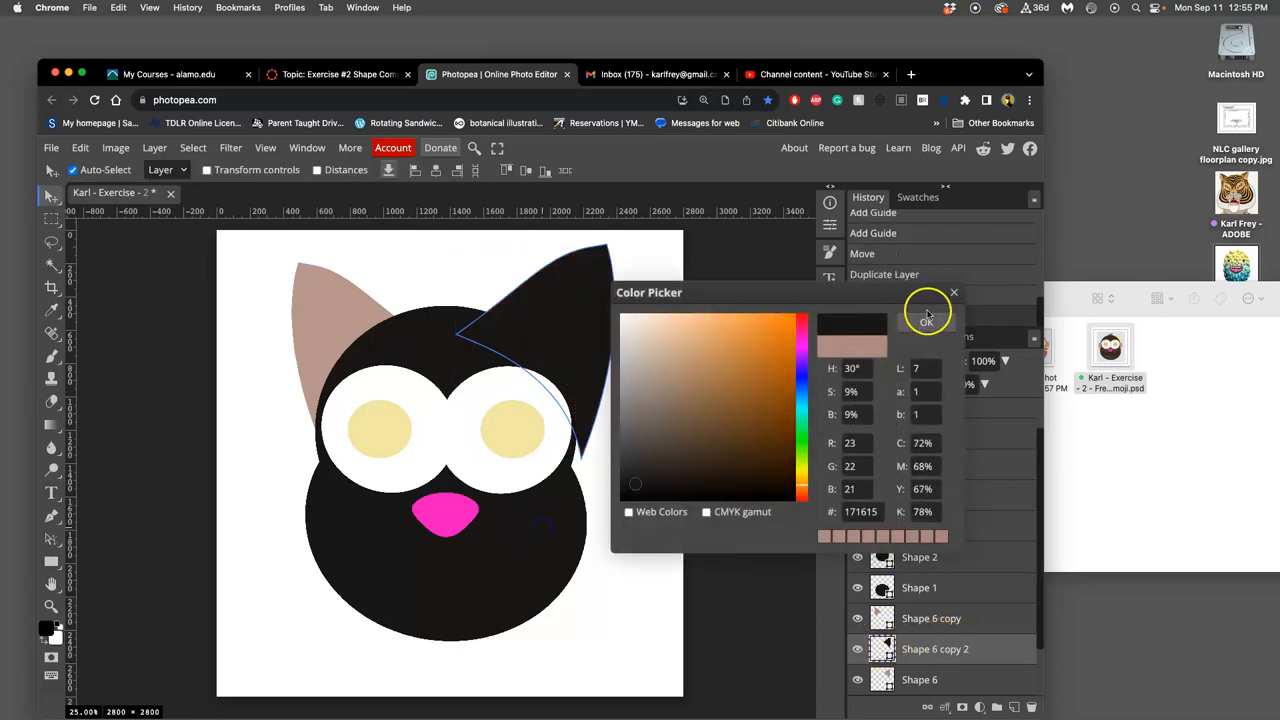
{"action": "left_click", "coordinate": [926, 321]}
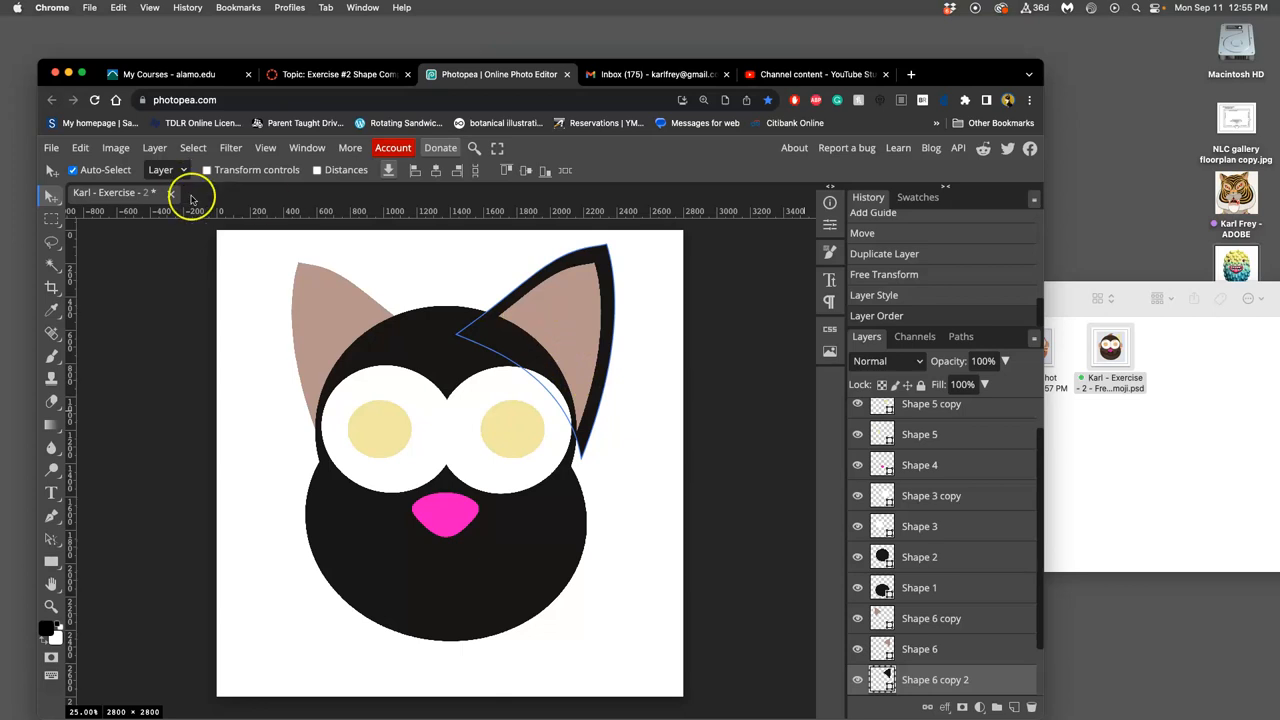
{"action": "mouse_move", "coordinate": [178, 133]}
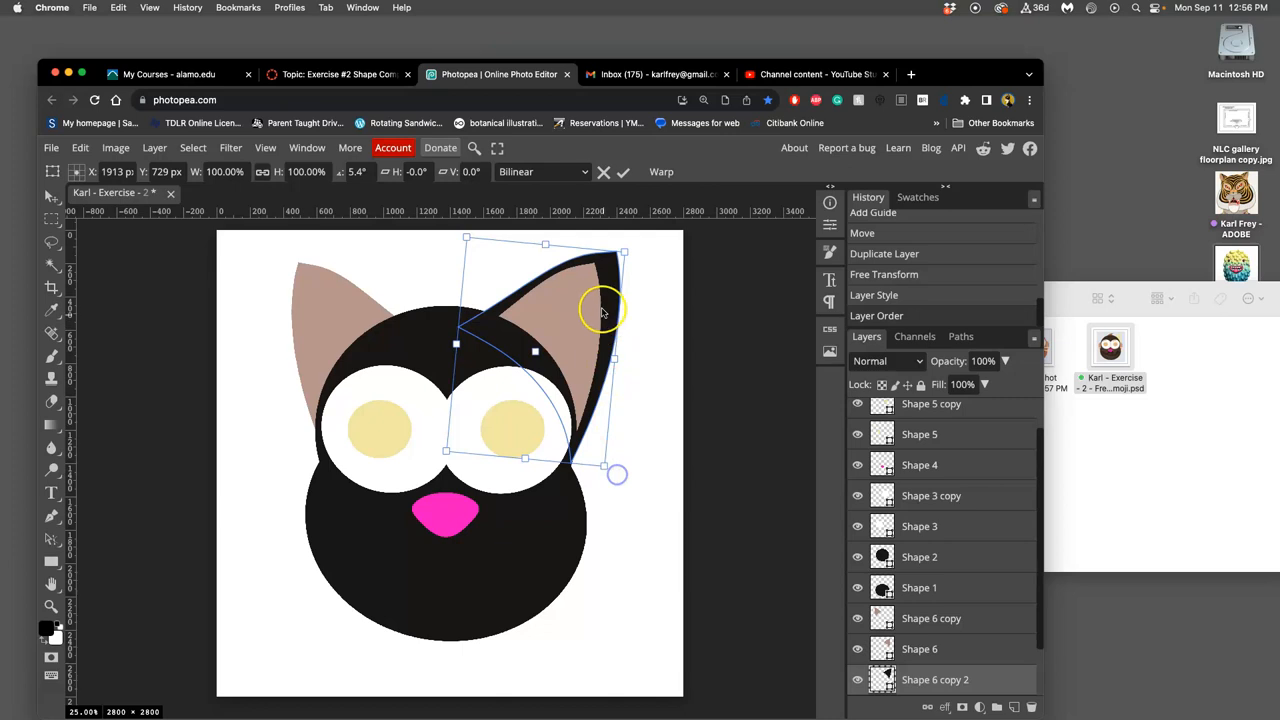
Rotate and resize the black ear copy to cover the right ear's tip and base
{"action": "left_click_drag", "start_coordinate": [600, 310], "coordinate": [628, 250]}
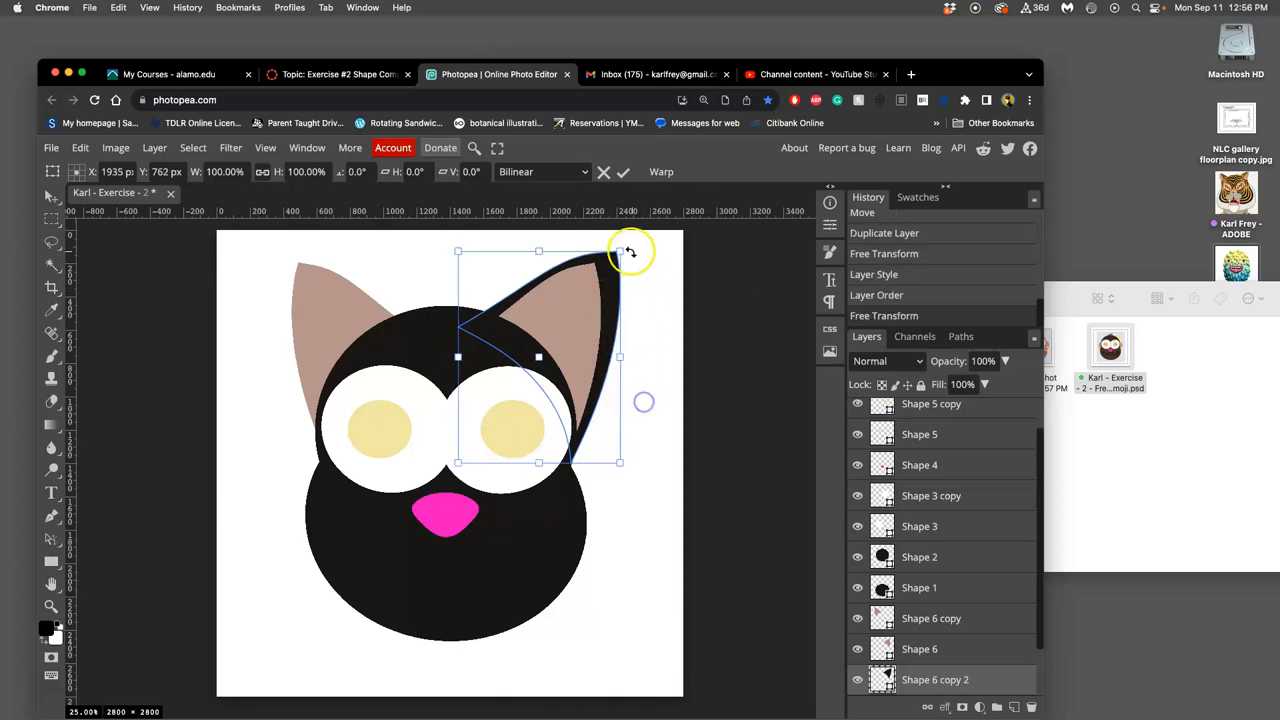
{"action": "left_click_drag", "start_coordinate": [630, 251], "coordinate": [611, 250]}
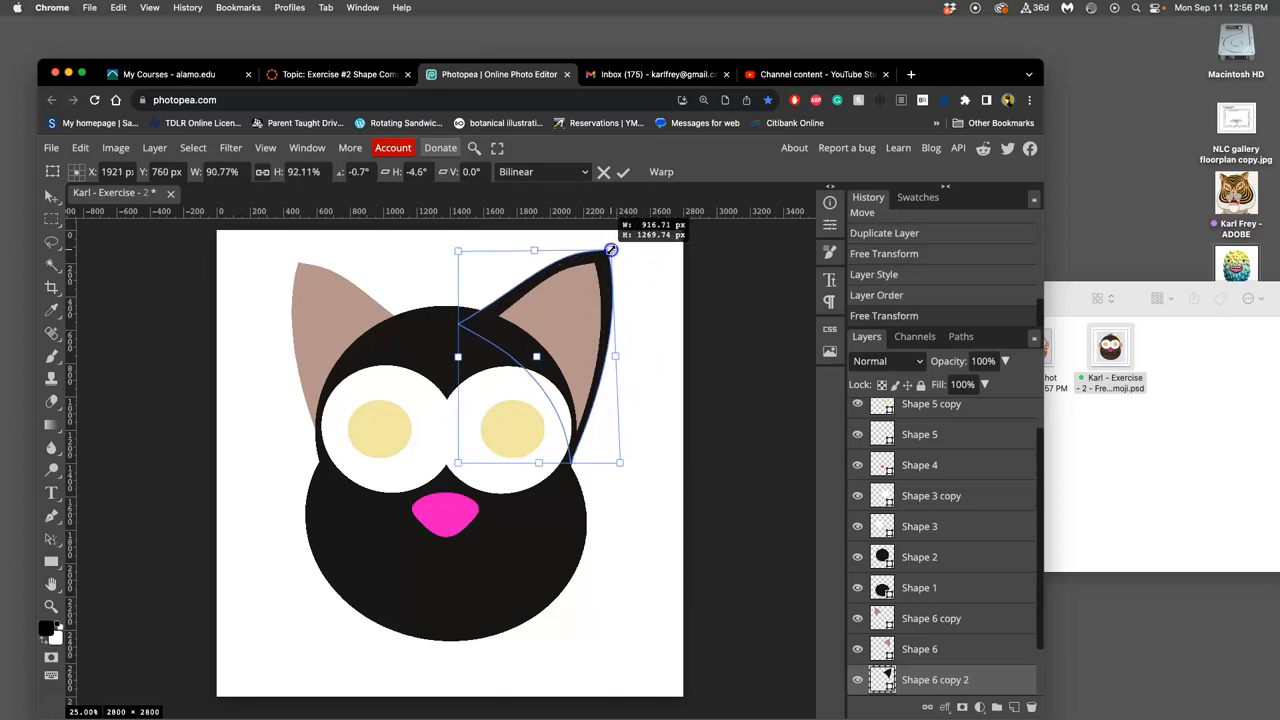
{"action": "left_click_drag", "start_coordinate": [611, 250], "coordinate": [615, 375]}
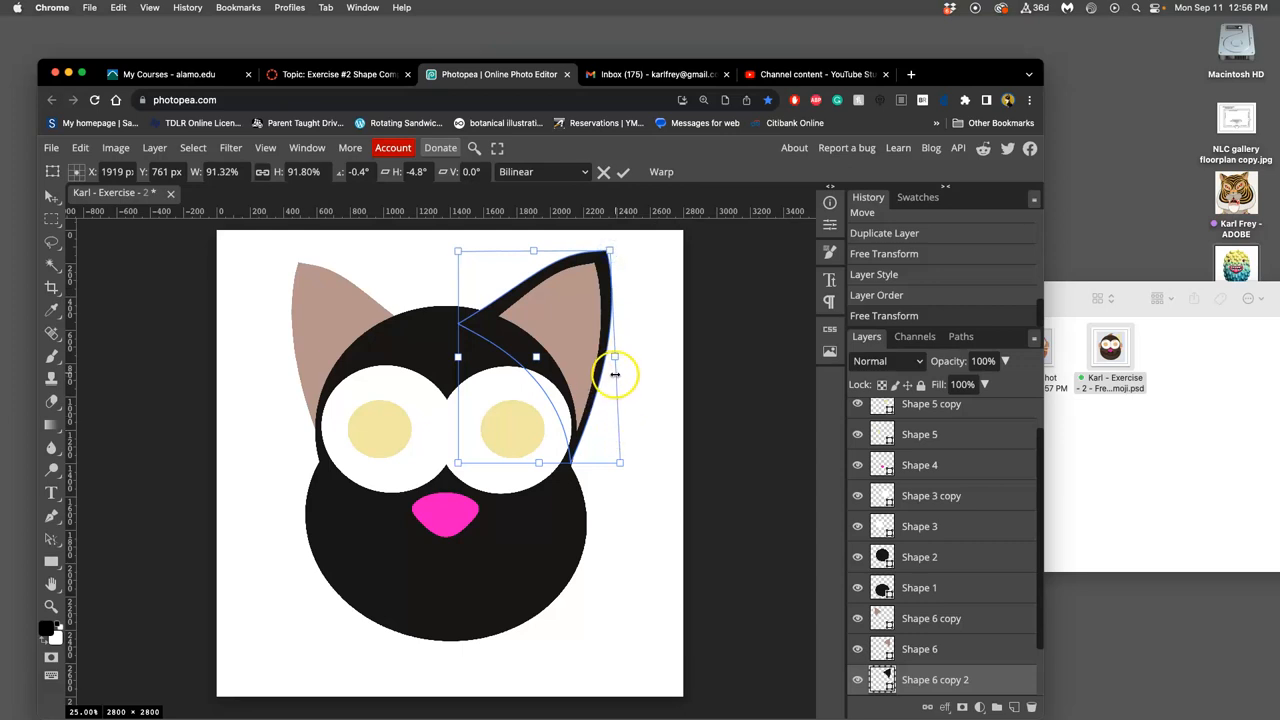
{"action": "right_click", "coordinate": [615, 375]}
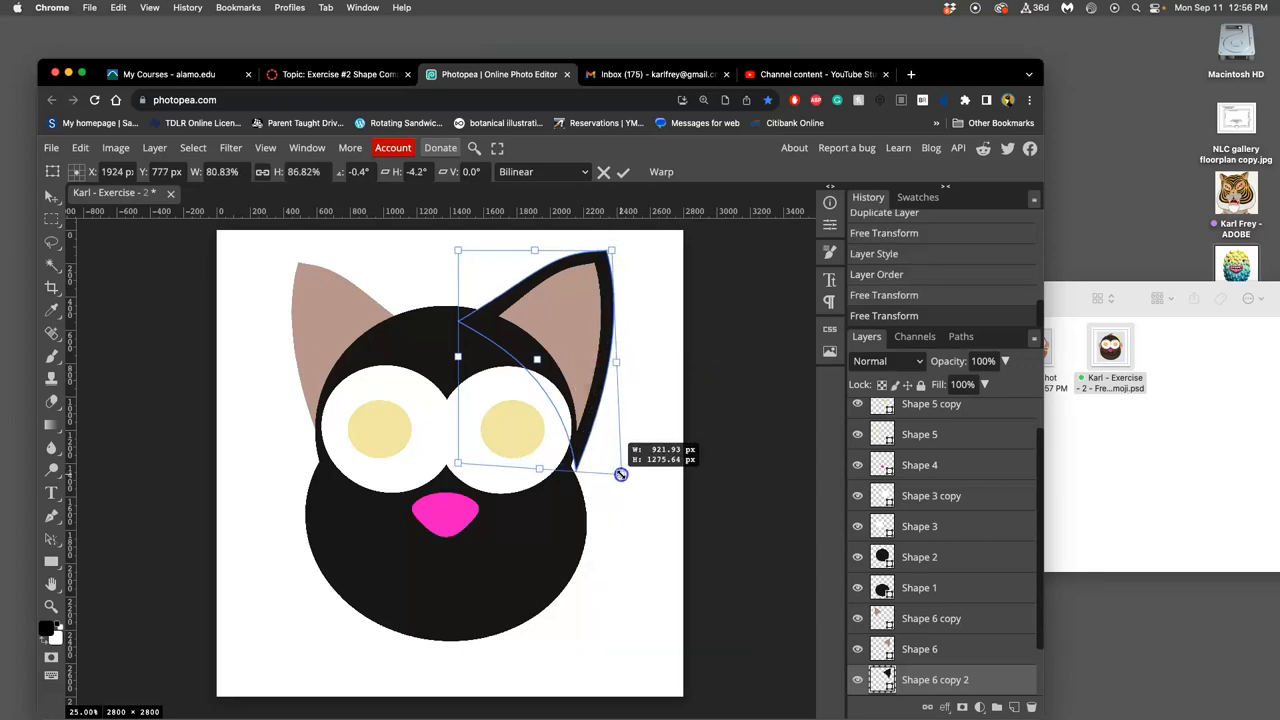
{"action": "left_click_drag", "start_coordinate": [620, 474], "coordinate": [587, 400]}
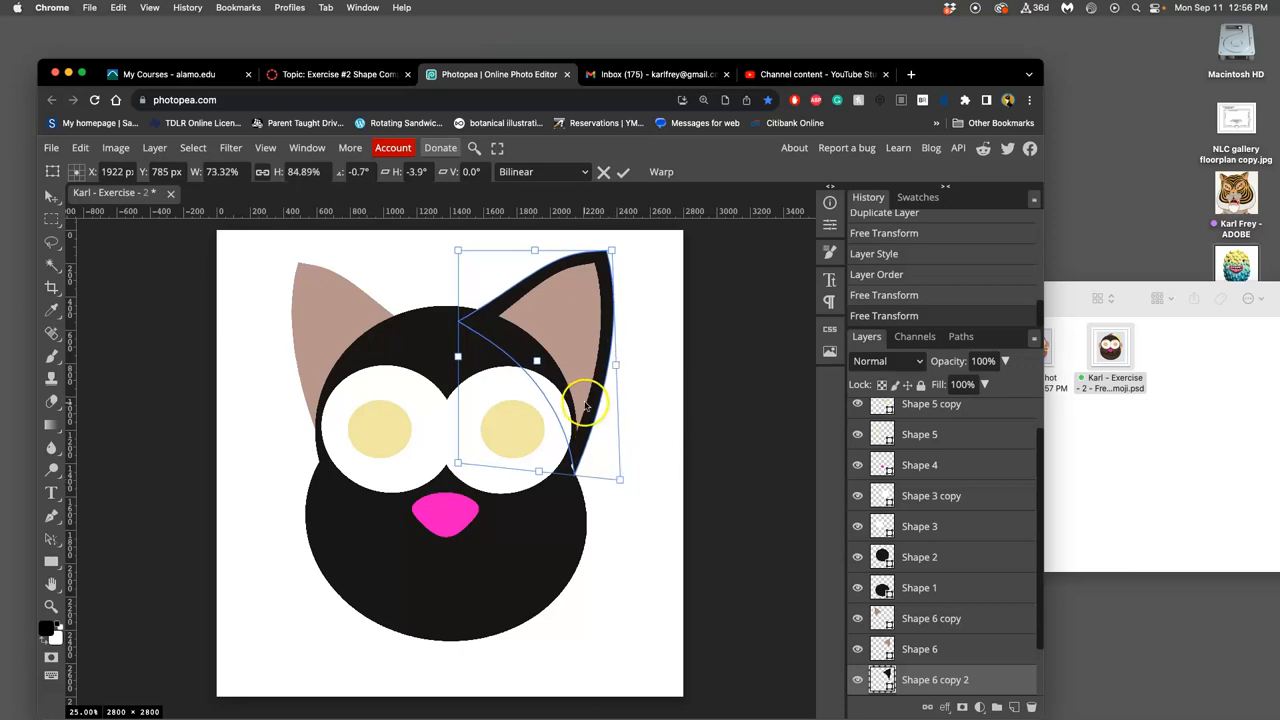
Warp the black ear outline so its tip and inner edge hug the pink ear
{"action": "right_click", "coordinate": [585, 403]}
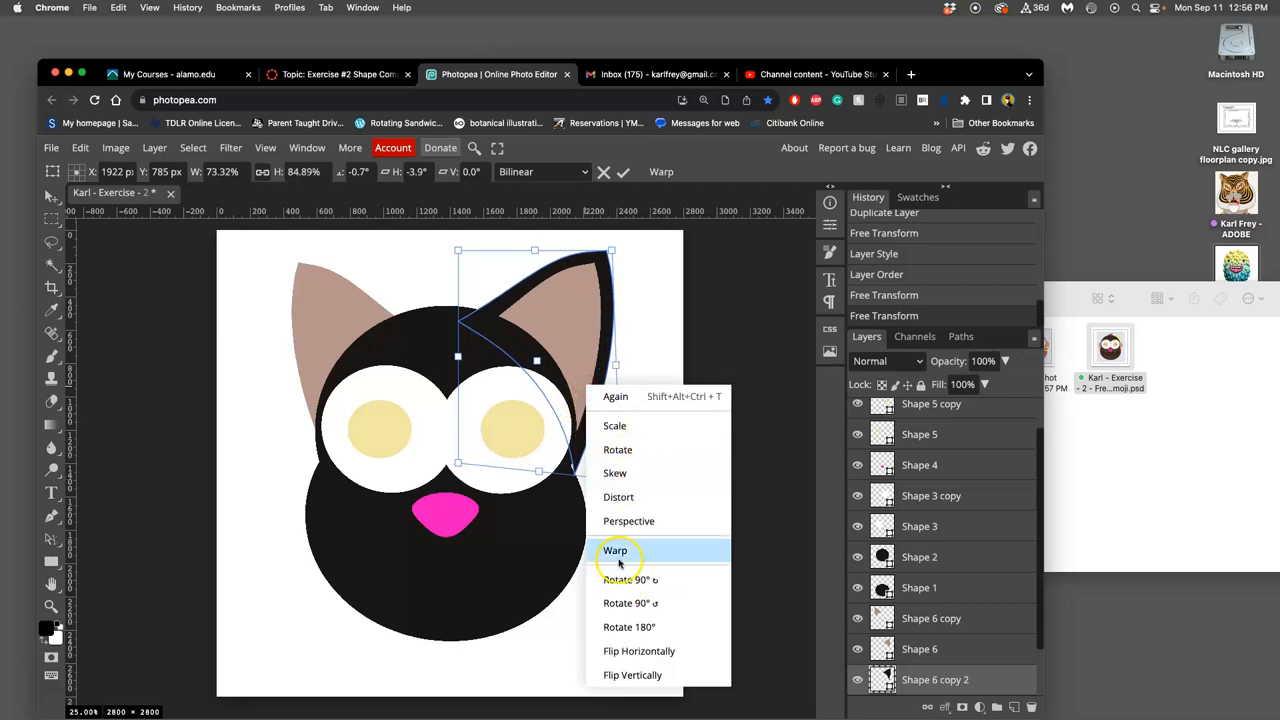
{"action": "left_click", "coordinate": [616, 550]}
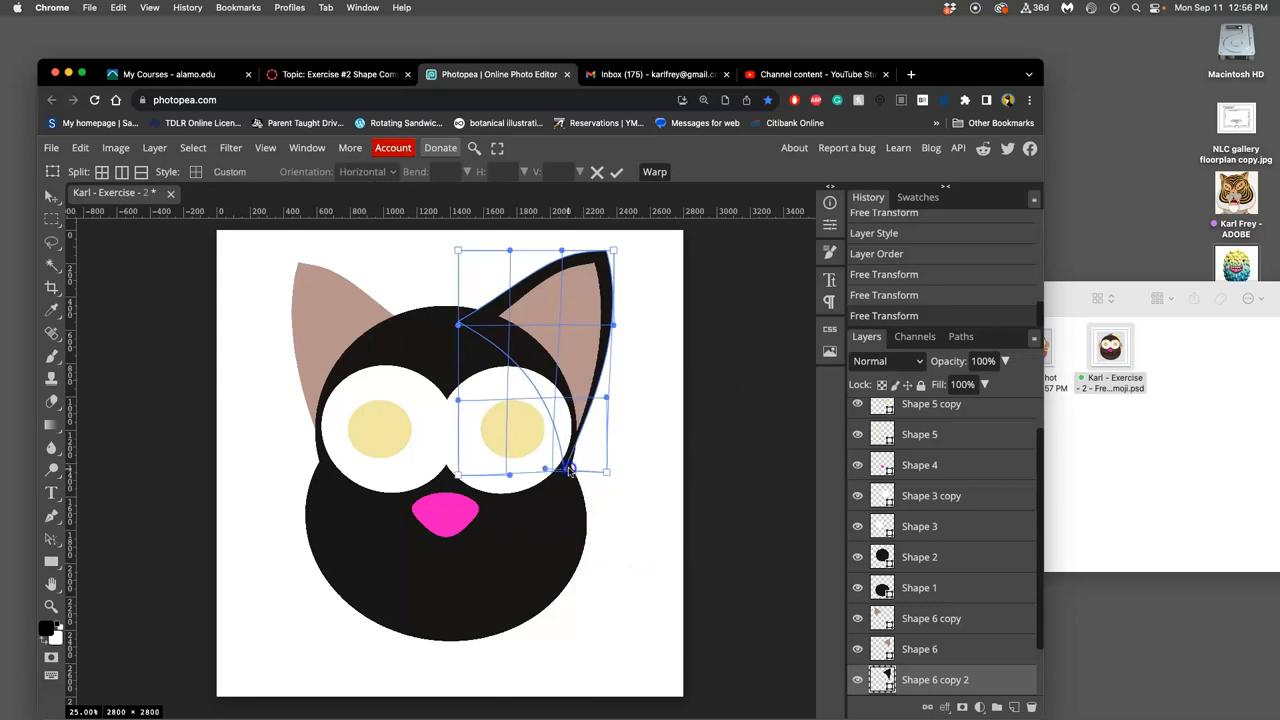
{"action": "left_click_drag", "start_coordinate": [570, 470], "coordinate": [575, 463]}
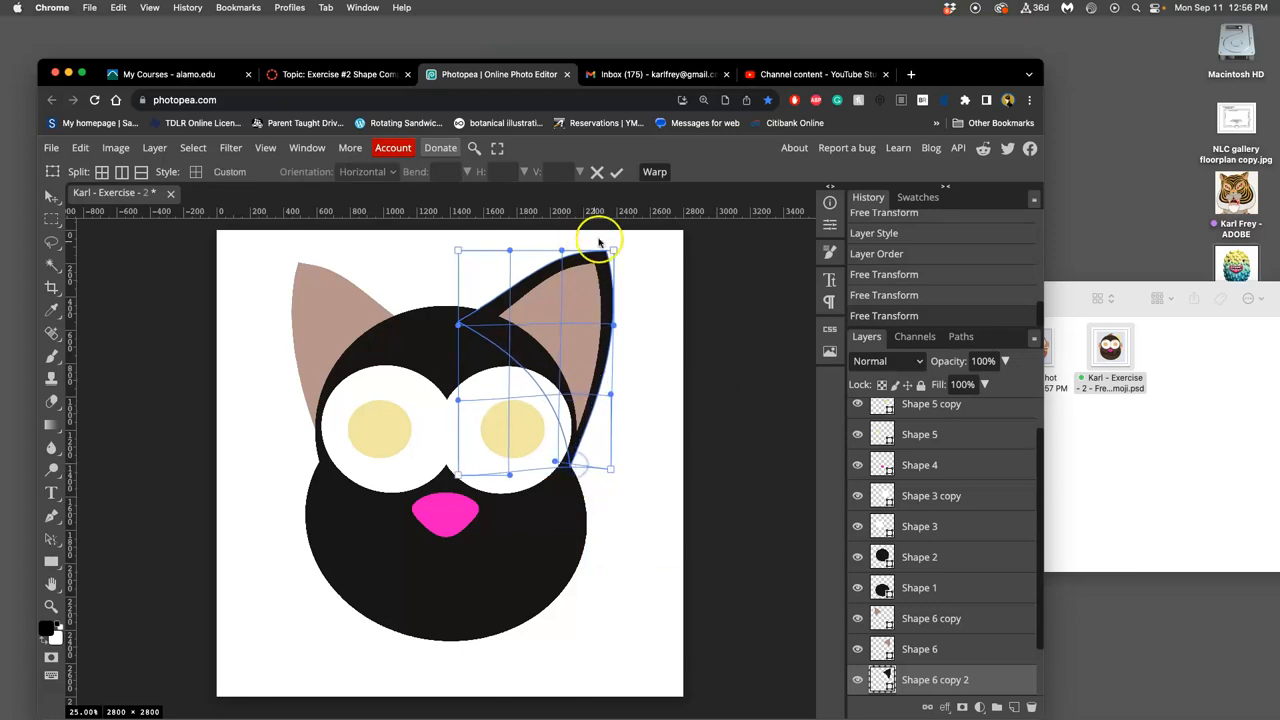
{"action": "left_click_drag", "start_coordinate": [599, 242], "coordinate": [611, 250]}
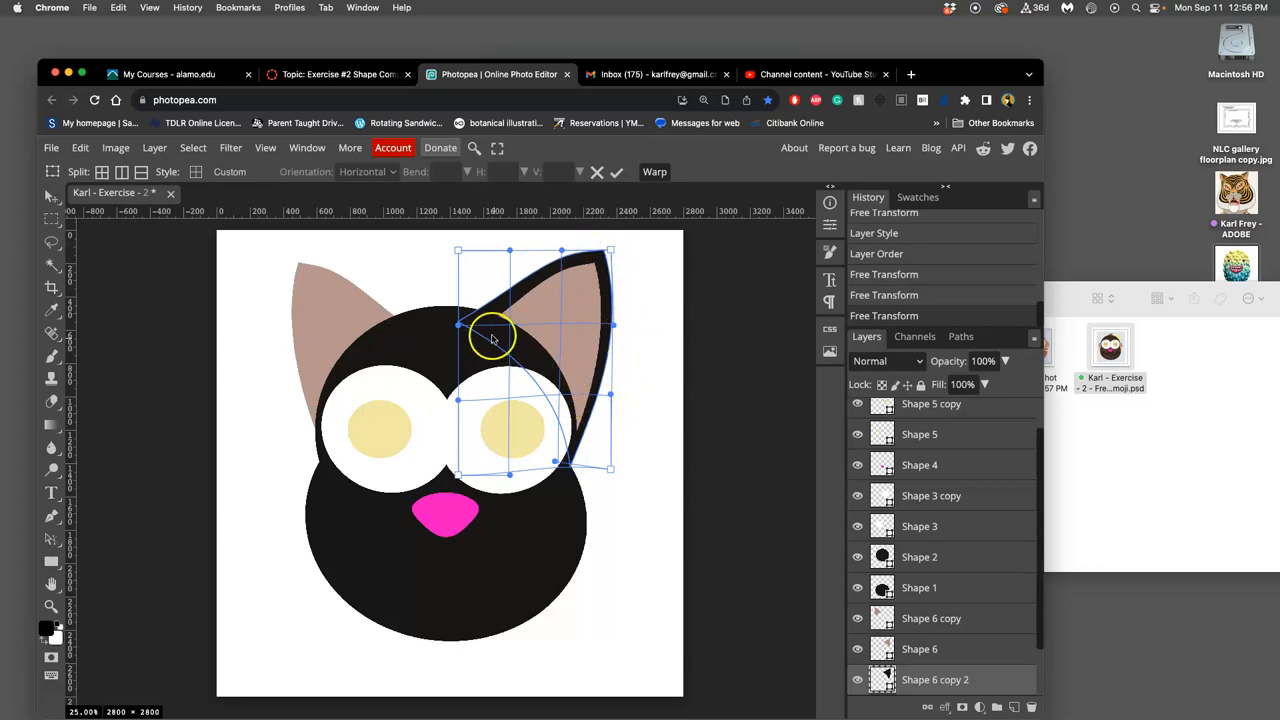
{"action": "left_click_drag", "start_coordinate": [490, 337], "coordinate": [483, 325]}
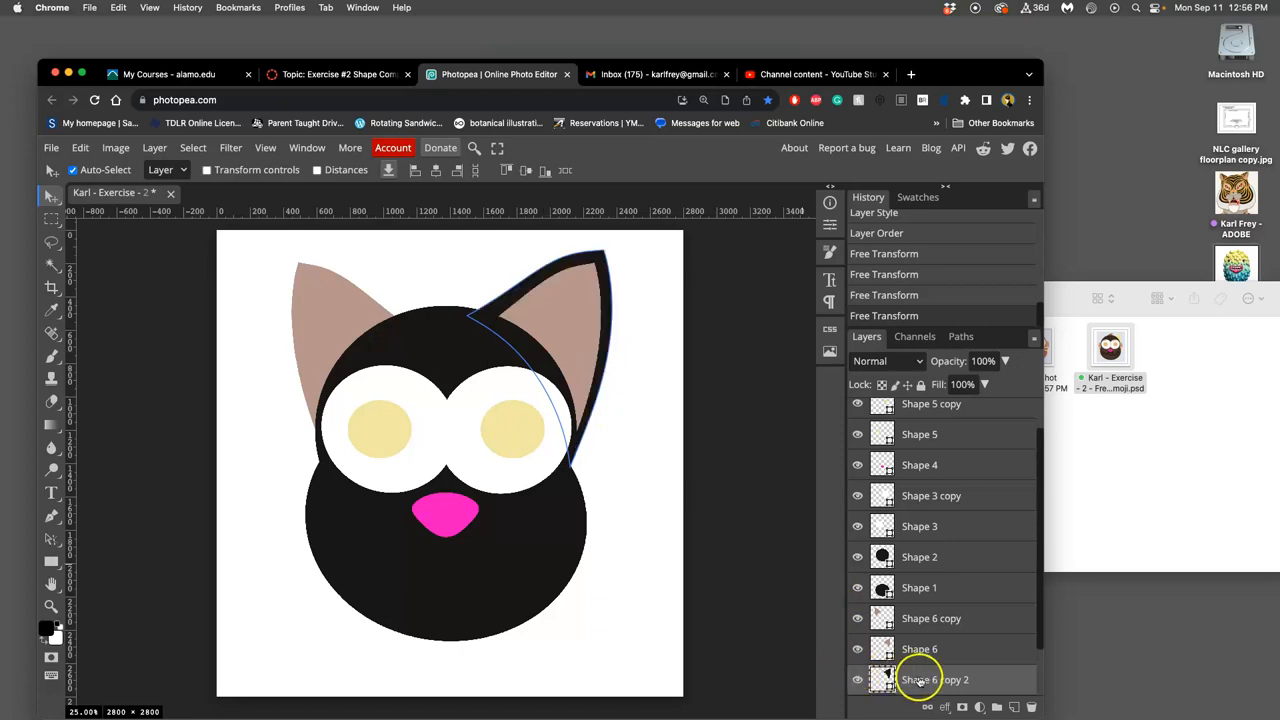
Select the Shape 6 copy 2 layer and duplicate the black ear outline
{"action": "left_click", "coordinate": [935, 679]}
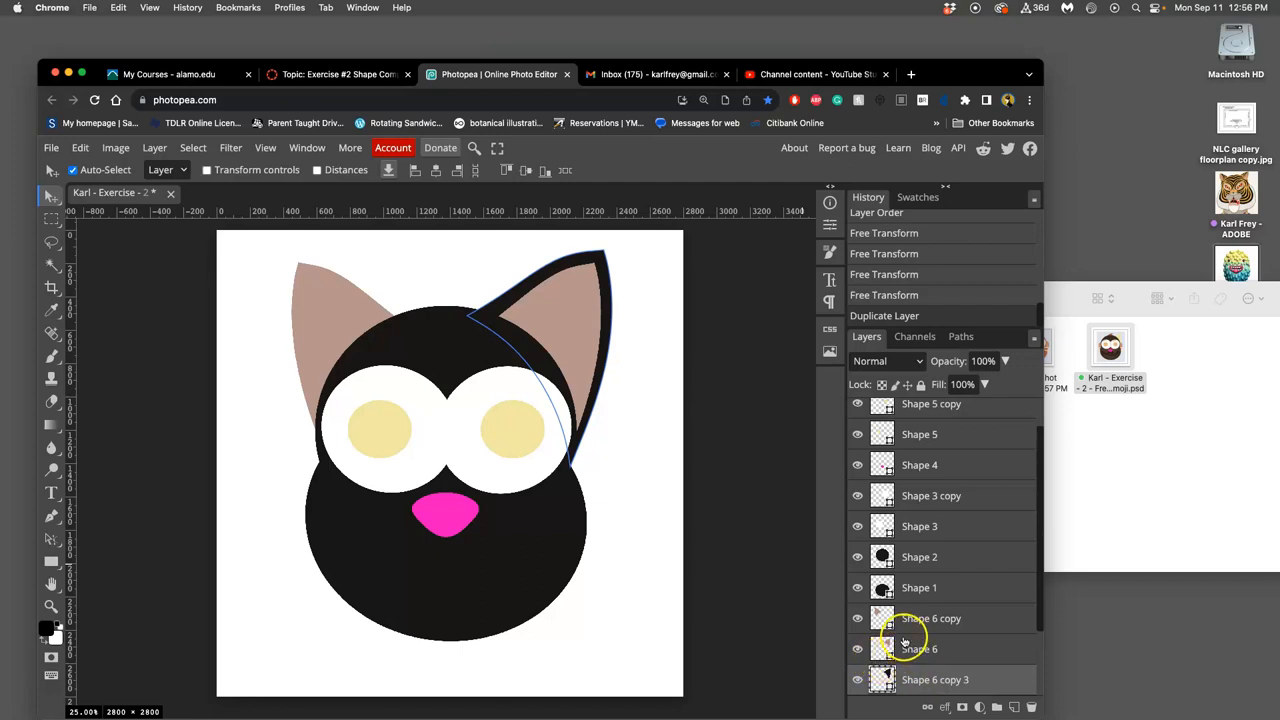
{"action": "left_click", "coordinate": [80, 147]}
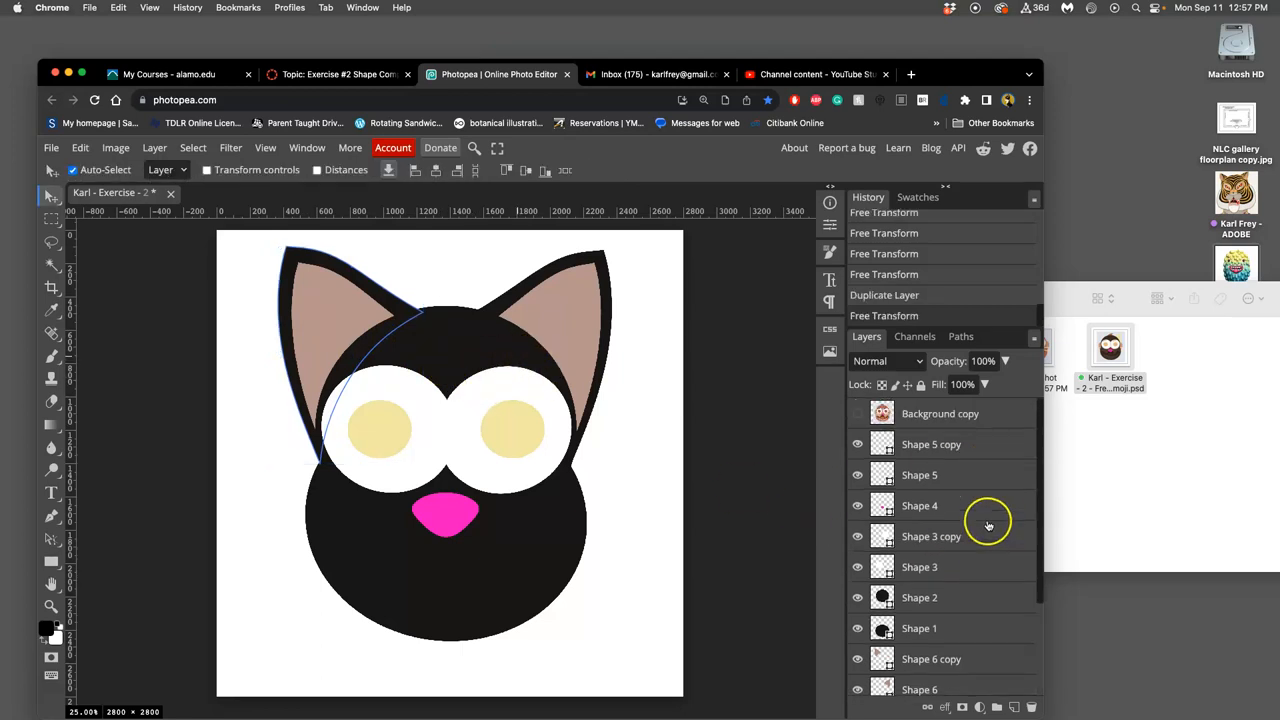
Move the right white eye circle into place and select both eye circle layers
{"action": "scroll", "scroll_direction": "down", "scroll_amount": 3}
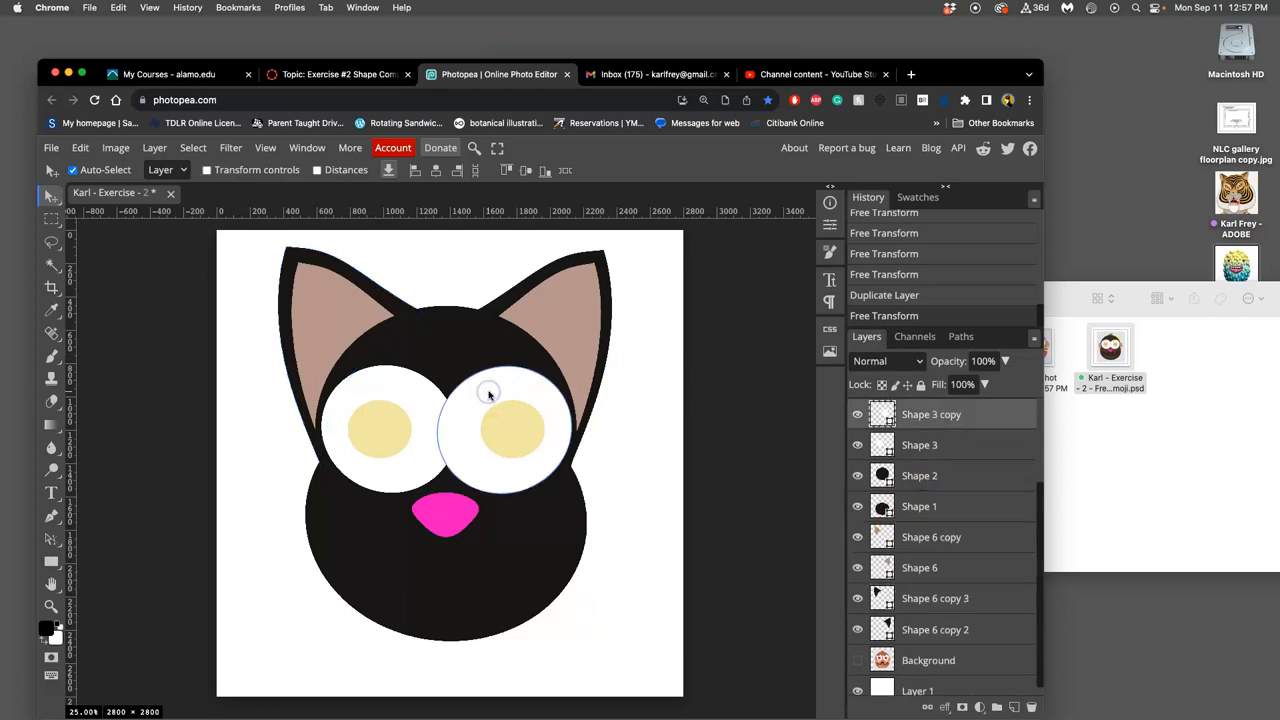
{"action": "left_click_drag", "start_coordinate": [490, 390], "coordinate": [430, 435]}
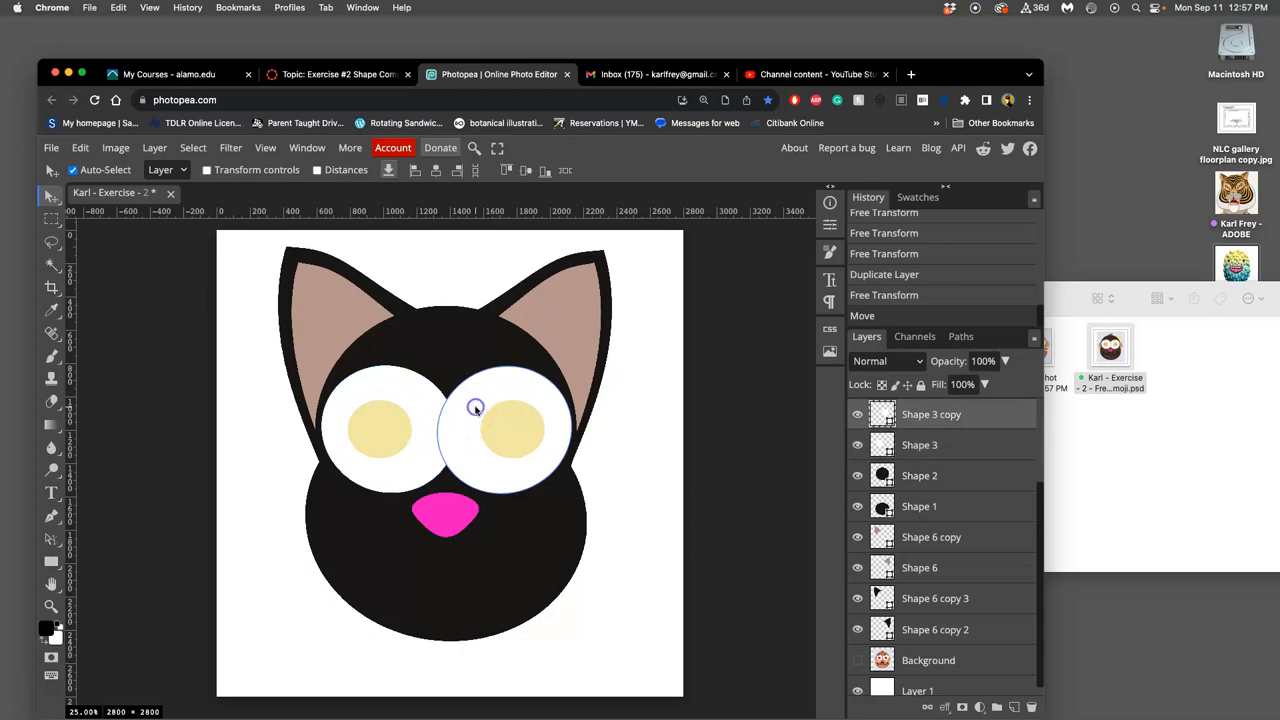
{"action": "left_click", "coordinate": [931, 414]}
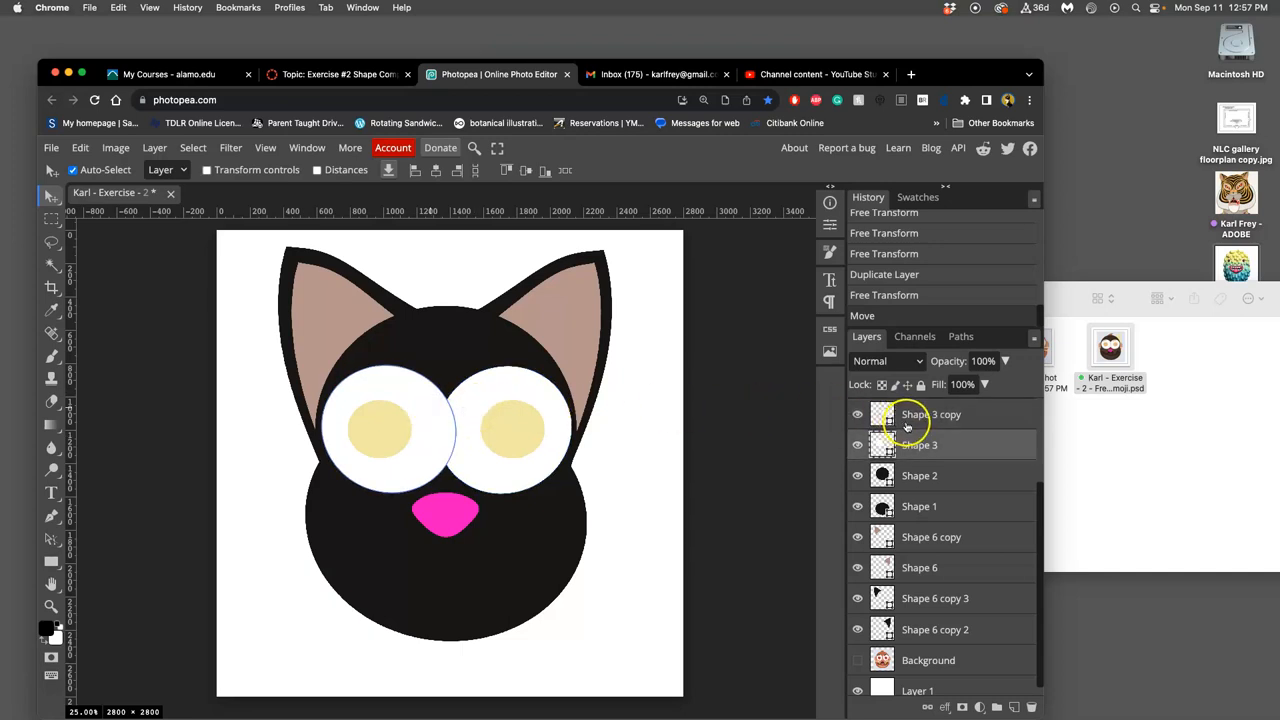
{"action": "left_click", "coordinate": [919, 445]}
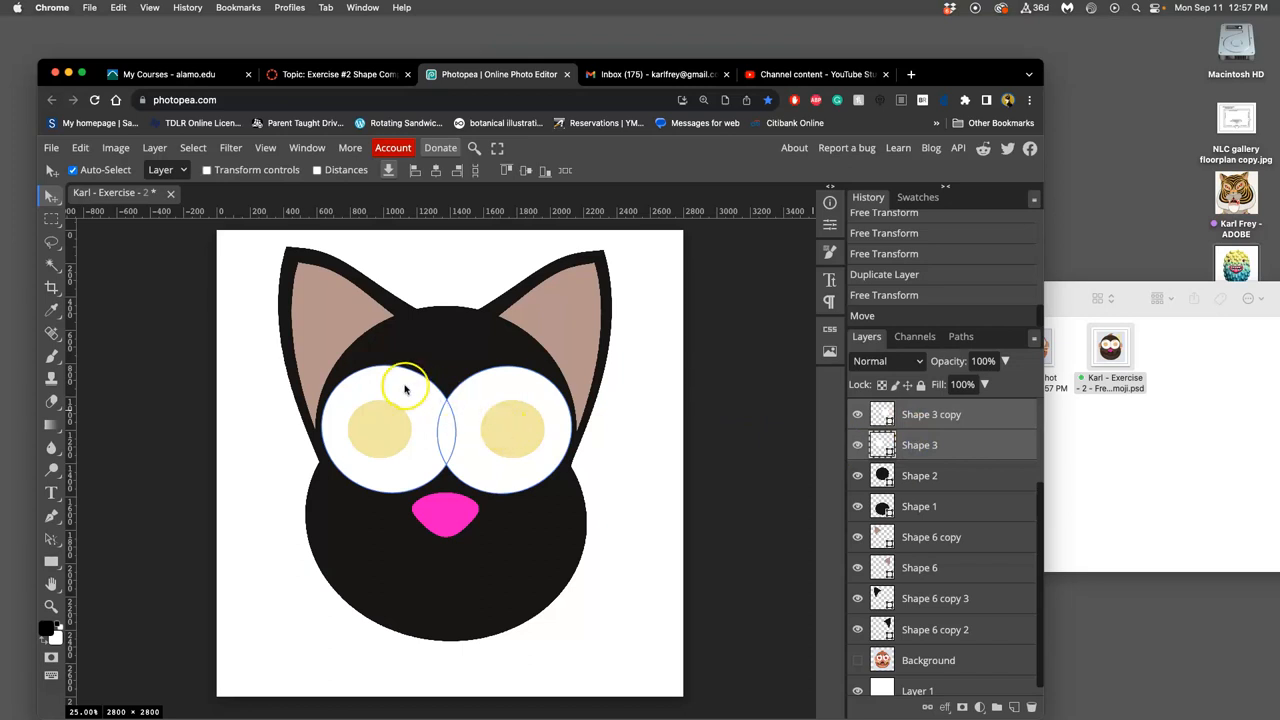
Squash both white eye circles to about 77% width and 52% height, with a slant
{"action": "left_click", "coordinate": [79, 147]}
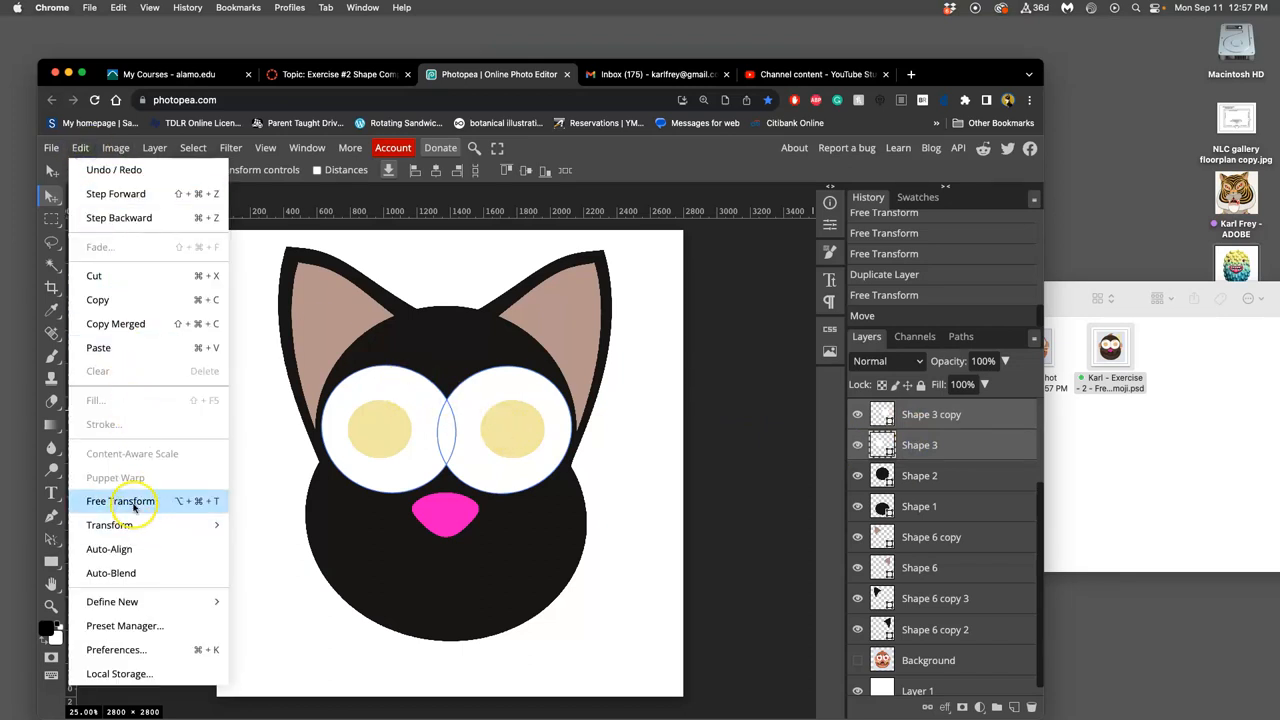
{"action": "left_click", "coordinate": [118, 501]}
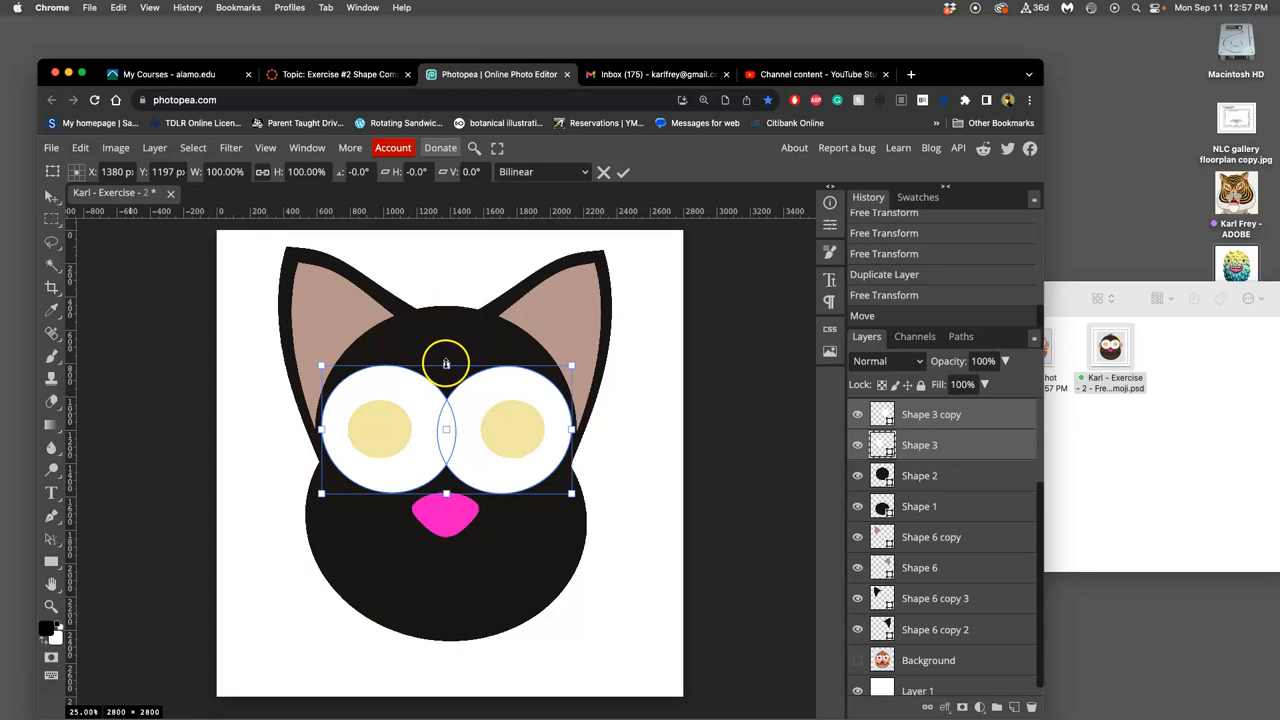
{"action": "mouse_move", "coordinate": [433, 413]}
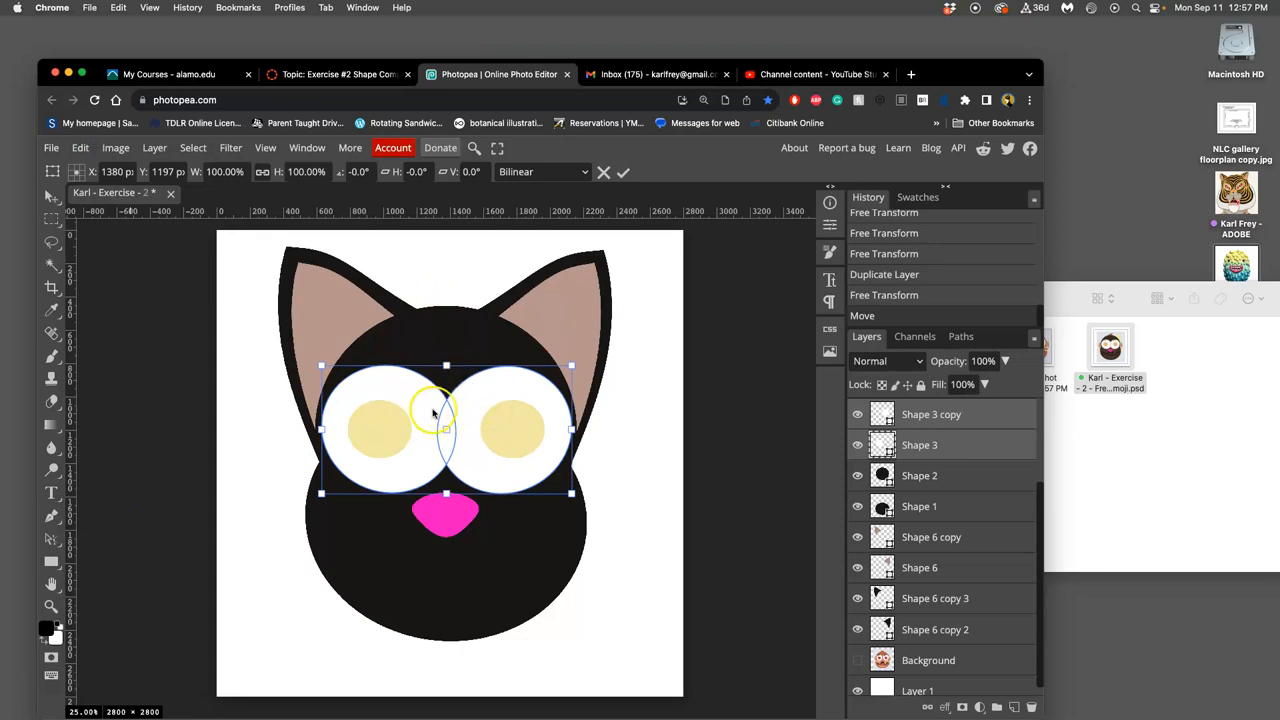
{"action": "right_click", "coordinate": [461, 392]}
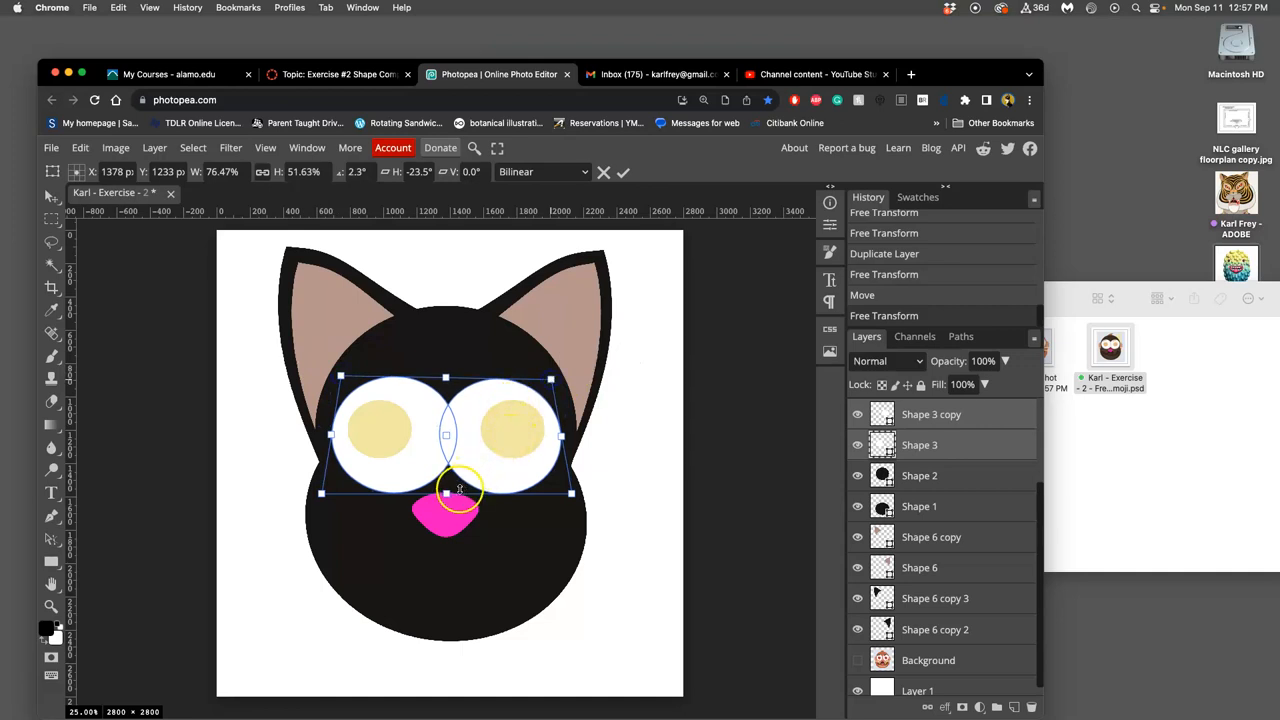
{"action": "left_click_drag", "start_coordinate": [446, 490], "coordinate": [448, 507]}
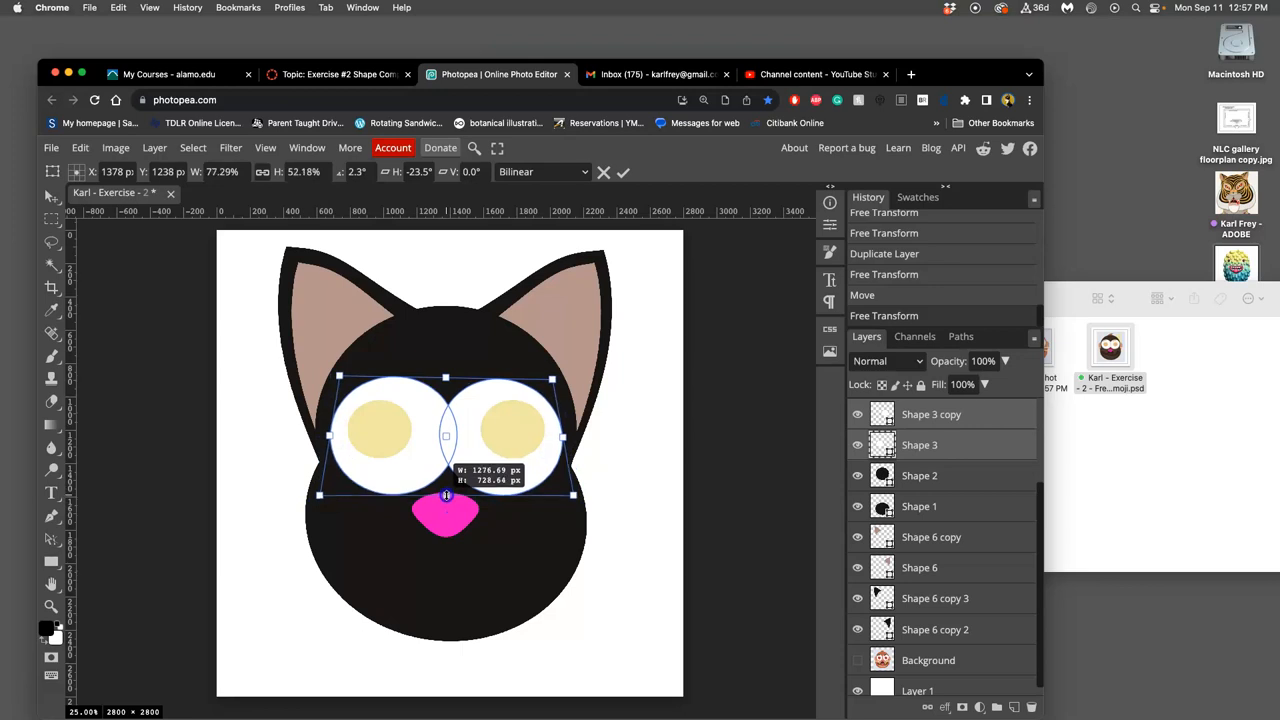
{"action": "right_click", "coordinate": [446, 435]}
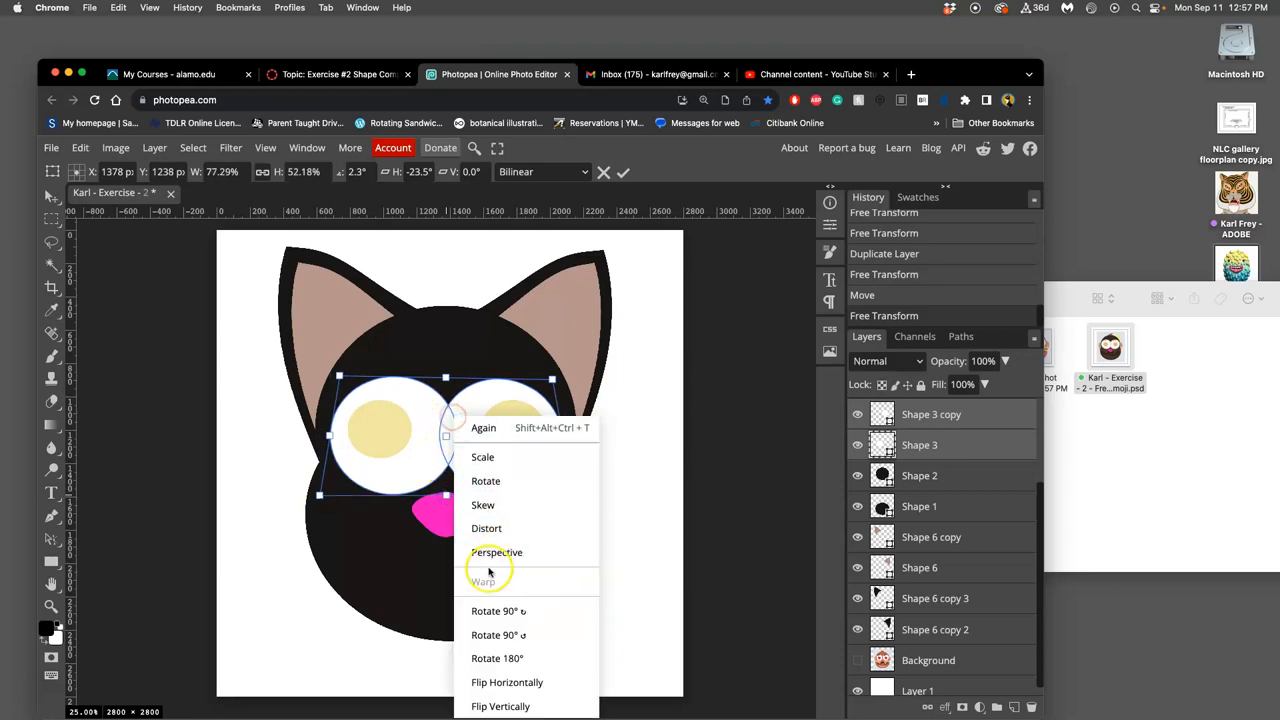
{"action": "mouse_move", "coordinate": [490, 573]}
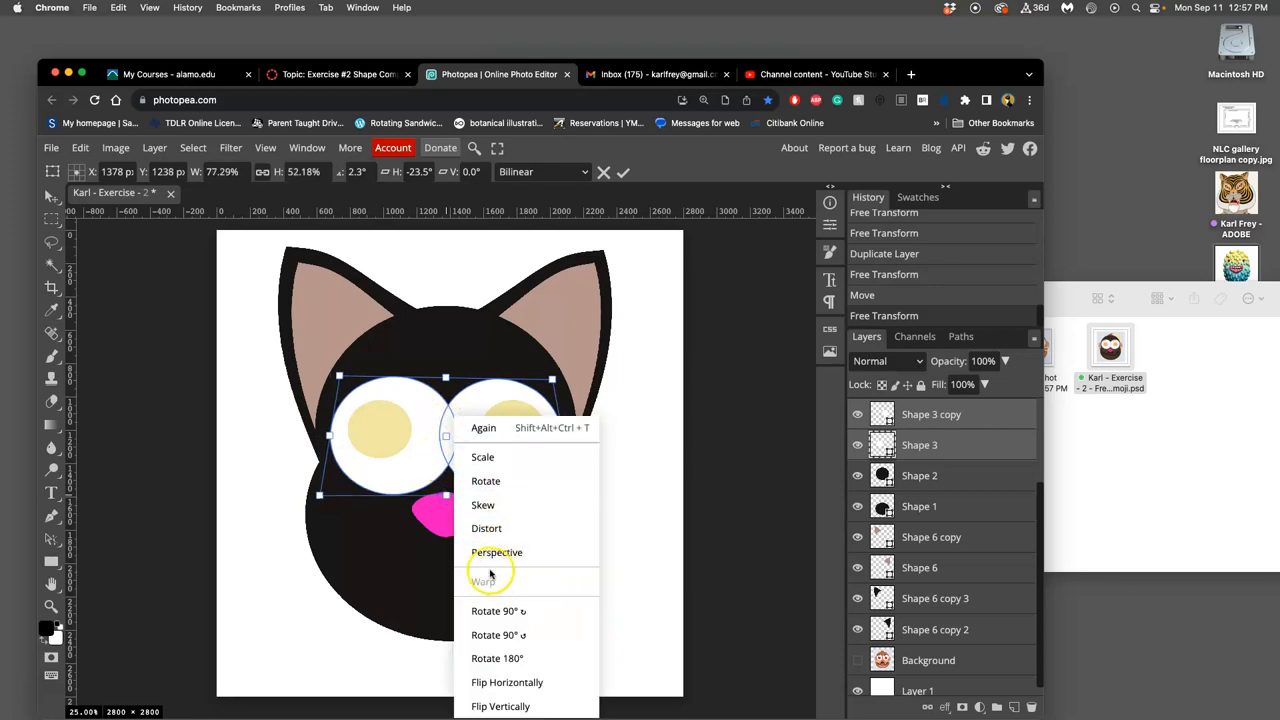
{"action": "mouse_move", "coordinate": [490, 567]}
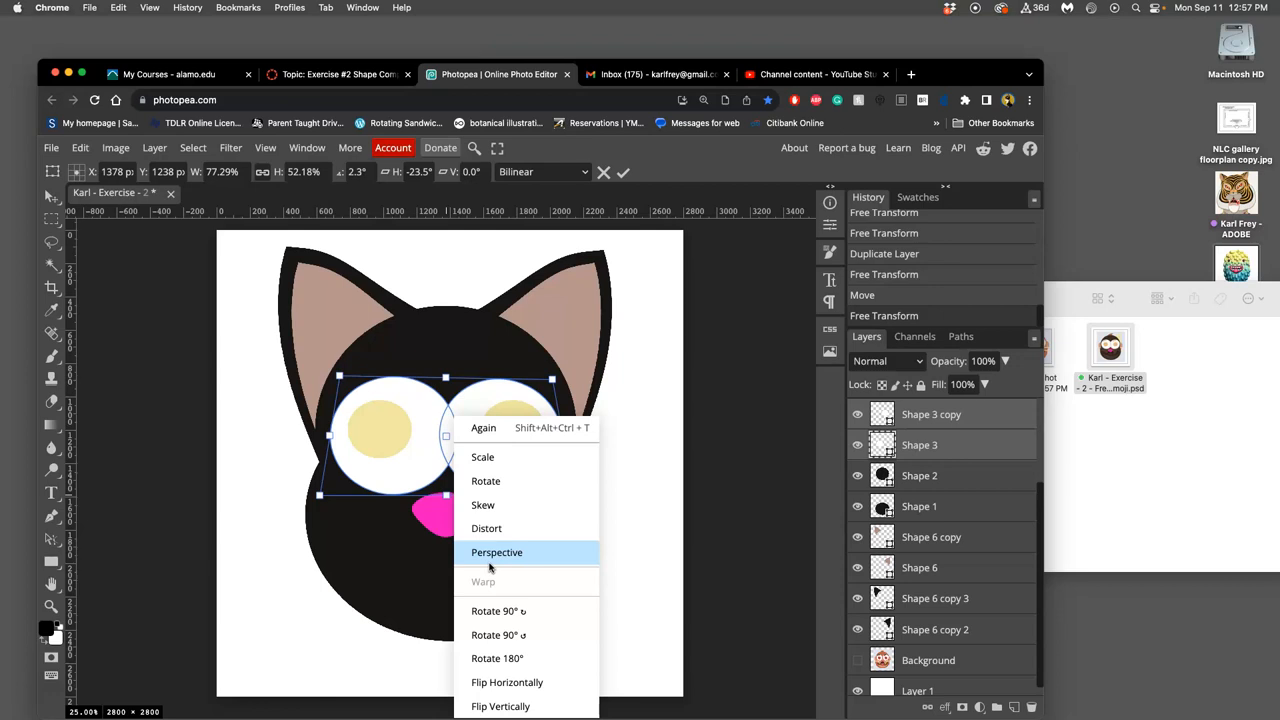
{"action": "mouse_move", "coordinate": [967, 413]}
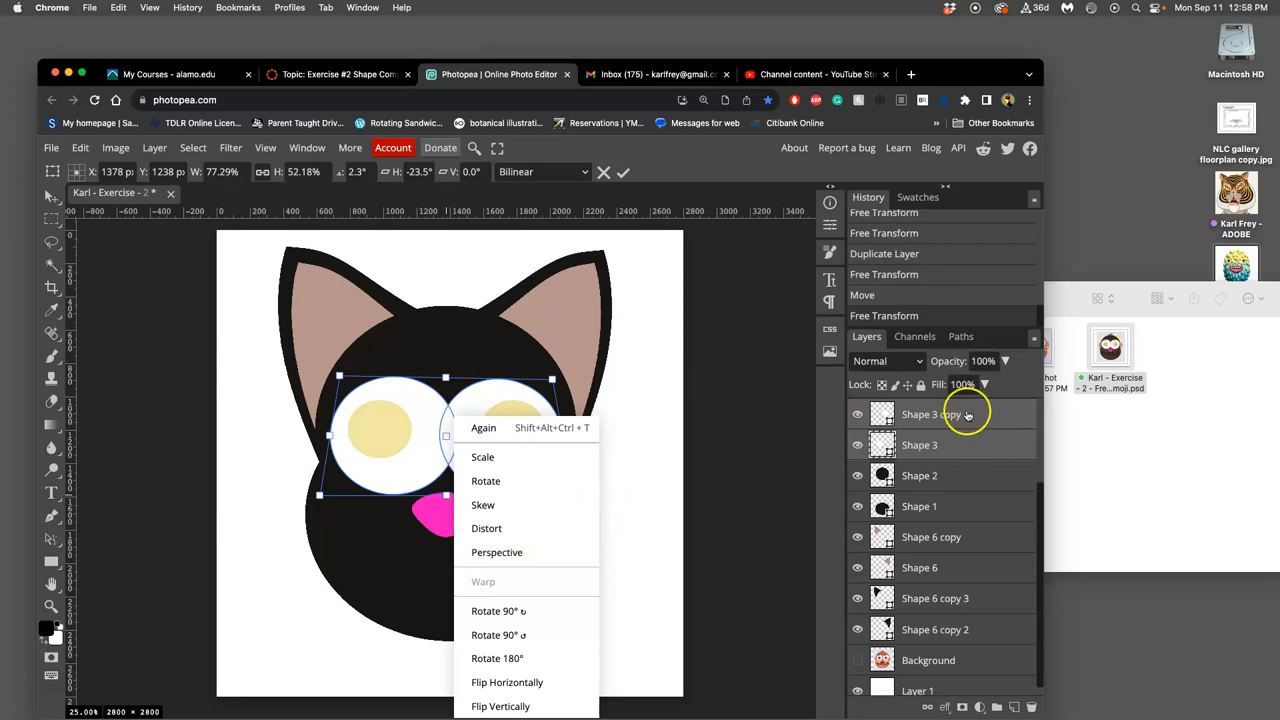
{"action": "mouse_move", "coordinate": [485, 635]}
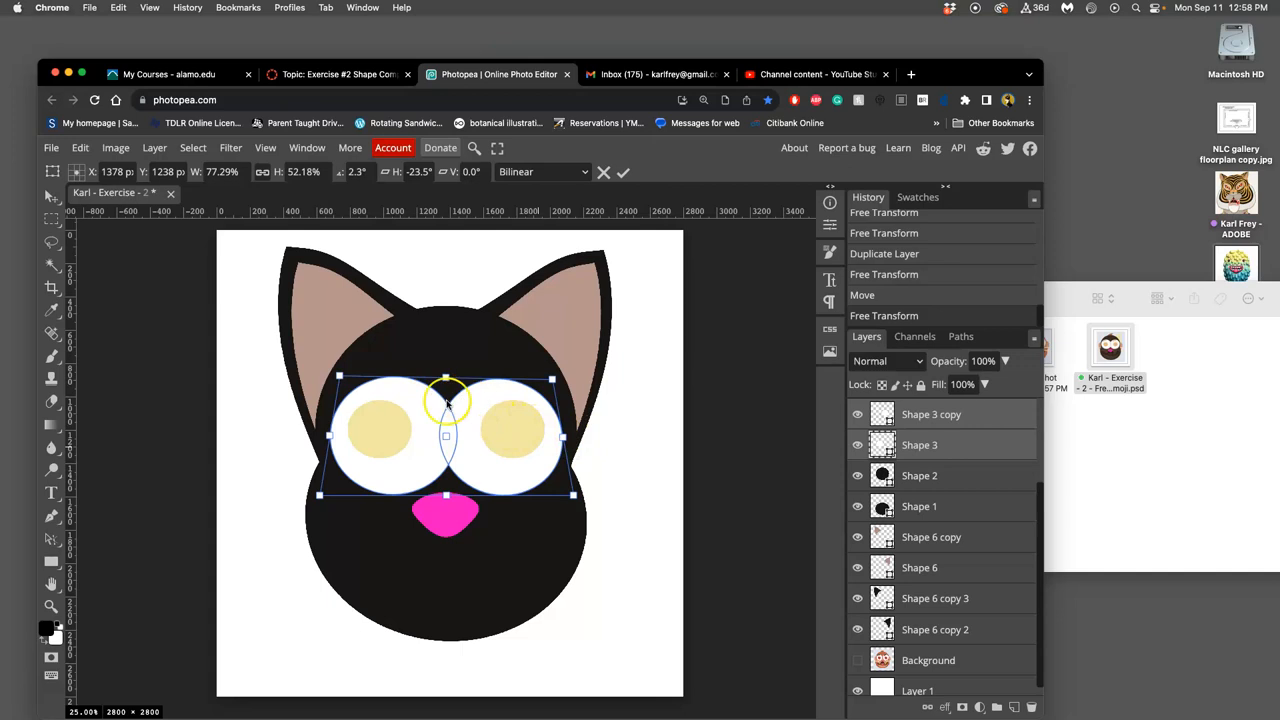
{"action": "mouse_move", "coordinate": [500, 410]}
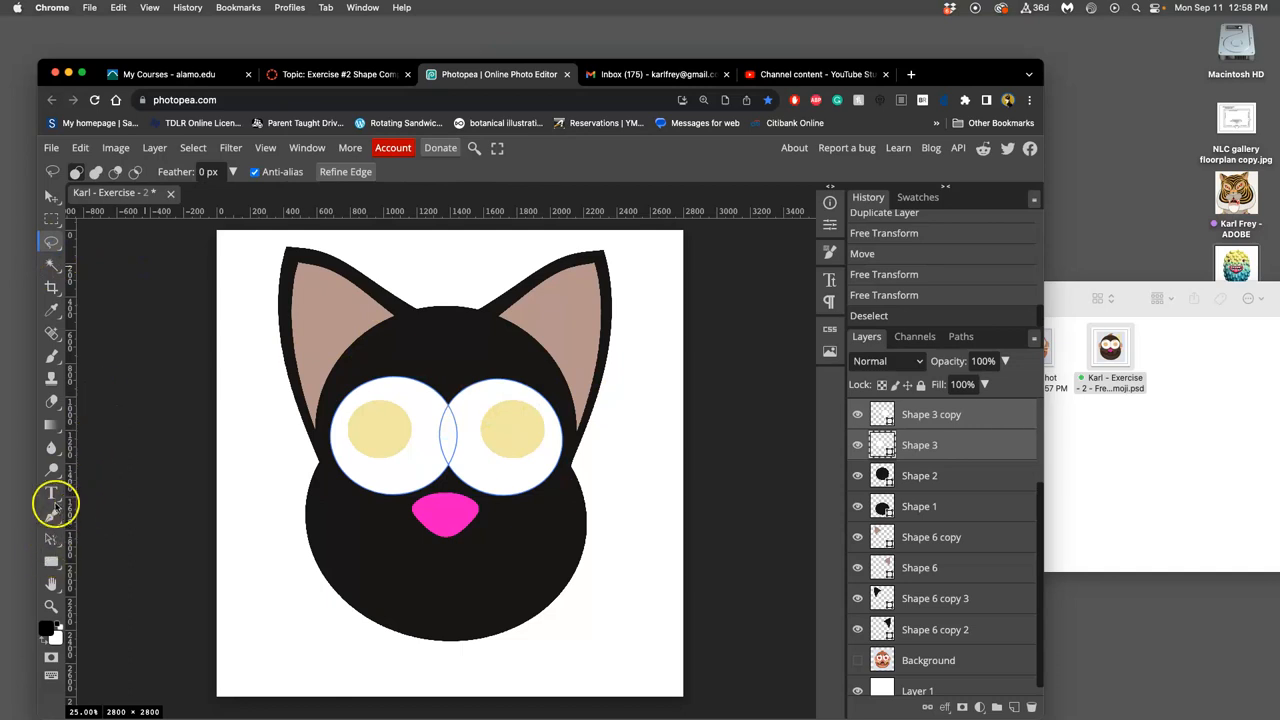
Switch to the Ellipse tool for the white eye band and bring up the Edit menu
{"action": "left_click", "coordinate": [49, 558]}
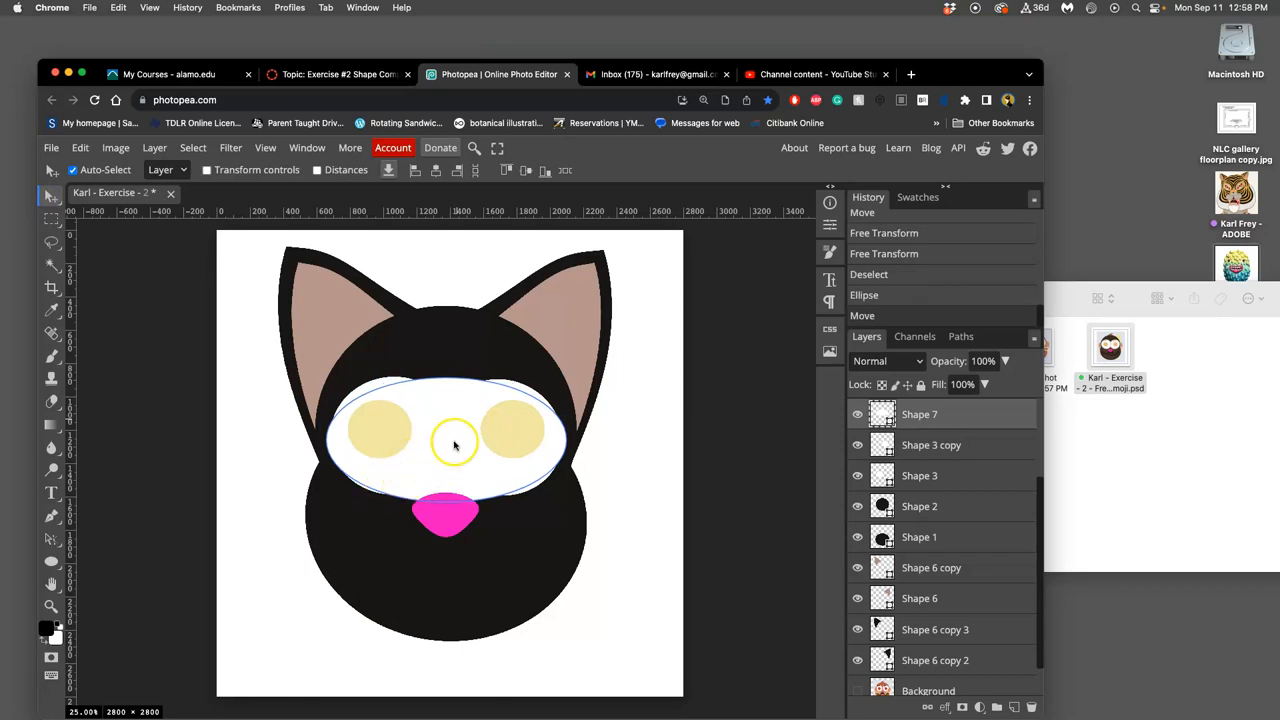
{"action": "left_click", "coordinate": [79, 147]}
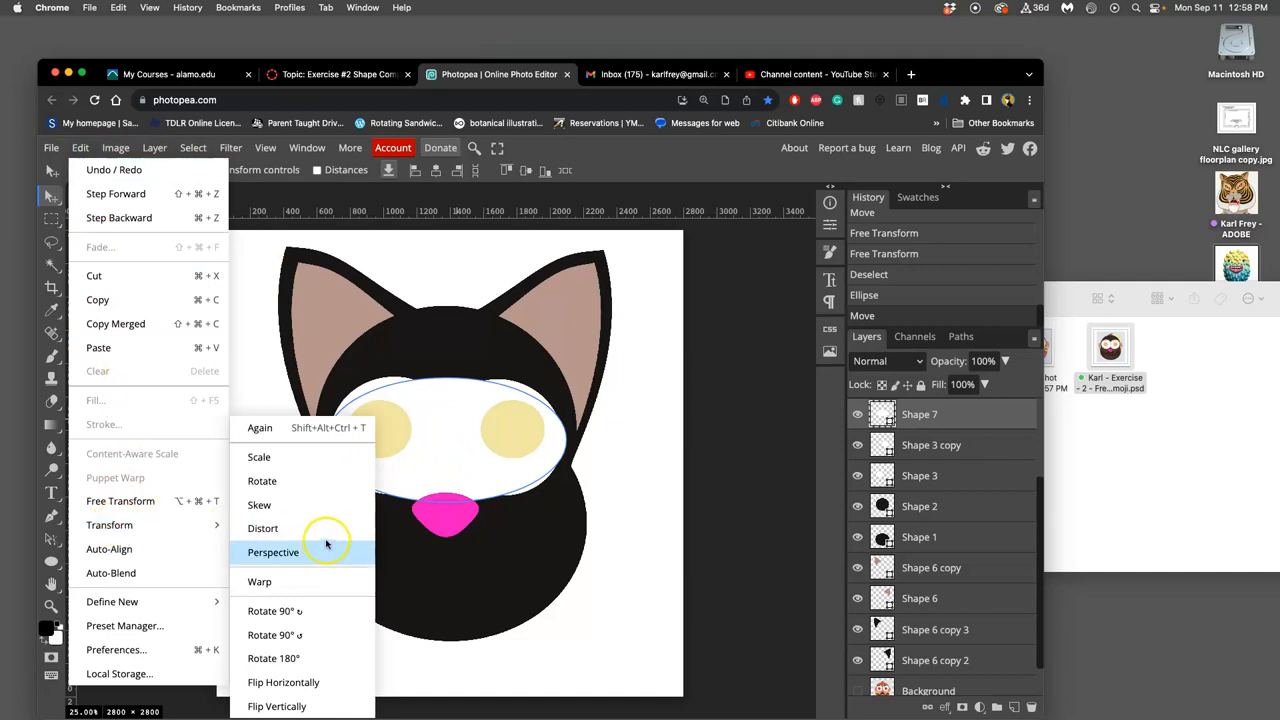
Warp the white band, raising its right corner into a point and curving its lower edge
{"action": "left_click", "coordinate": [259, 581]}
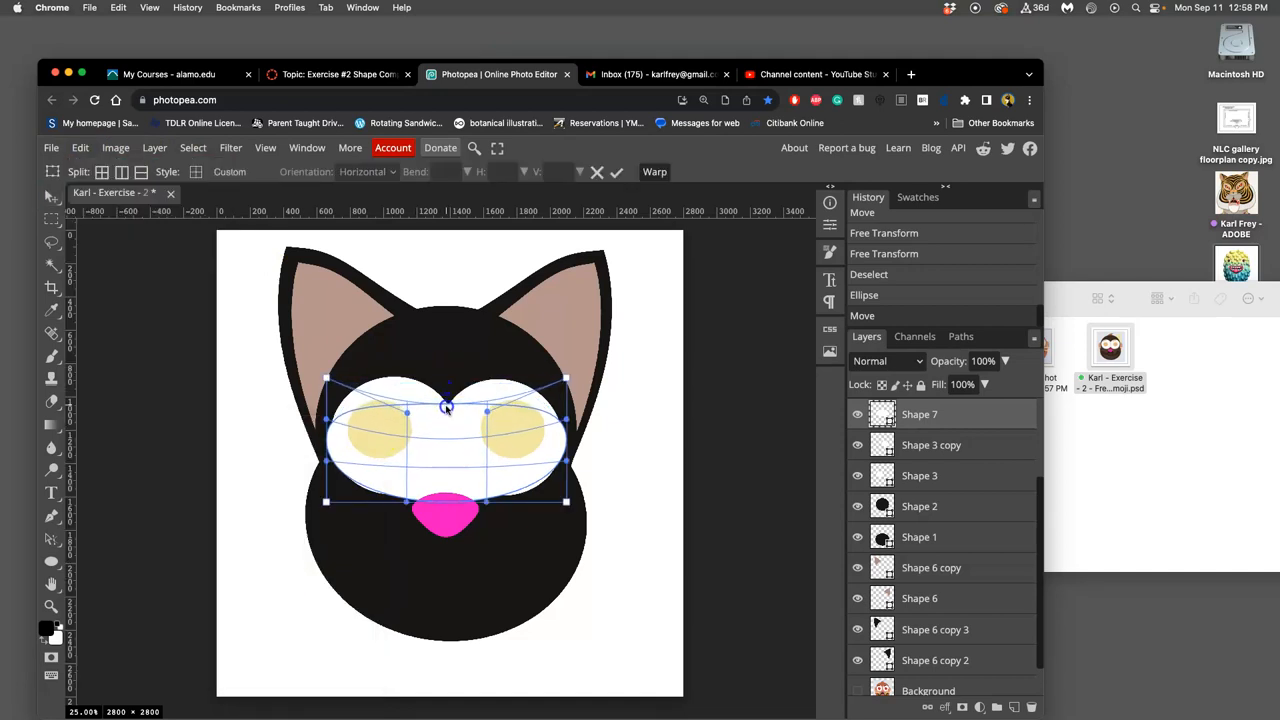
{"action": "left_click_drag", "start_coordinate": [447, 406], "coordinate": [372, 400]}
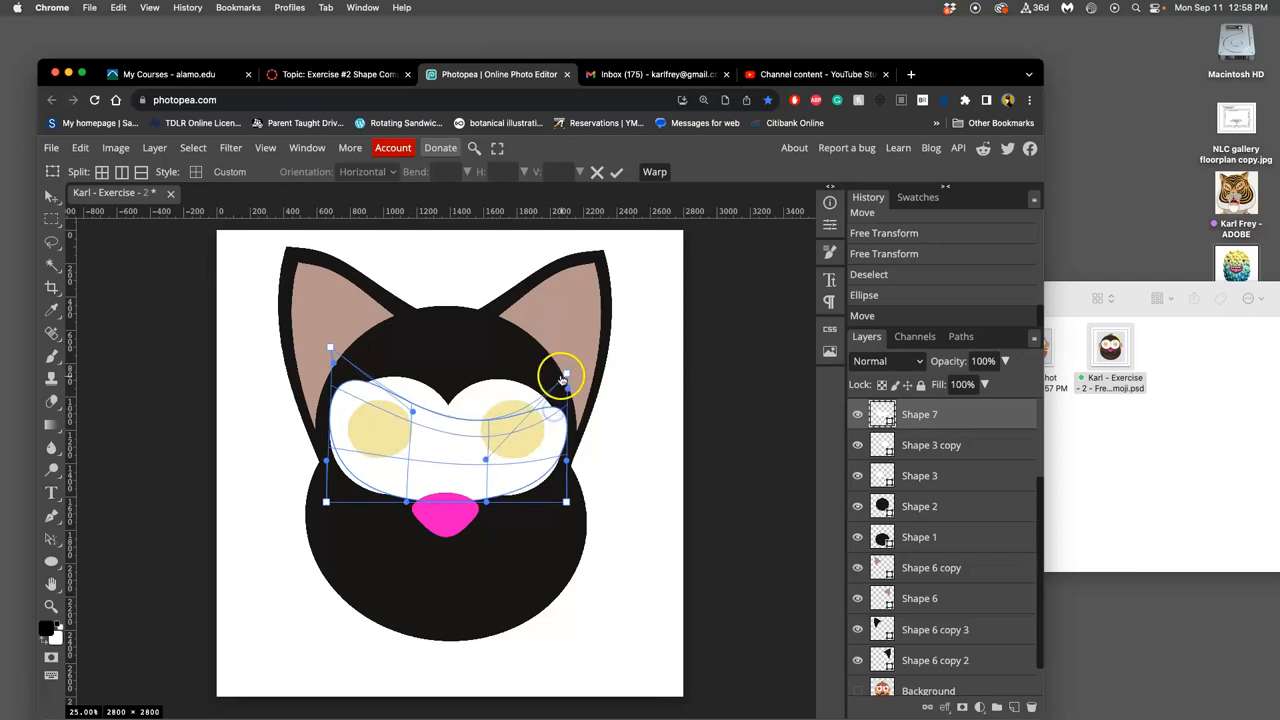
{"action": "left_click_drag", "start_coordinate": [560, 375], "coordinate": [570, 310]}
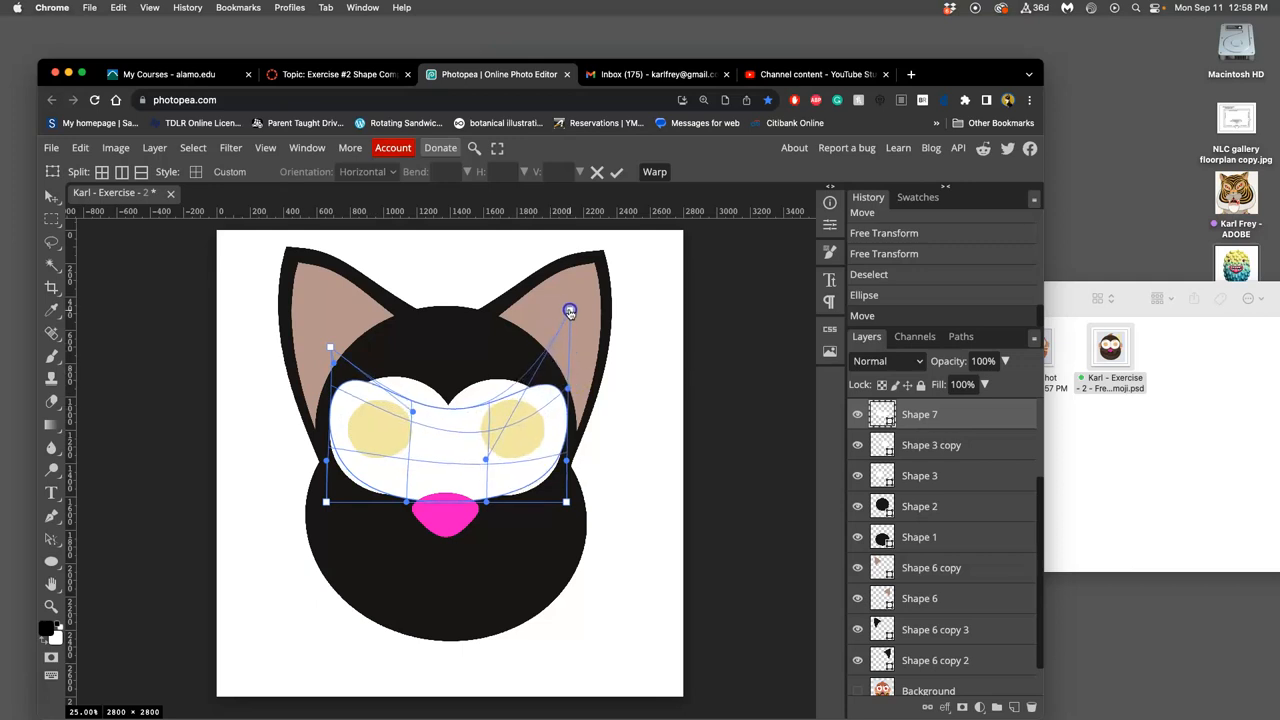
{"action": "left_click_drag", "start_coordinate": [570, 311], "coordinate": [561, 295]}
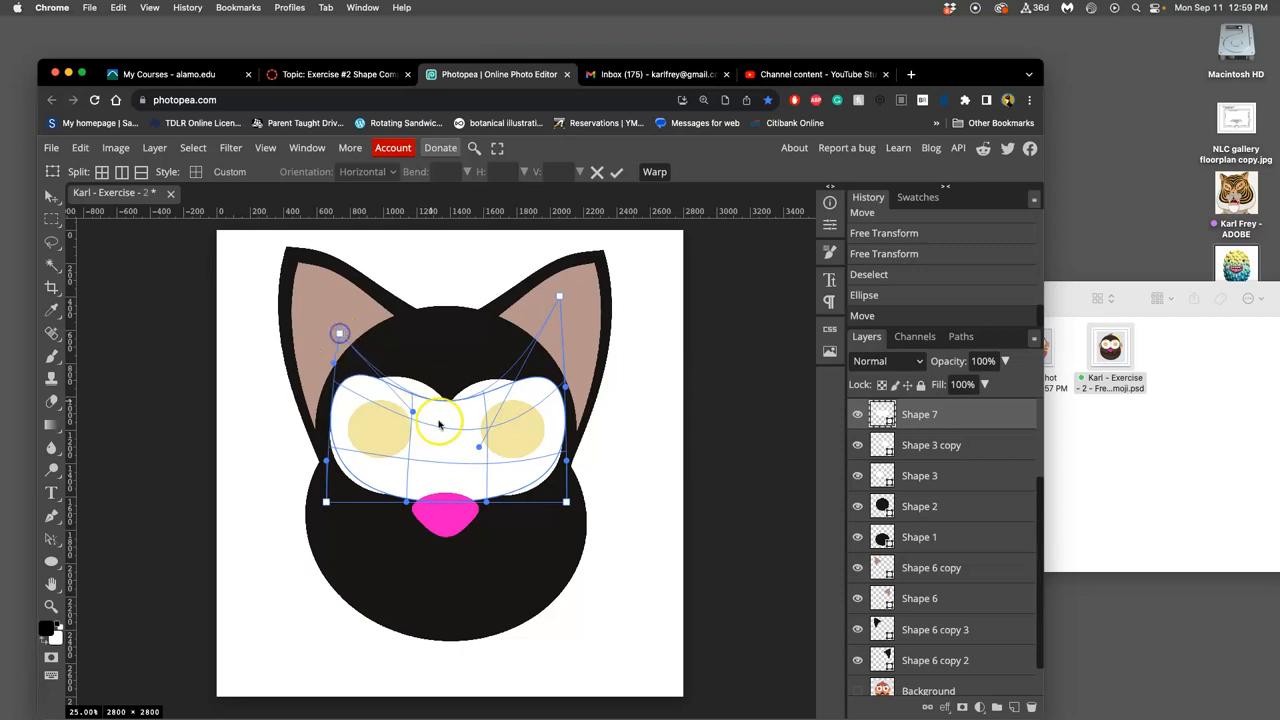
{"action": "left_click_drag", "start_coordinate": [438, 424], "coordinate": [447, 487]}
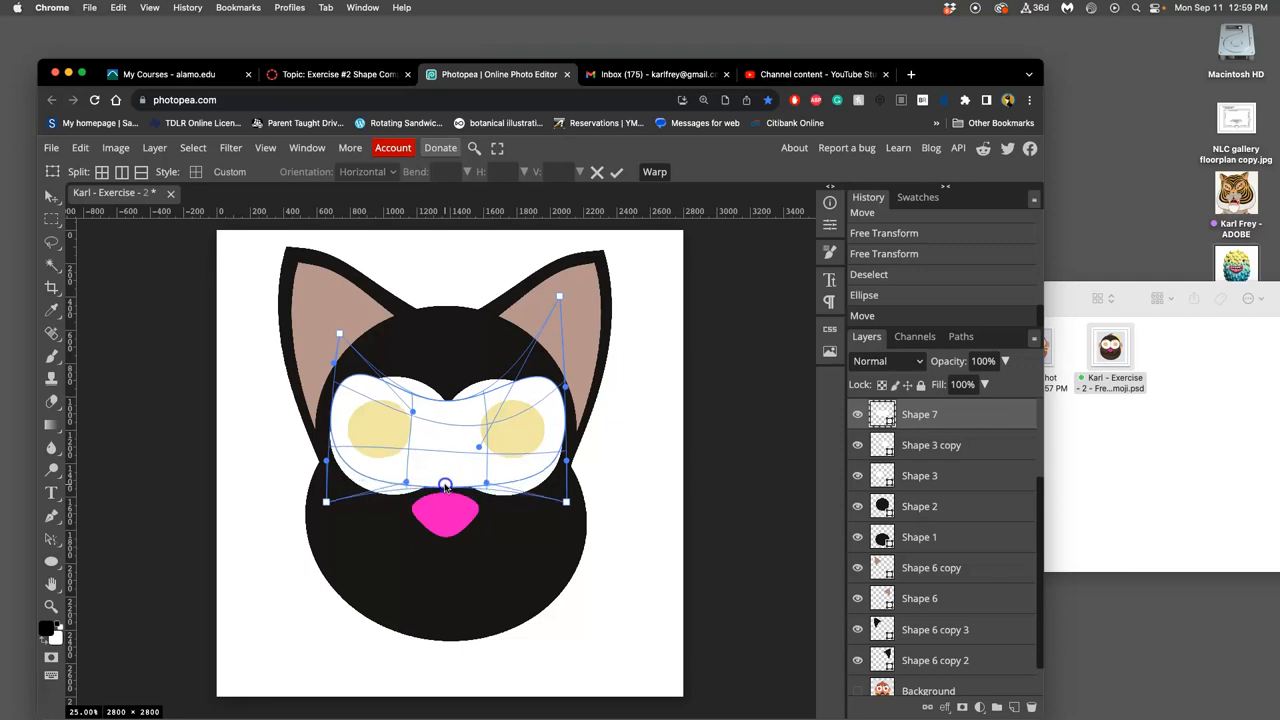
{"action": "left_click_drag", "start_coordinate": [446, 487], "coordinate": [442, 477]}
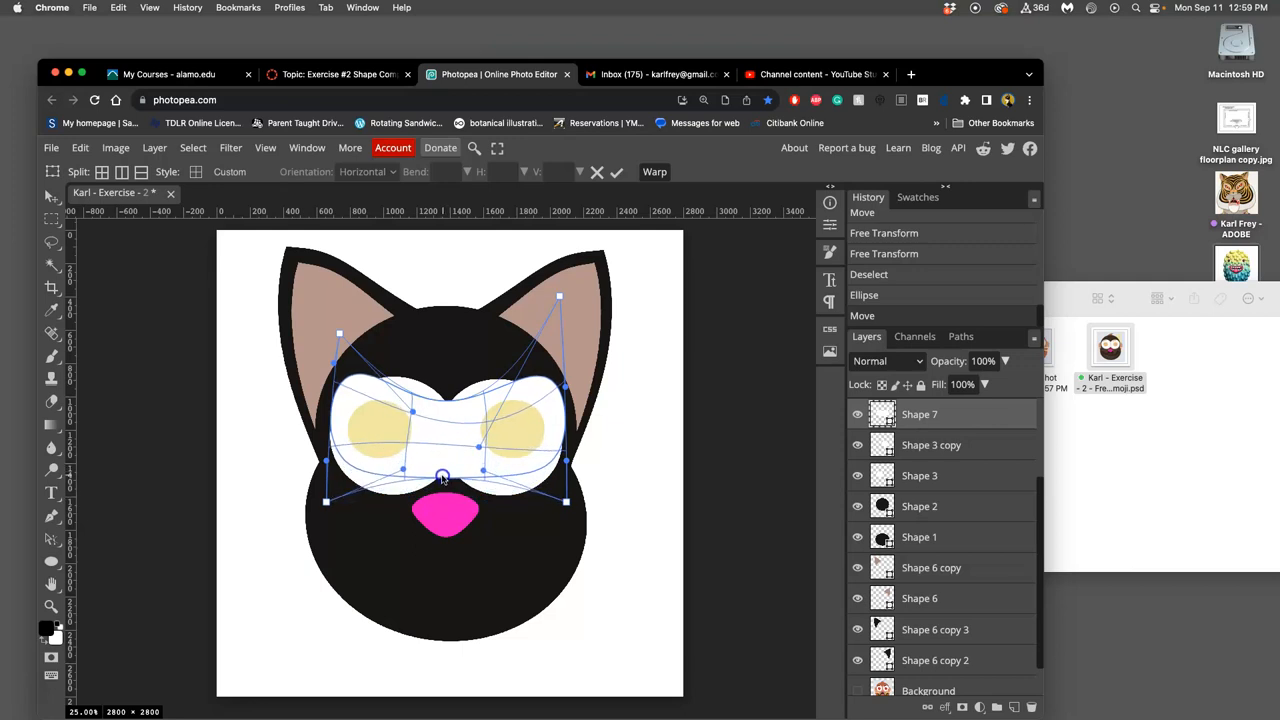
{"action": "left_click_drag", "start_coordinate": [443, 477], "coordinate": [408, 420]}
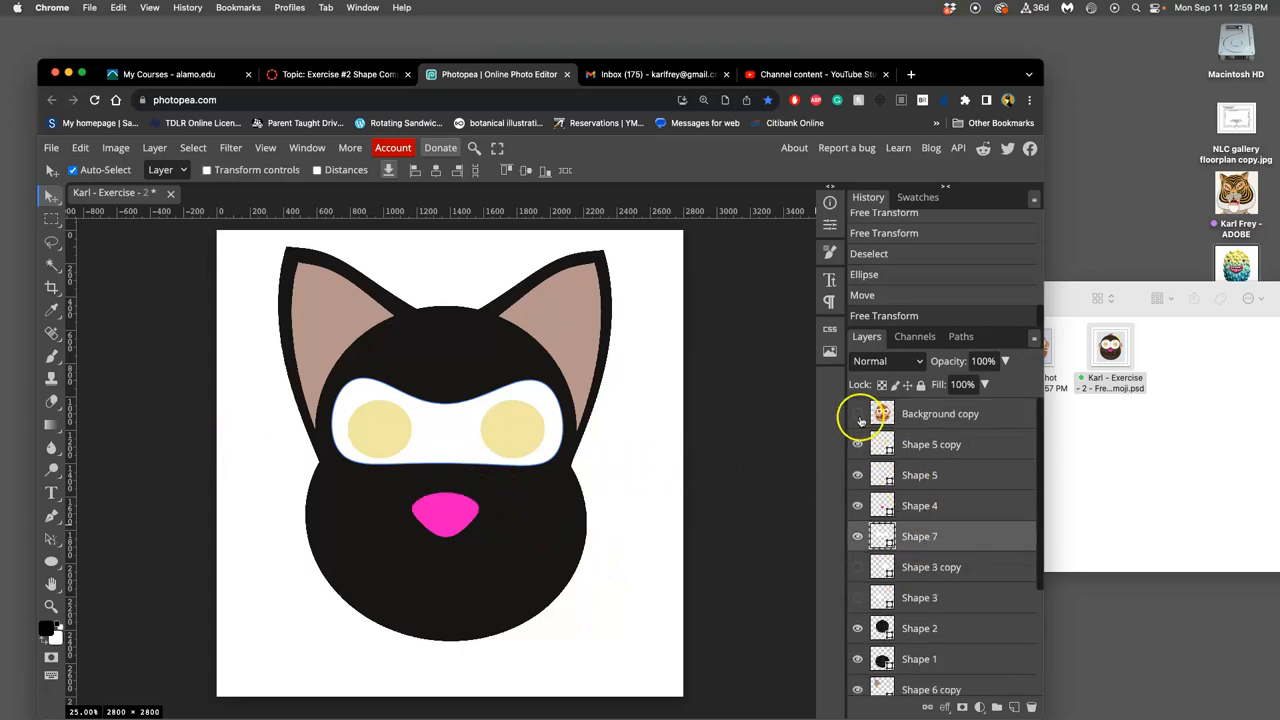
Draw a near-black oval pupil over the left eye and tilt it slightly
{"action": "left_click", "coordinate": [857, 414]}
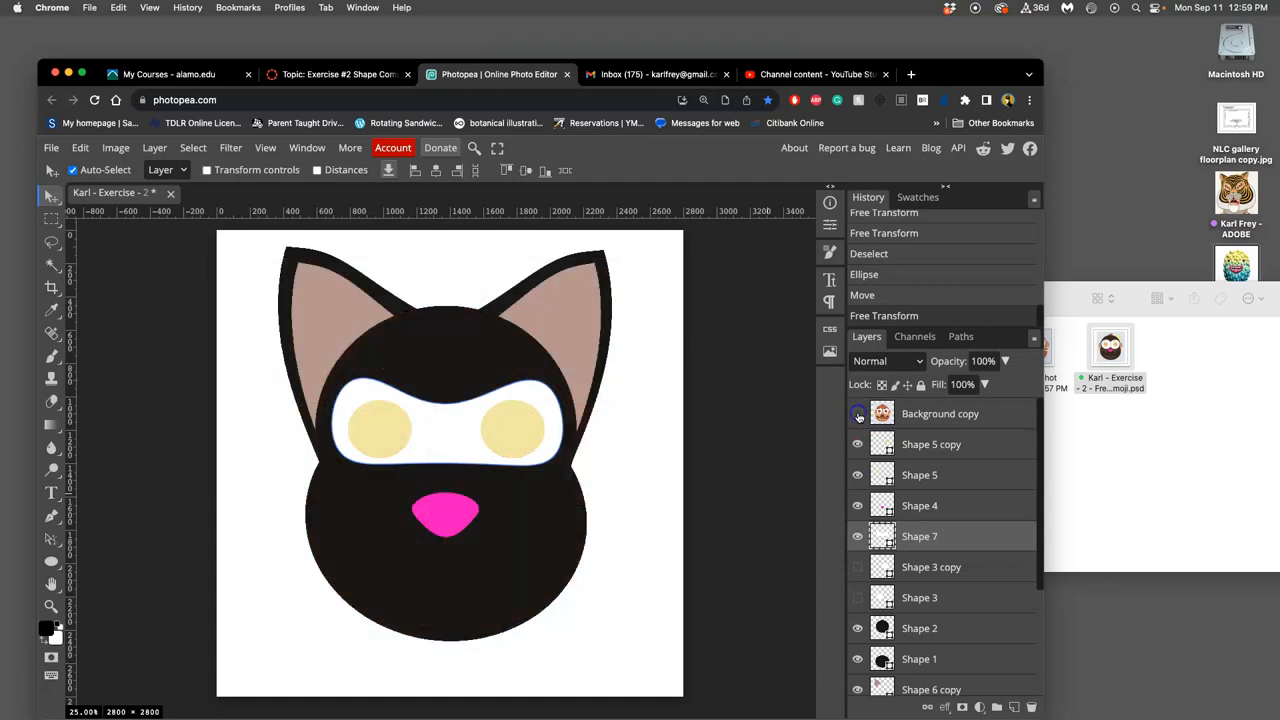
{"action": "left_click", "coordinate": [856, 413]}
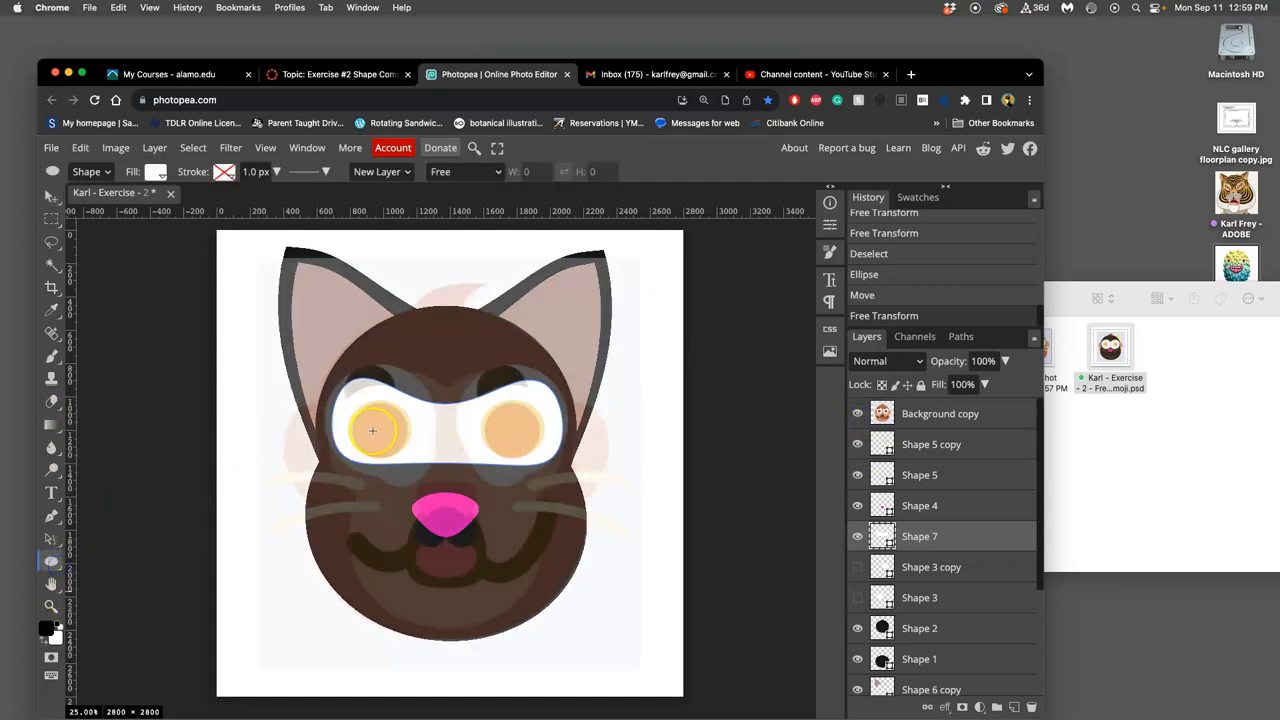
{"action": "left_click_drag", "start_coordinate": [358, 412], "coordinate": [393, 453]}
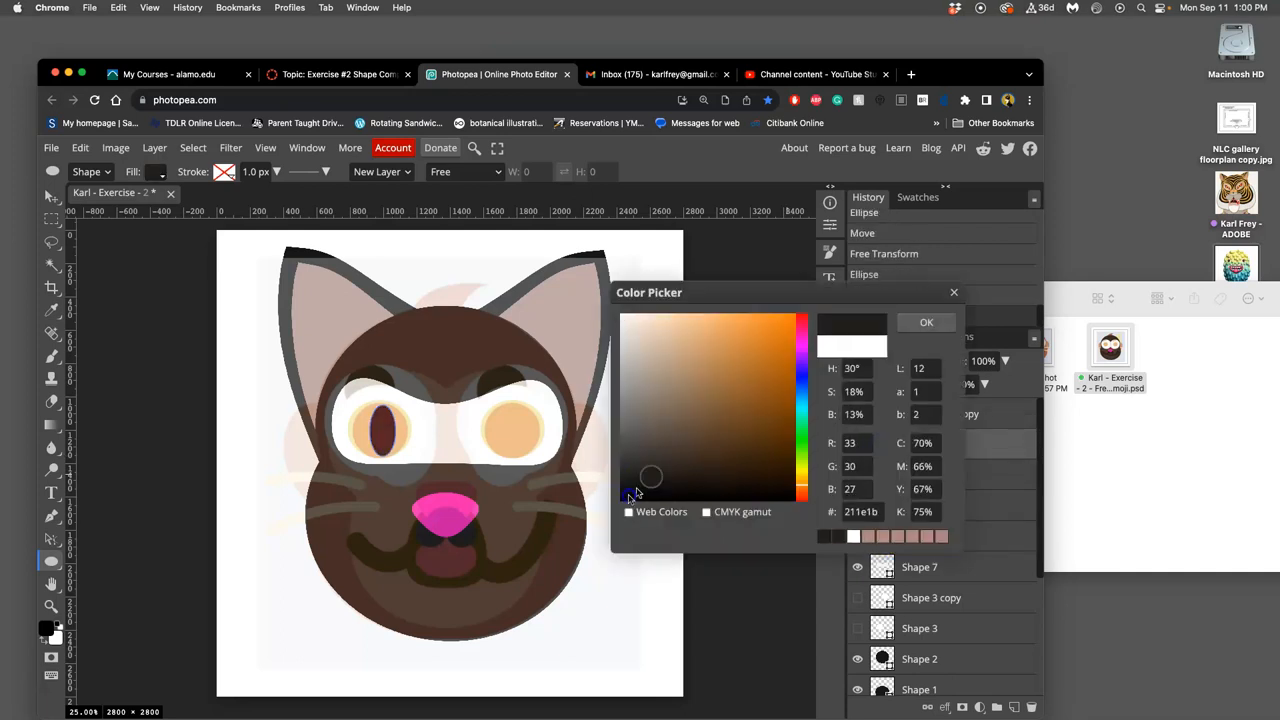
{"action": "left_click", "coordinate": [926, 321]}
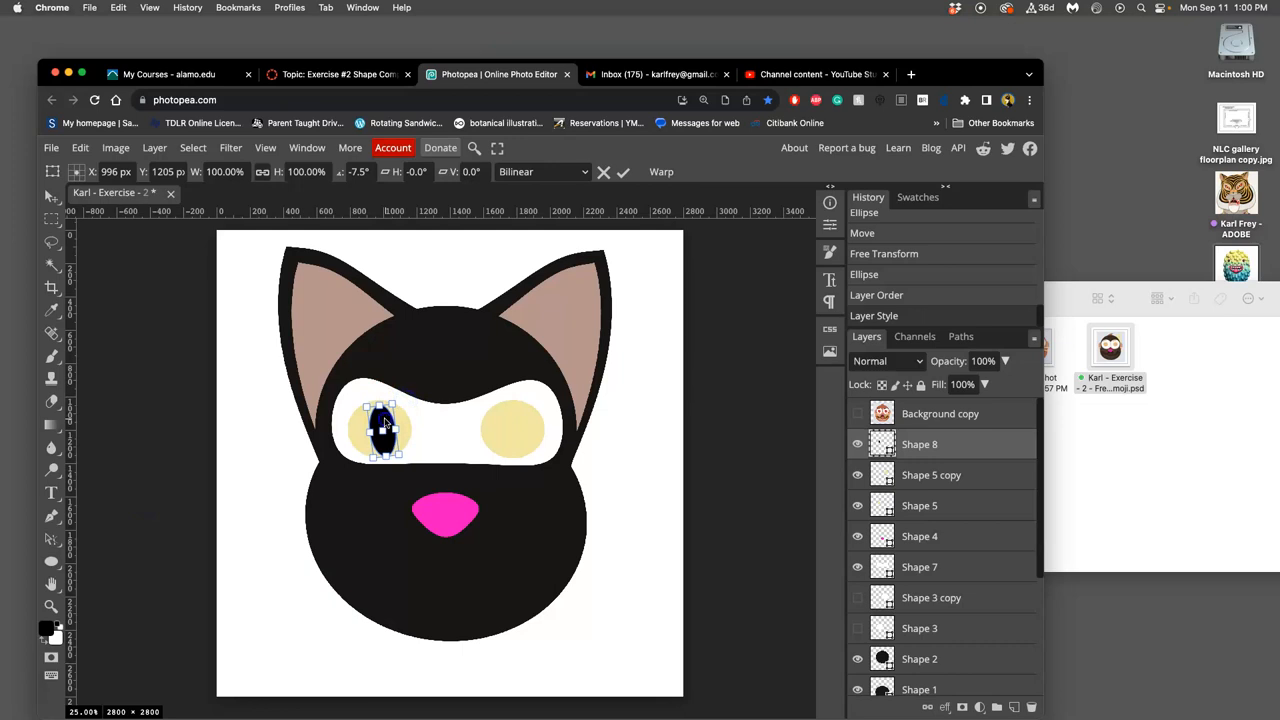
{"action": "left_click_drag", "start_coordinate": [385, 425], "coordinate": [407, 413]}
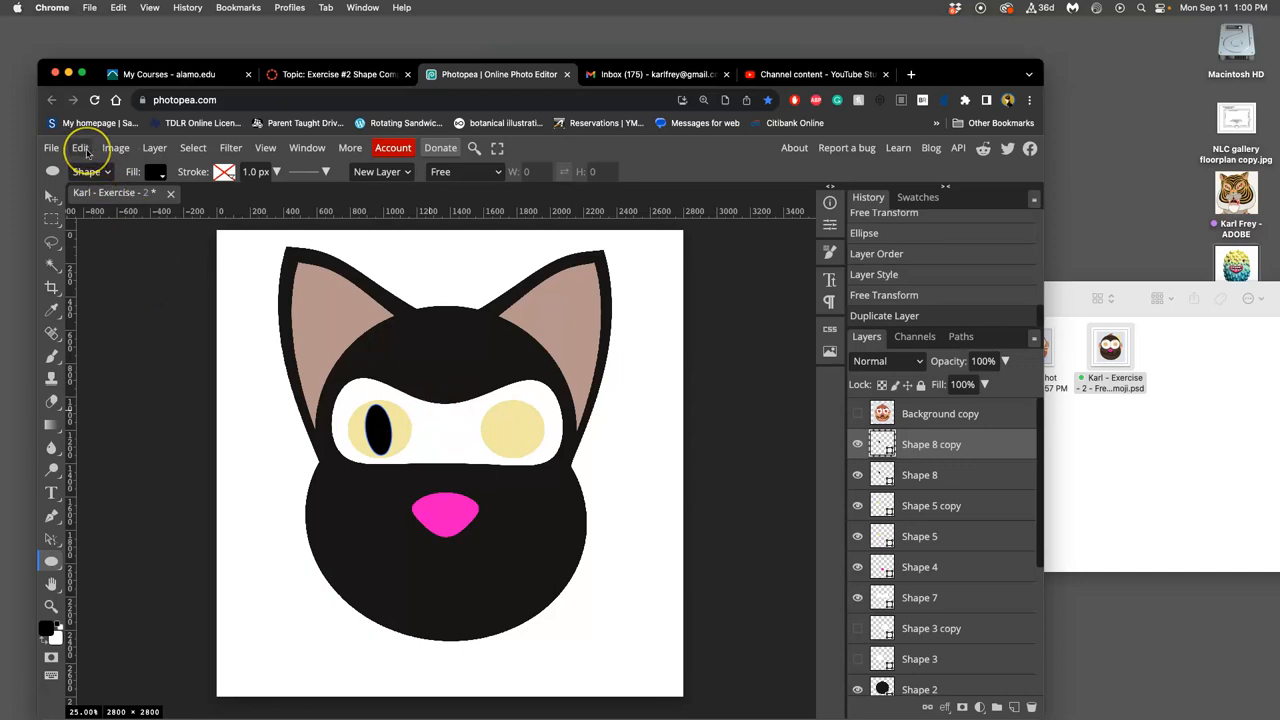
Free-transform the copied pupil and move it onto the right eye
{"action": "left_click", "coordinate": [80, 147]}
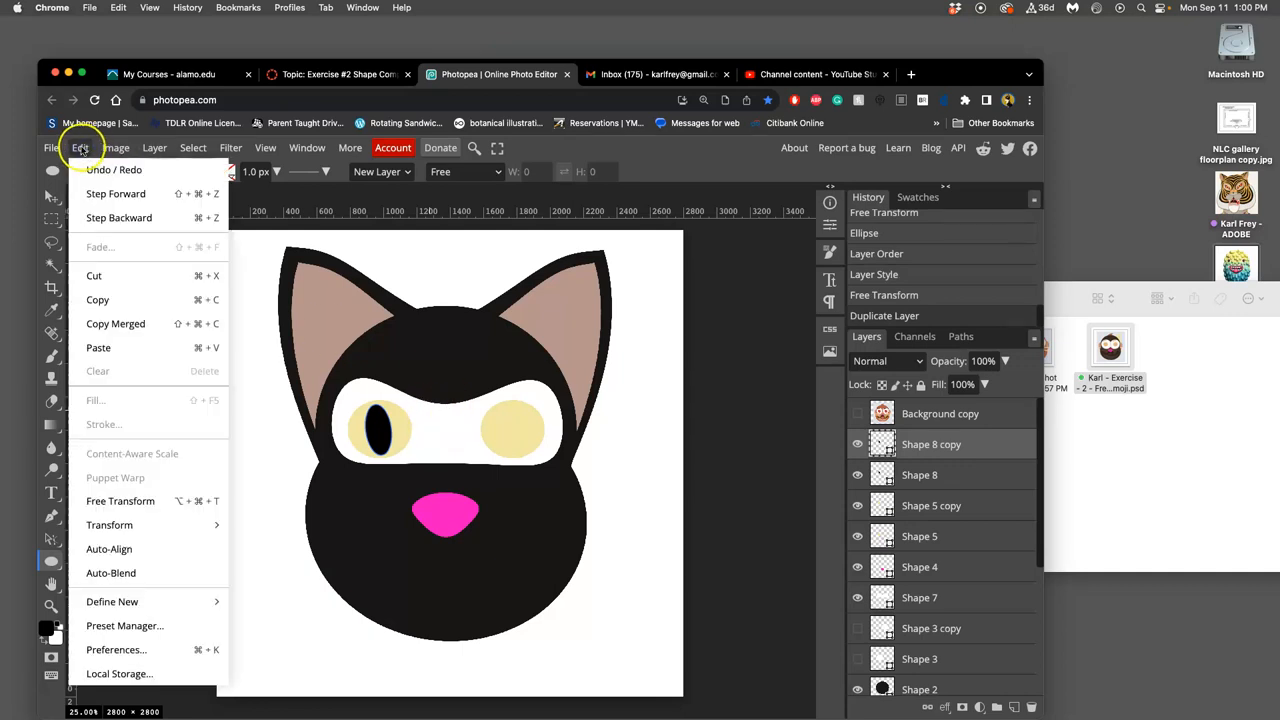
{"action": "mouse_move", "coordinate": [127, 512]}
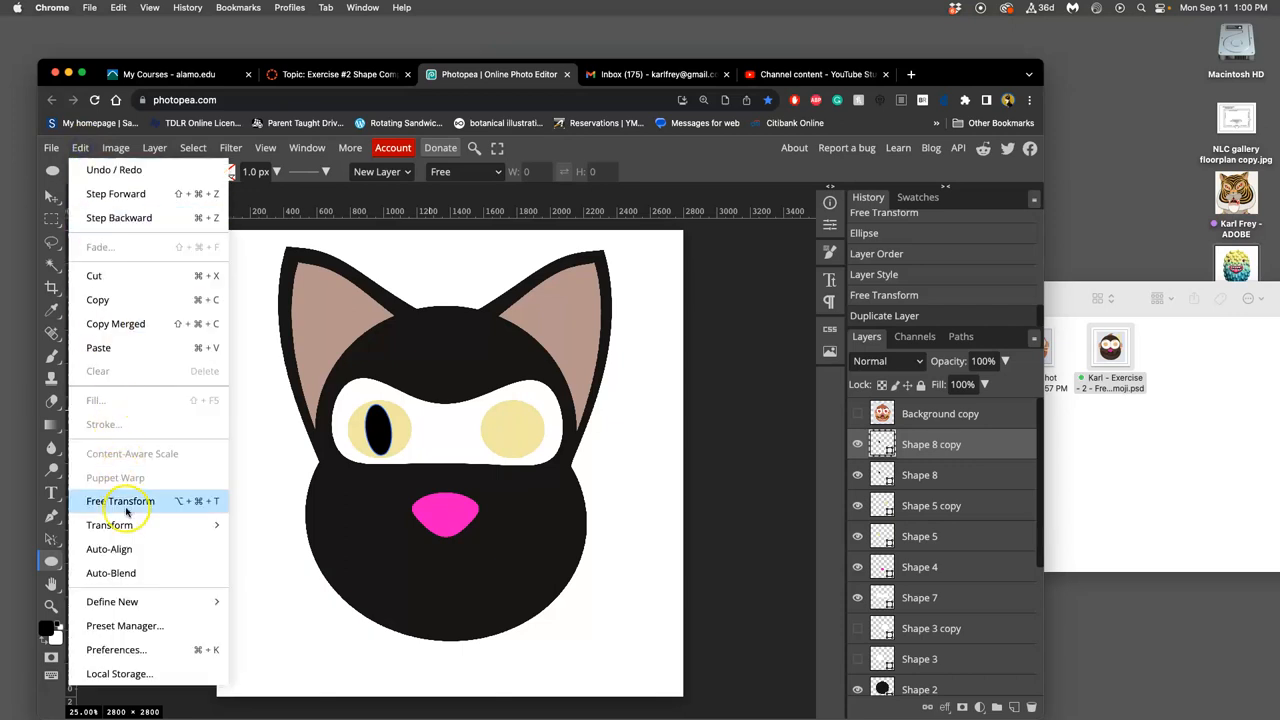
{"action": "left_click", "coordinate": [116, 501]}
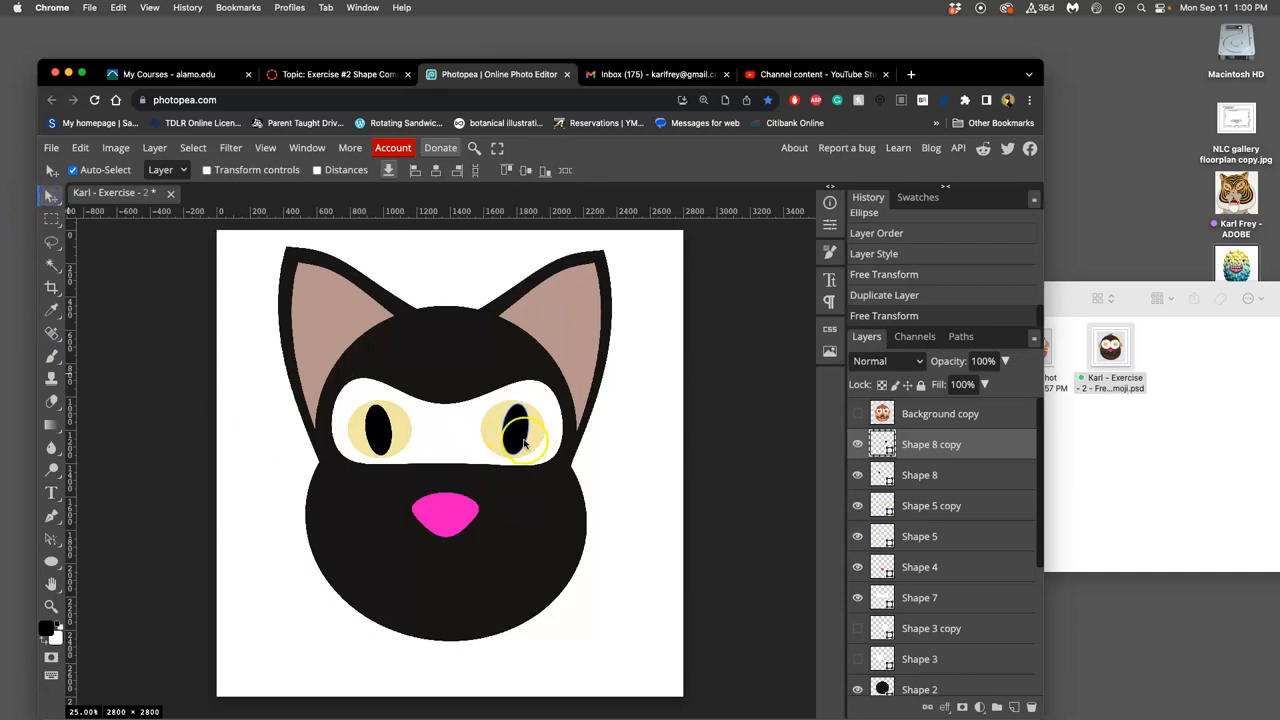
{"action": "left_click_drag", "start_coordinate": [520, 430], "coordinate": [513, 430]}
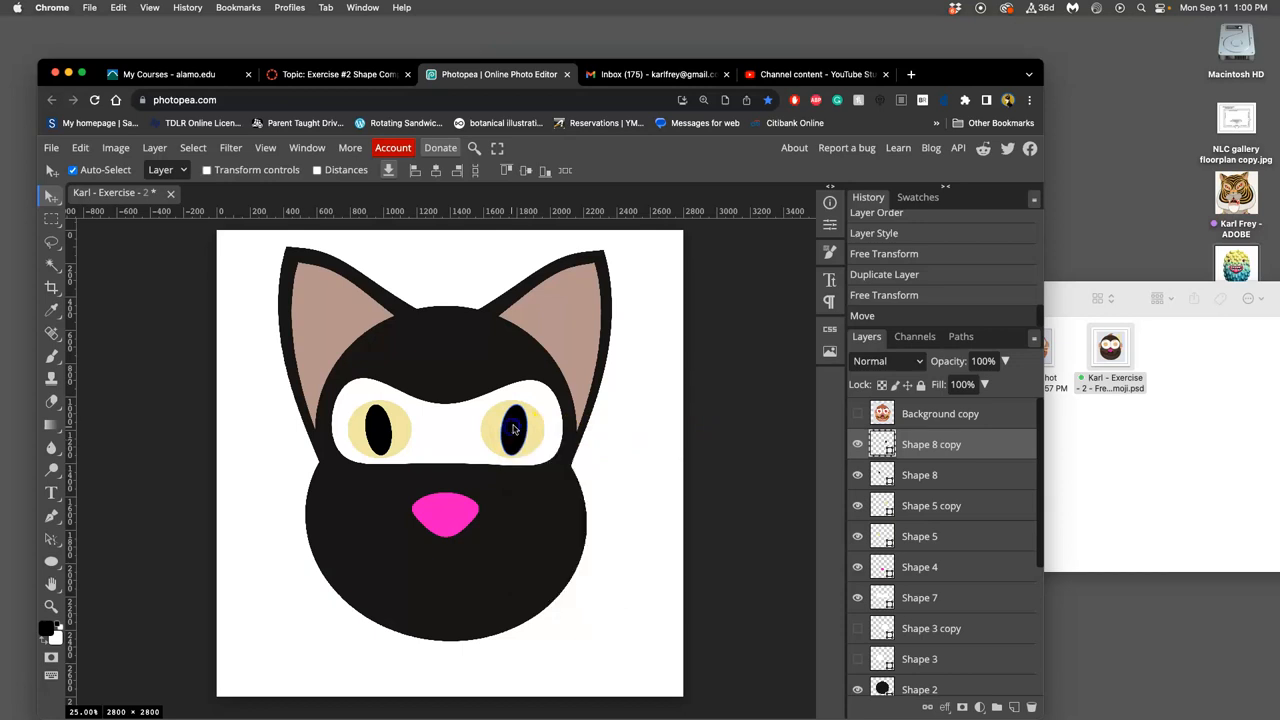
{"action": "right_click", "coordinate": [884, 444]}
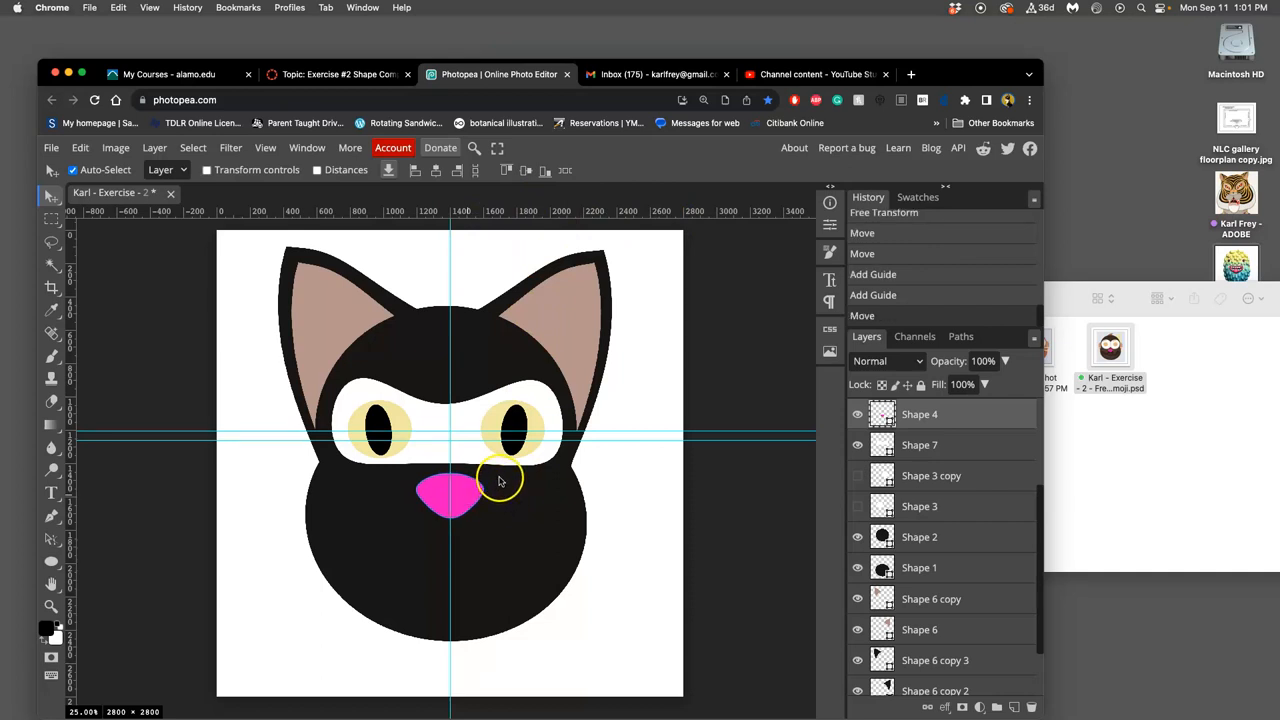
{"action": "mouse_move", "coordinate": [528, 487]}
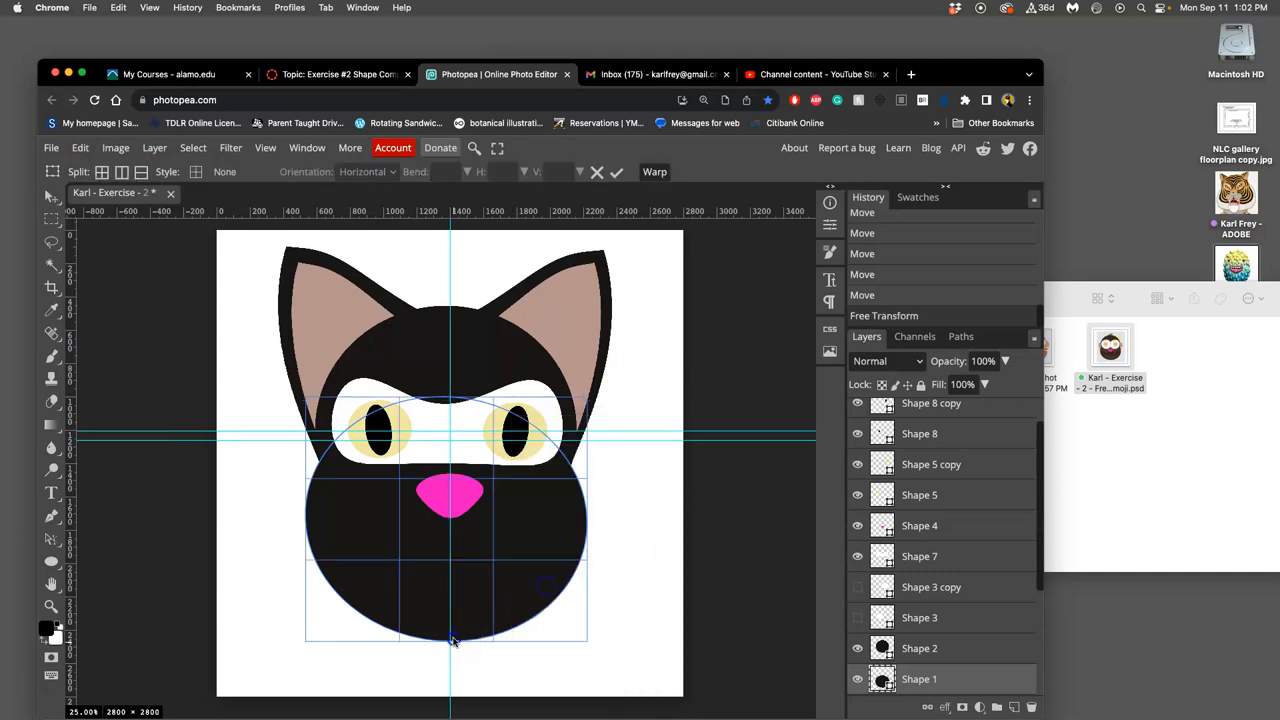
{"action": "mouse_move", "coordinate": [443, 646]}
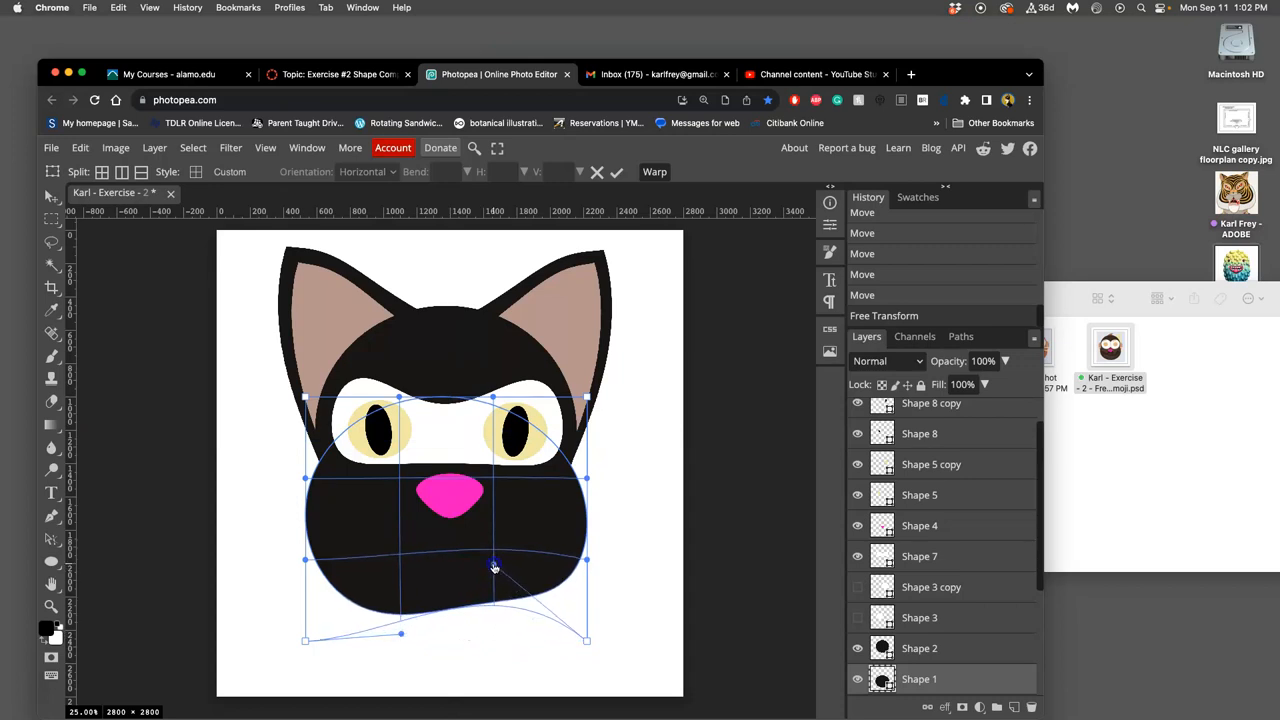
Pull the head's lower mesh points outward into wide cheeks, then briefly toggle the reference emoji
{"action": "left_click_drag", "start_coordinate": [493, 567], "coordinate": [401, 601]}
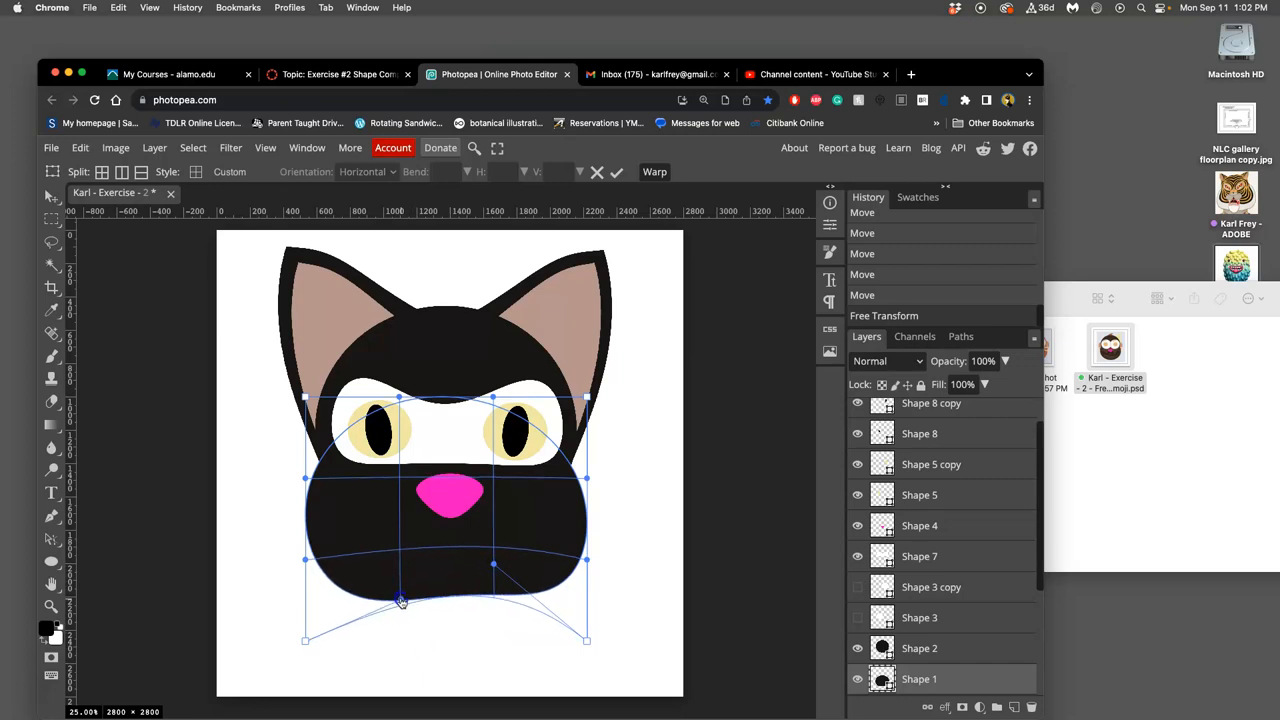
{"action": "left_click_drag", "start_coordinate": [400, 600], "coordinate": [396, 578]}
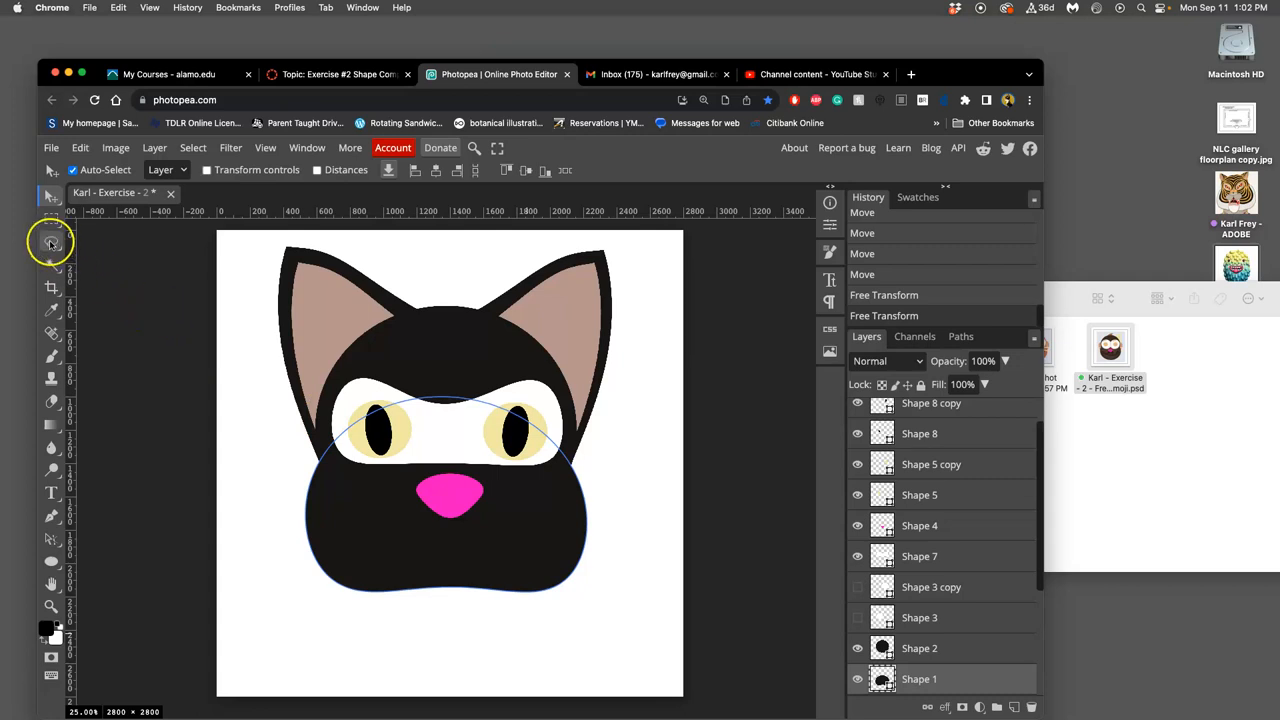
{"action": "left_click", "coordinate": [51, 243]}
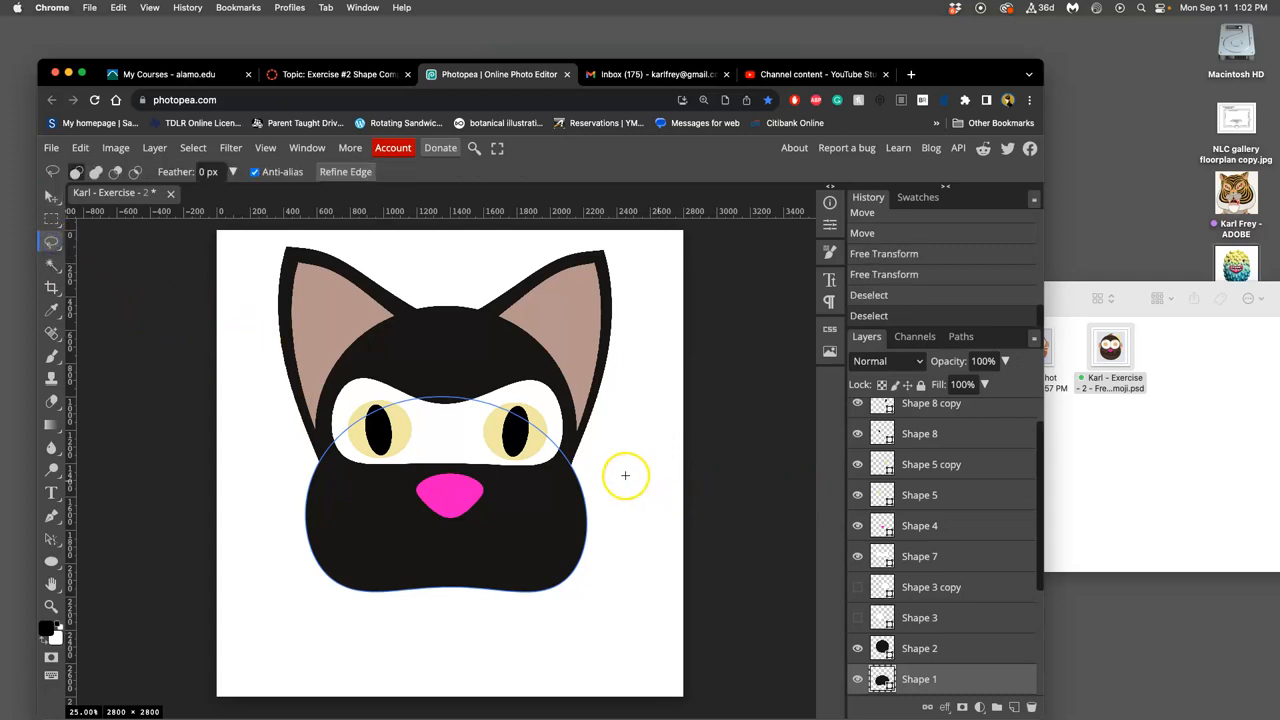
{"action": "left_click", "coordinate": [857, 413]}
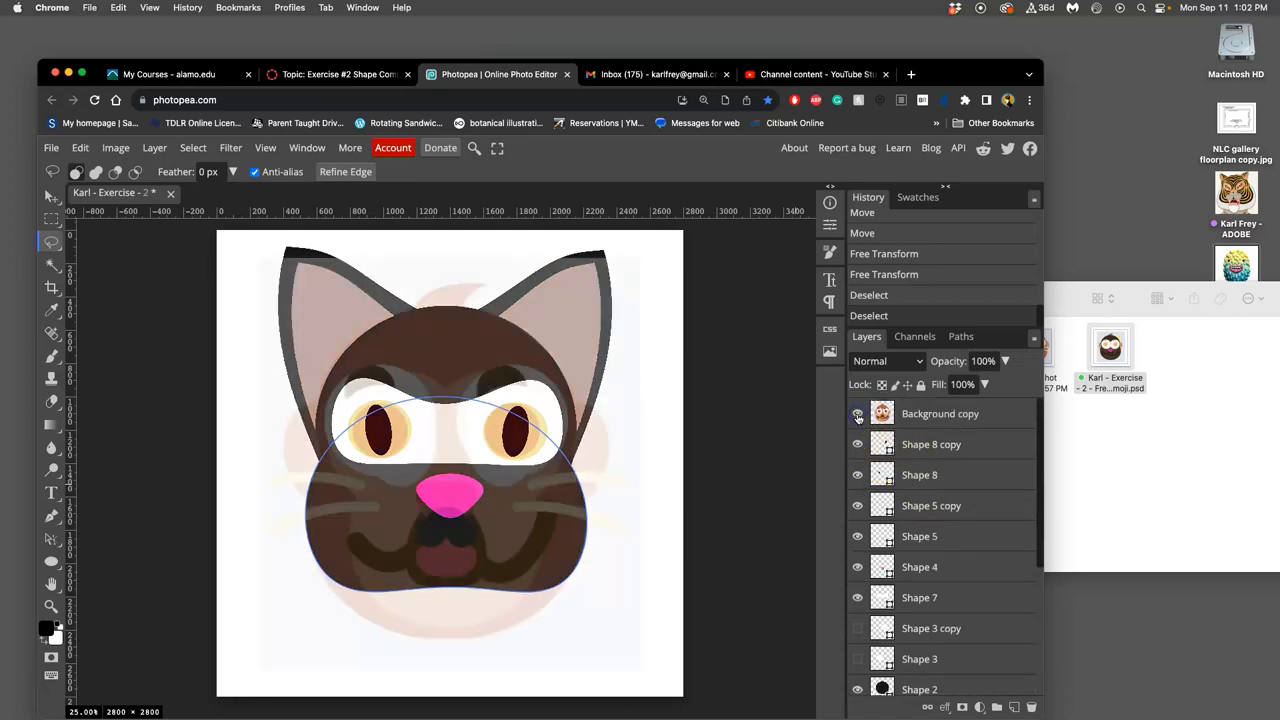
{"action": "left_click", "coordinate": [857, 413]}
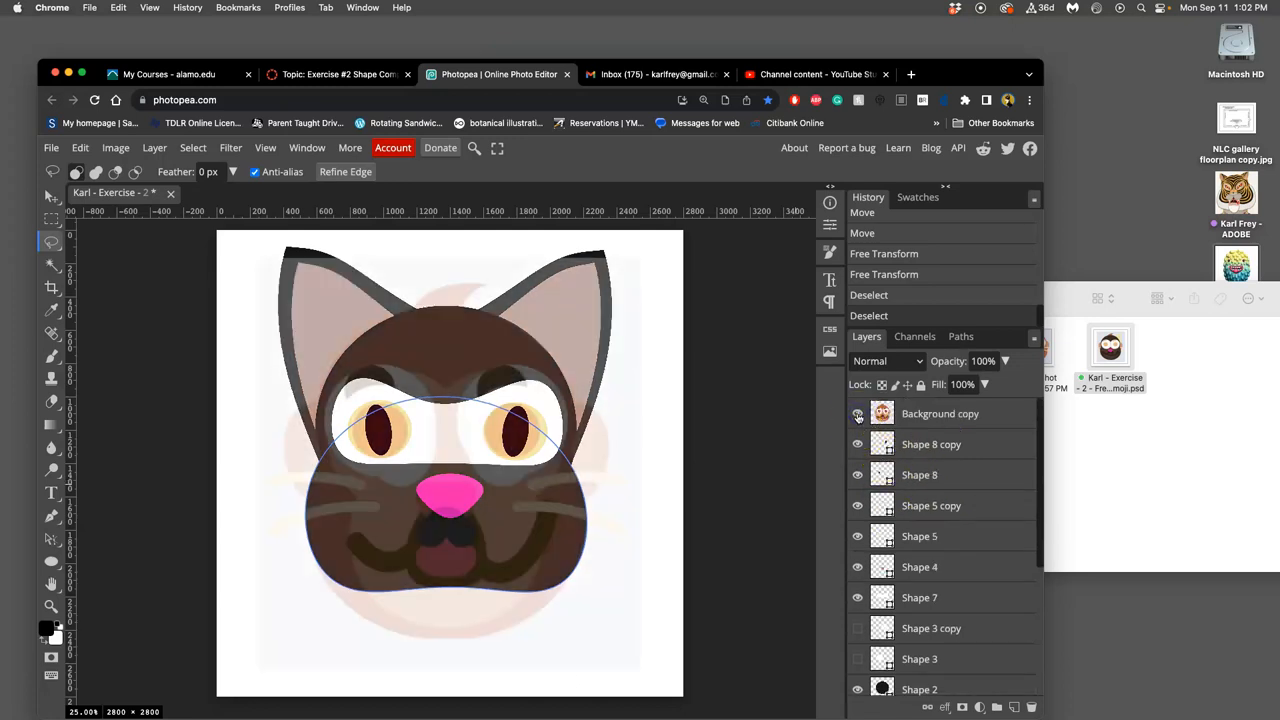
{"action": "left_click", "coordinate": [857, 414]}
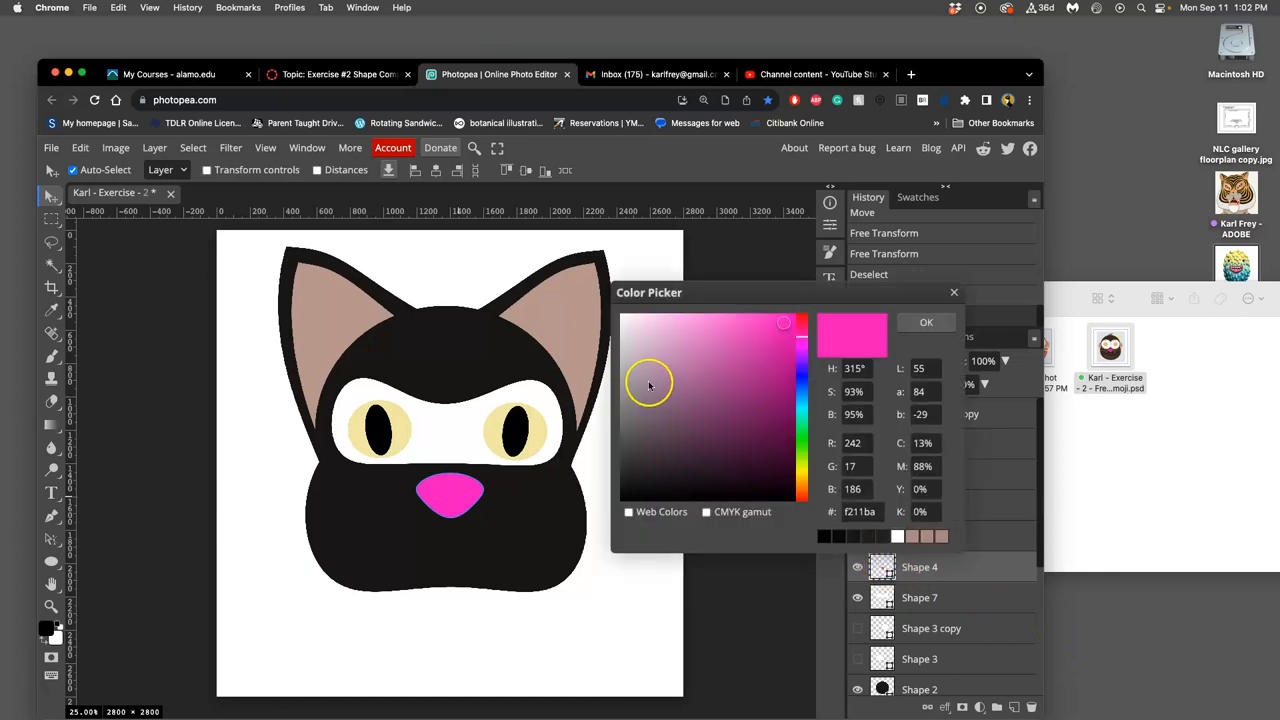
Set the nose fill to light pink #e490cf and confirm
{"action": "left_click", "coordinate": [682, 335]}
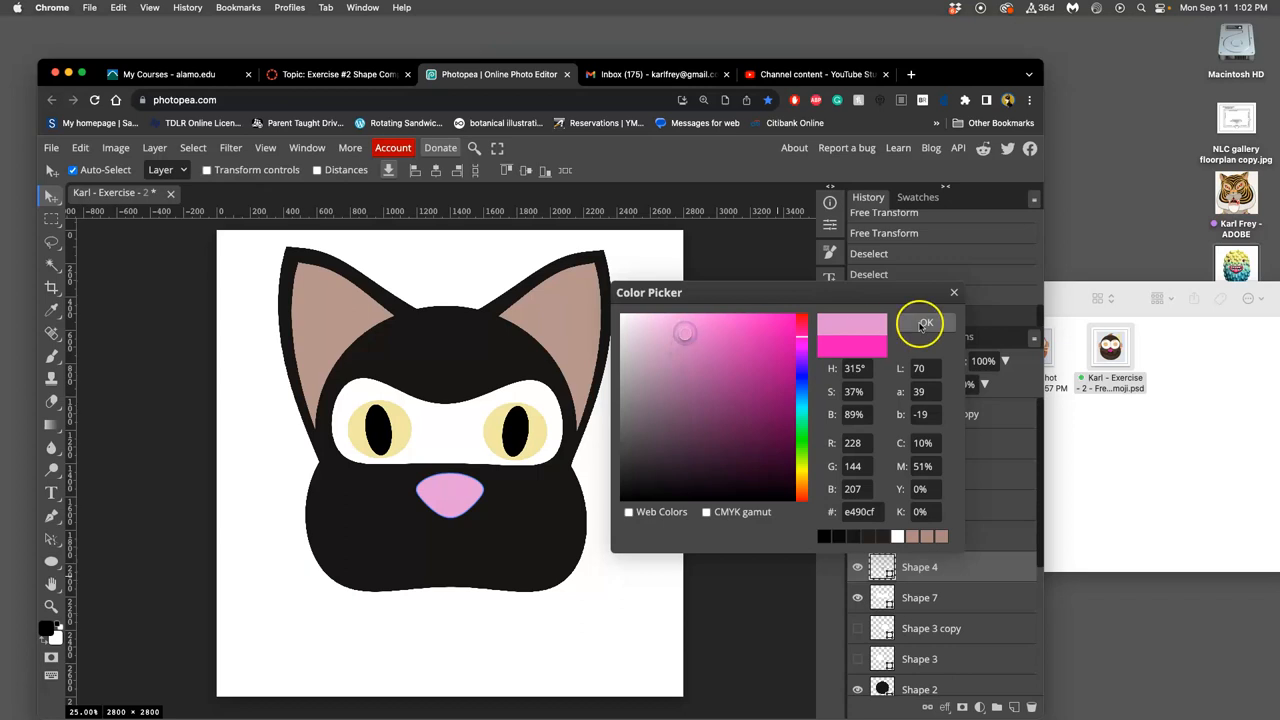
{"action": "left_click", "coordinate": [923, 323]}
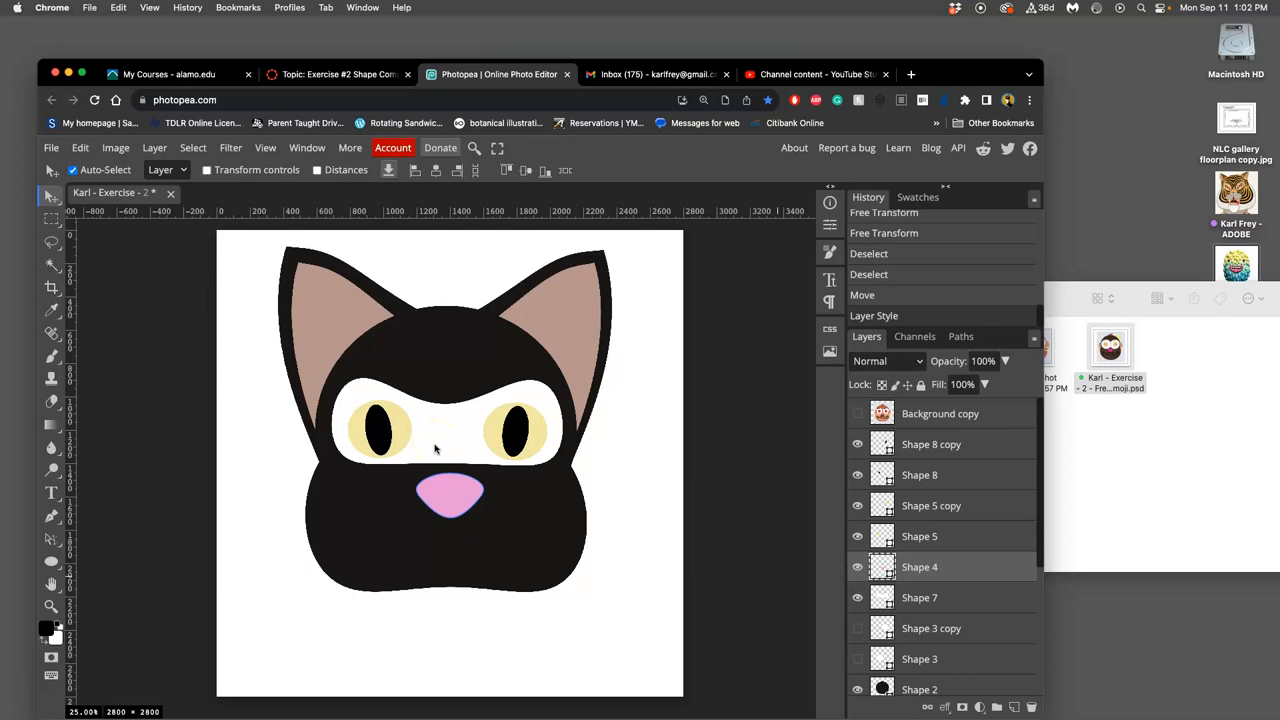
{"action": "mouse_move", "coordinate": [439, 441]}
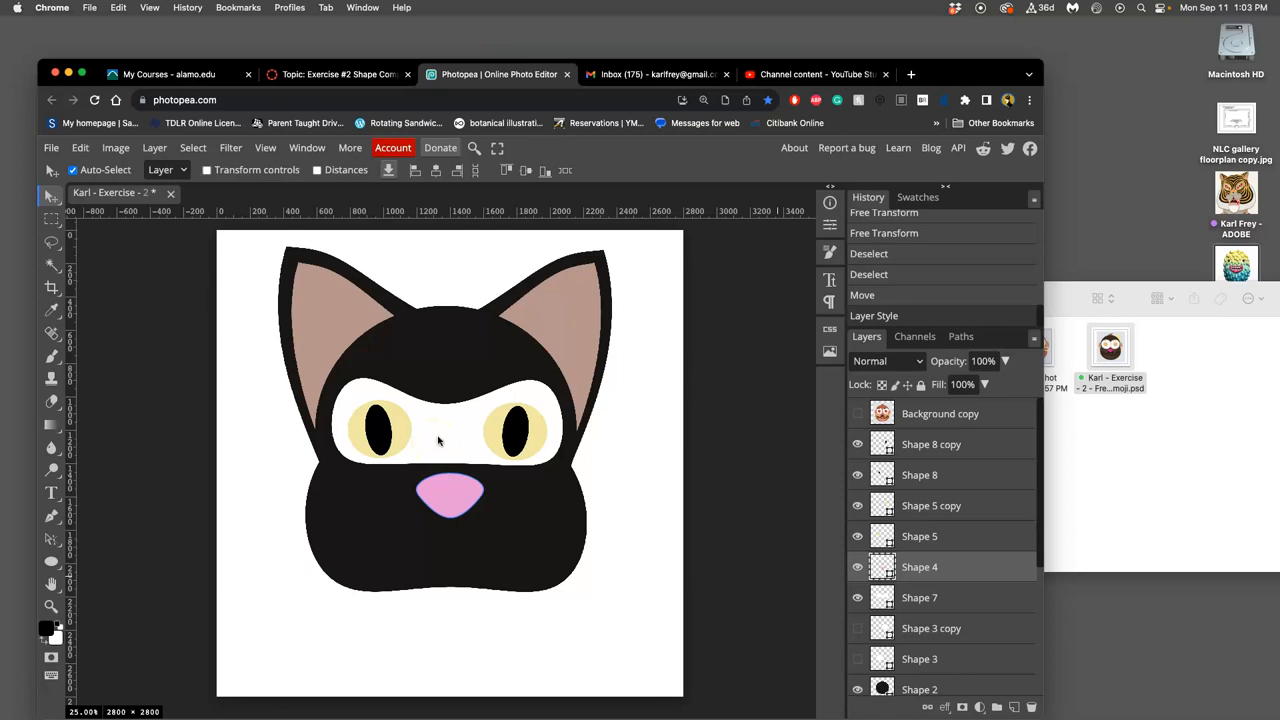